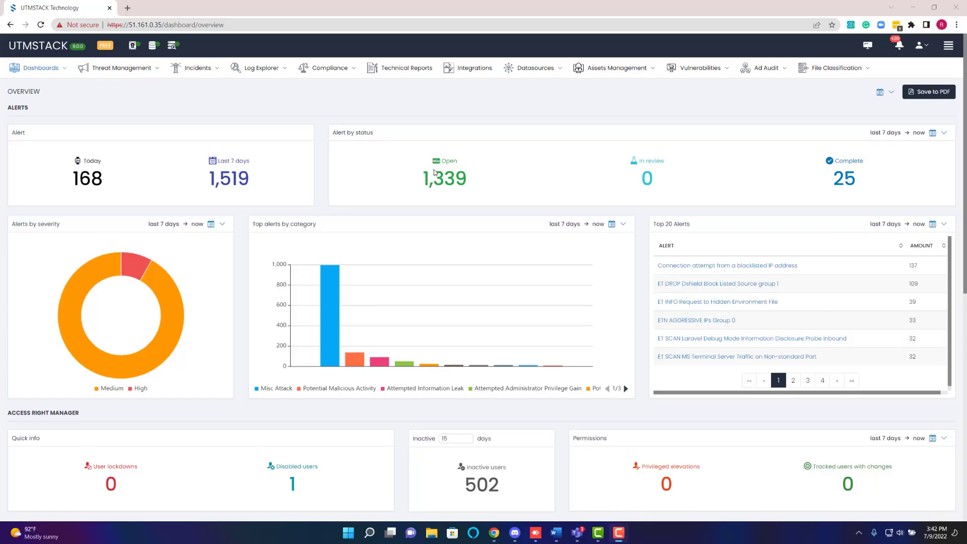
Step: Go to the Alerts list from the Threat Management menu
{"action": "left_click", "coordinate": [118, 68]}
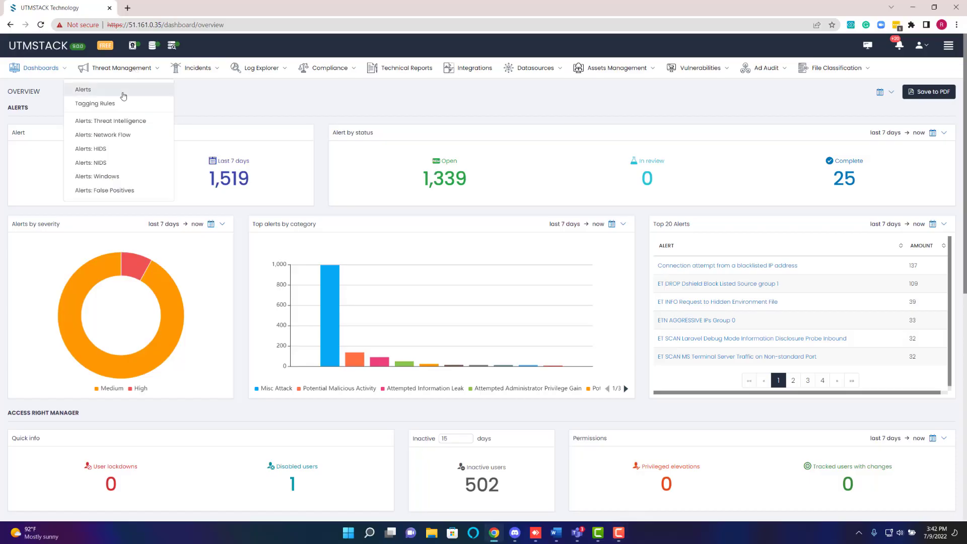
{"action": "left_click", "coordinate": [83, 89]}
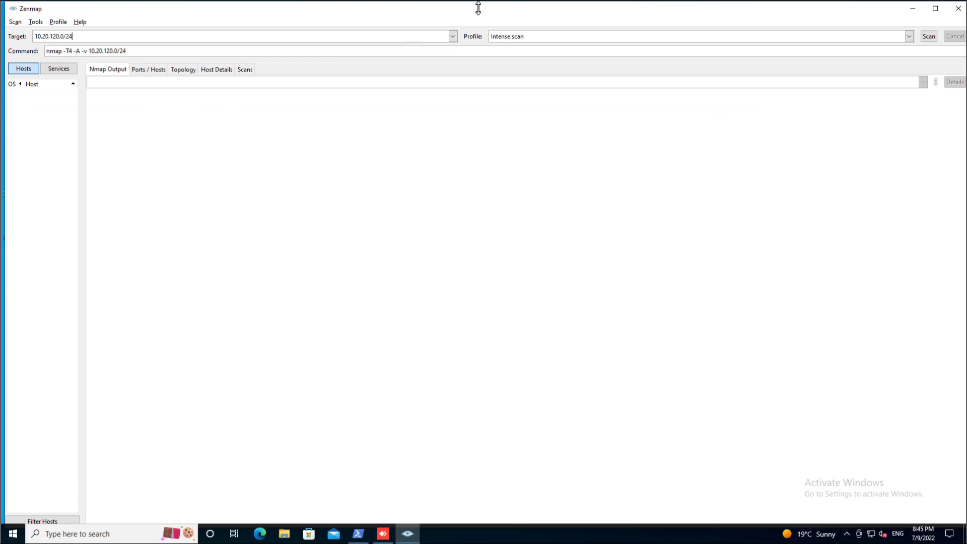
{"action": "mouse_move", "coordinate": [513, 89]}
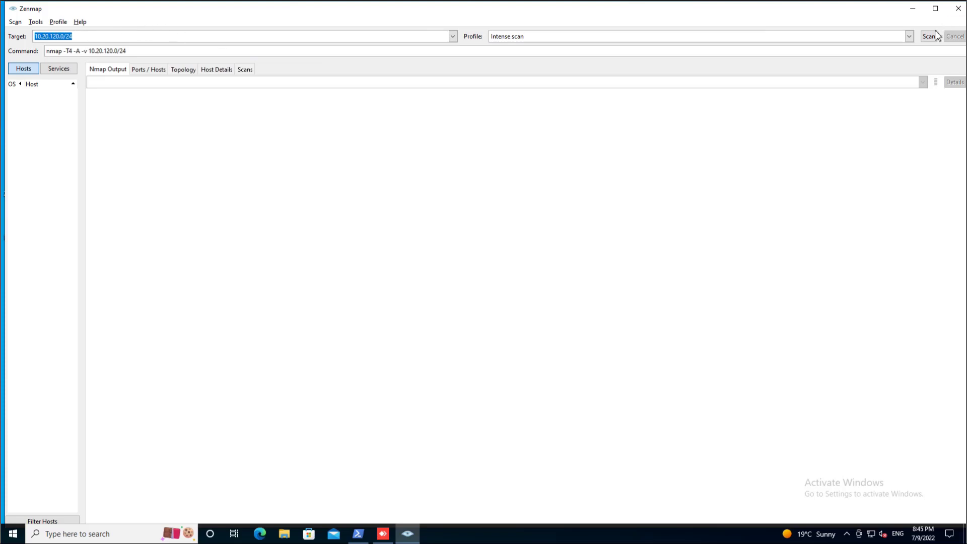
Step: Run the Intense scan of 10.20.120.0/24 with administrator rights and review the results
{"action": "left_click", "coordinate": [929, 36]}
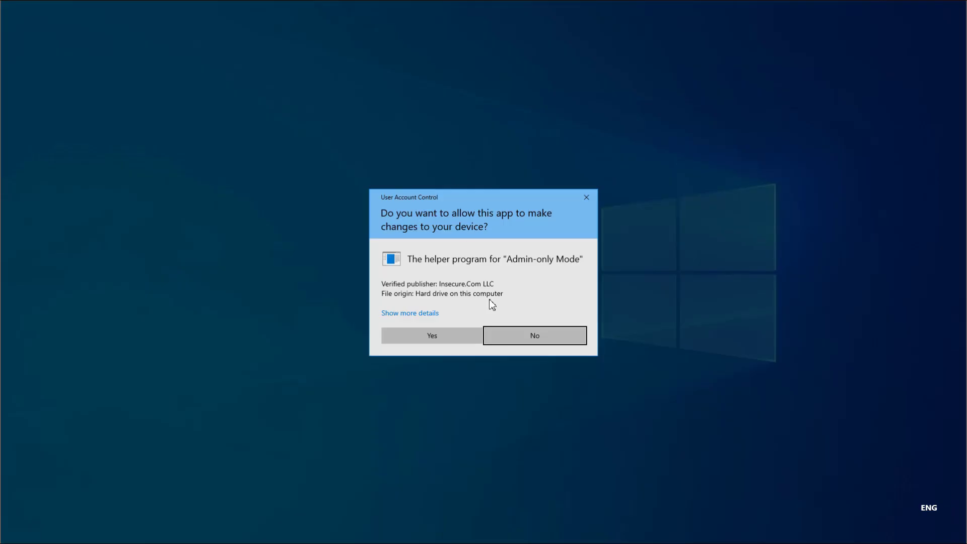
{"action": "left_click", "coordinate": [432, 336]}
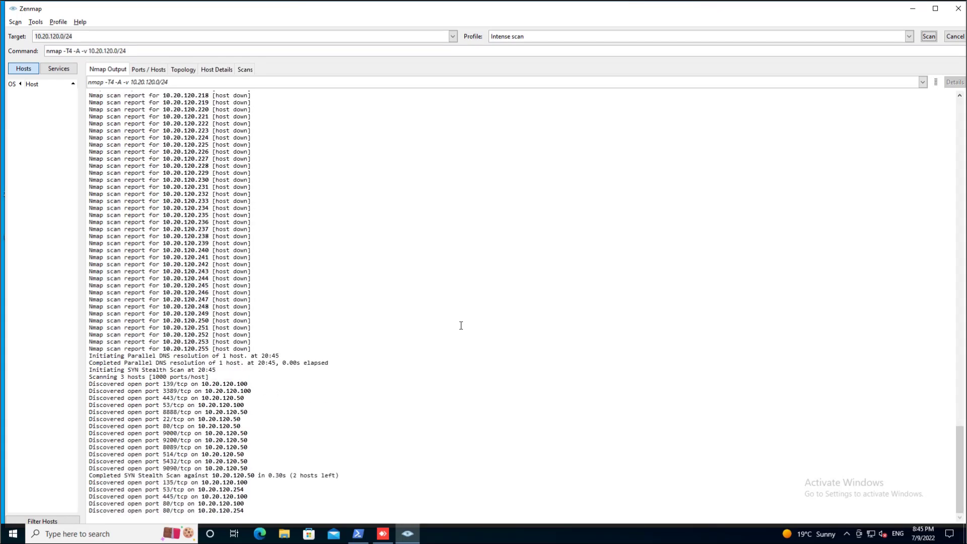
{"action": "scroll", "scroll_direction": "down", "scroll_amount": 3}
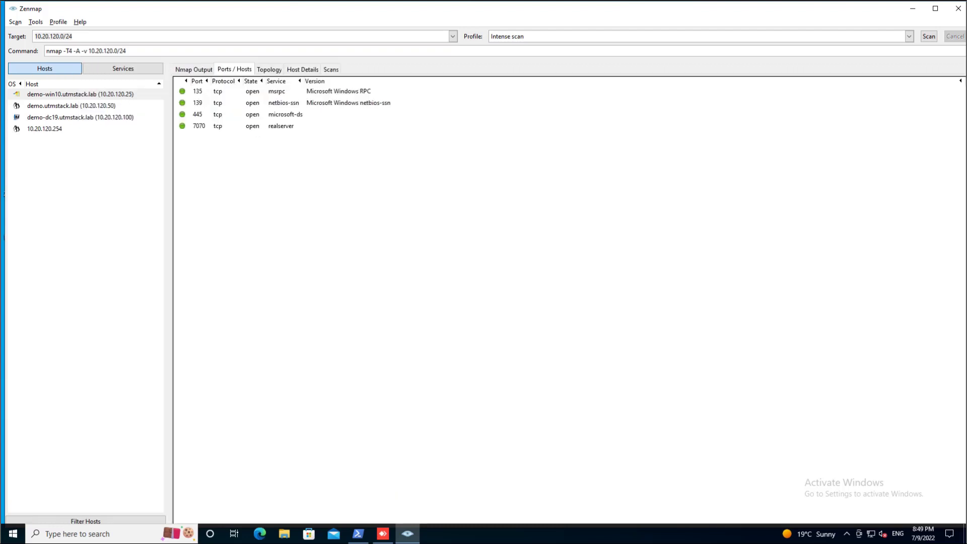
{"action": "mouse_move", "coordinate": [76, 109]}
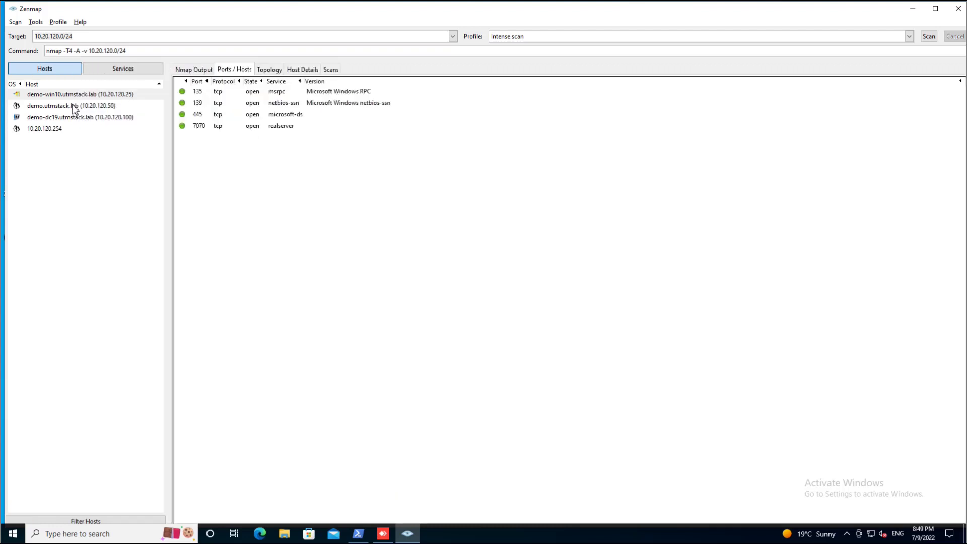
Step: Review each scanned host's open ports, ending on the domain controller demo-dc19.utmstack.lab
{"action": "left_click", "coordinate": [70, 106]}
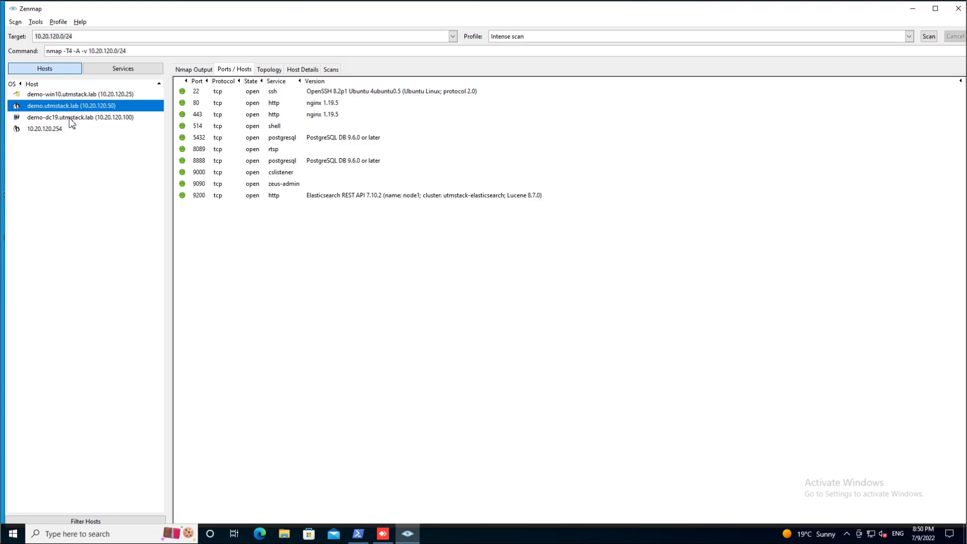
{"action": "left_click", "coordinate": [81, 117]}
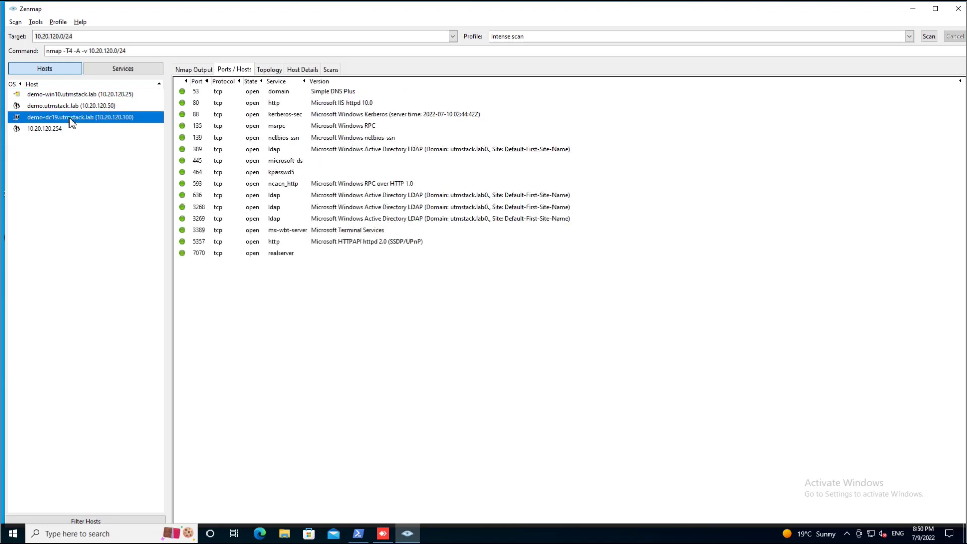
{"action": "left_click", "coordinate": [44, 128]}
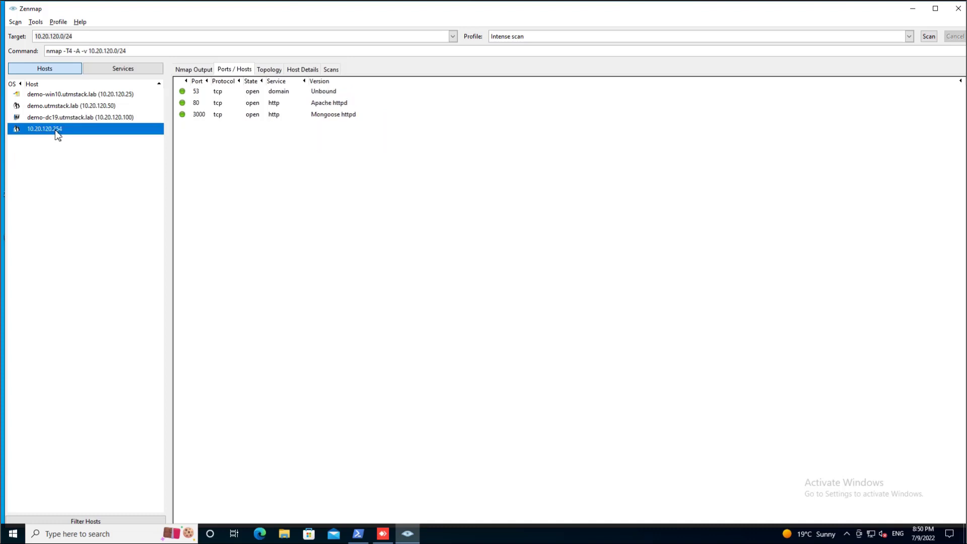
{"action": "left_click", "coordinate": [80, 117]}
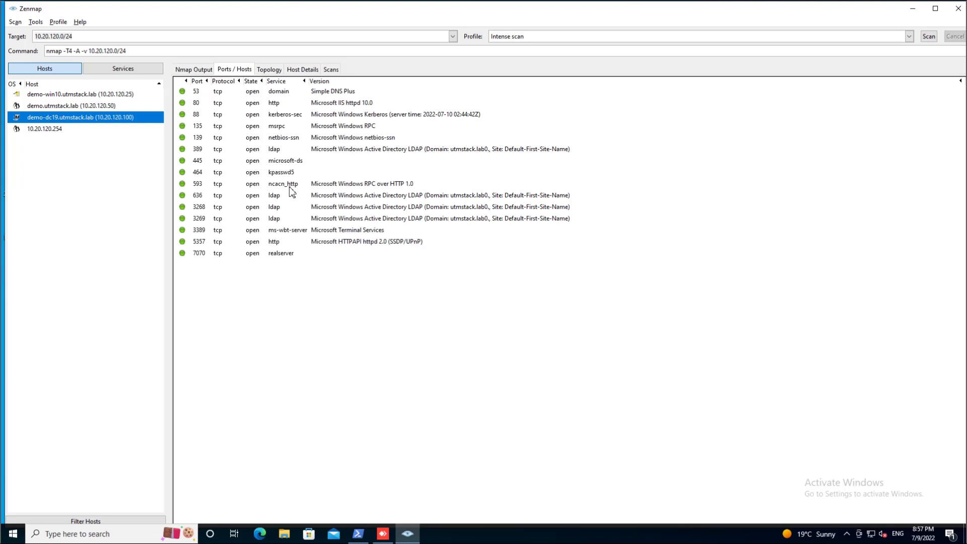
{"action": "mouse_move", "coordinate": [268, 230]}
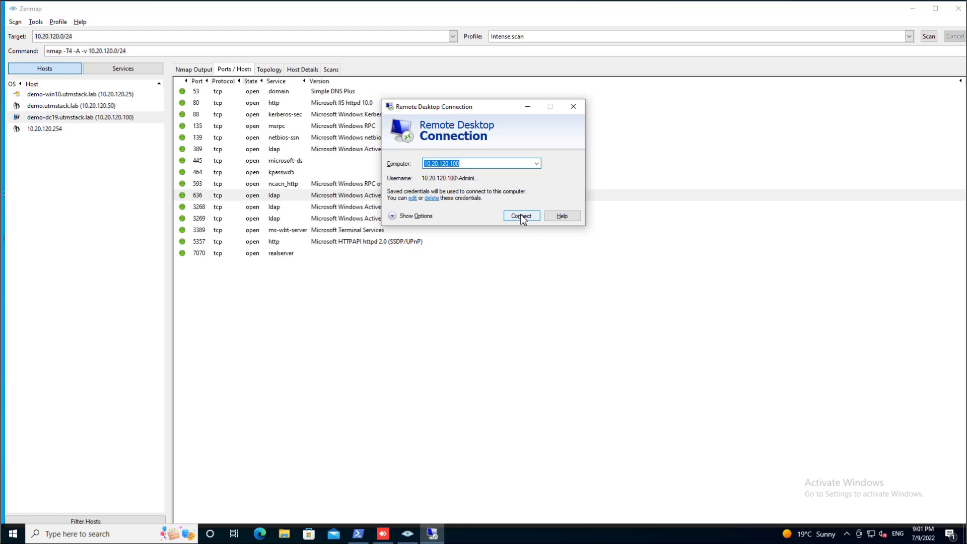
Step: Connect a Remote Desktop session to the server at 10.20.120.100
{"action": "left_click", "coordinate": [521, 216]}
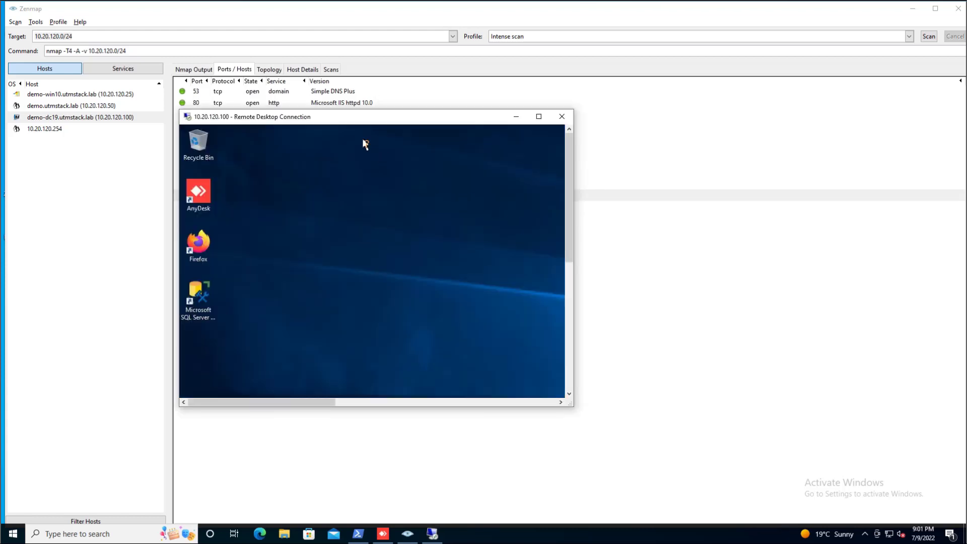
{"action": "left_click", "coordinate": [538, 117]}
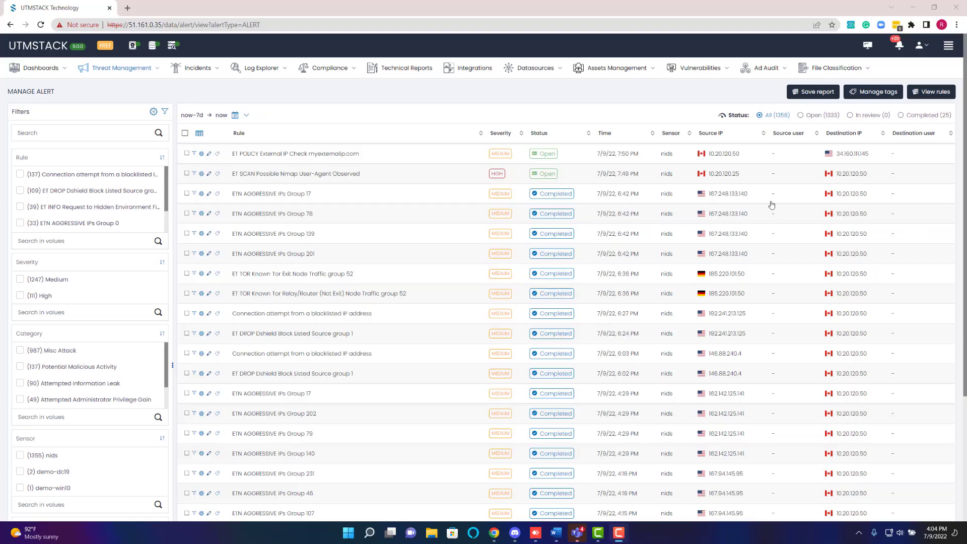
{"action": "mouse_move", "coordinate": [303, 183]}
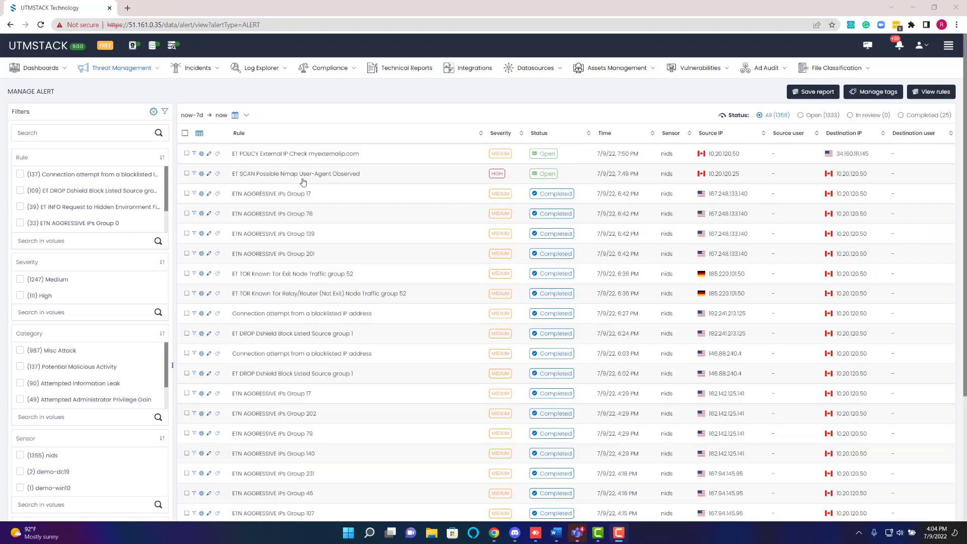
Step: Review the ET SCAN Possible Nmap User-Agent Observed alert's details and go to its 64 related logs
{"action": "left_click", "coordinate": [296, 173]}
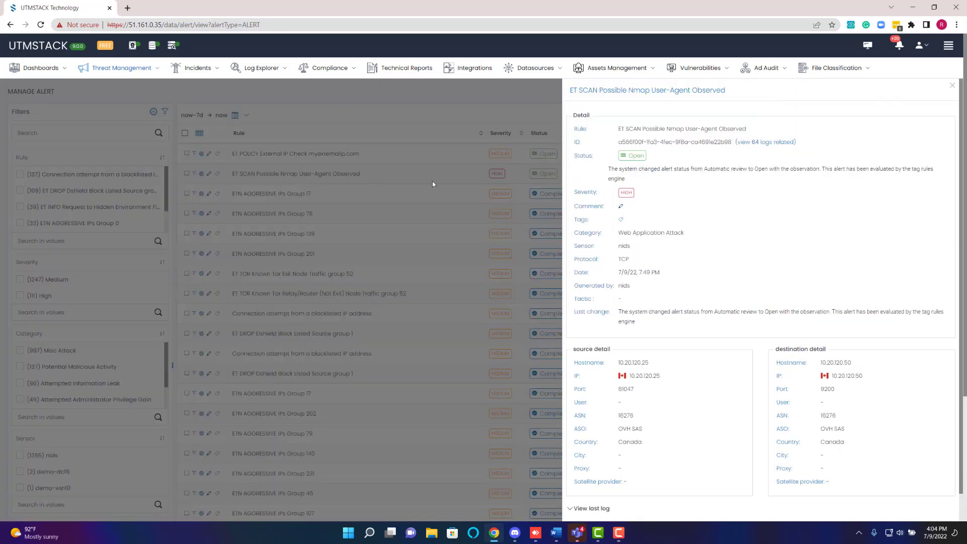
{"action": "scroll", "scroll_direction": "down", "scroll_amount": 3}
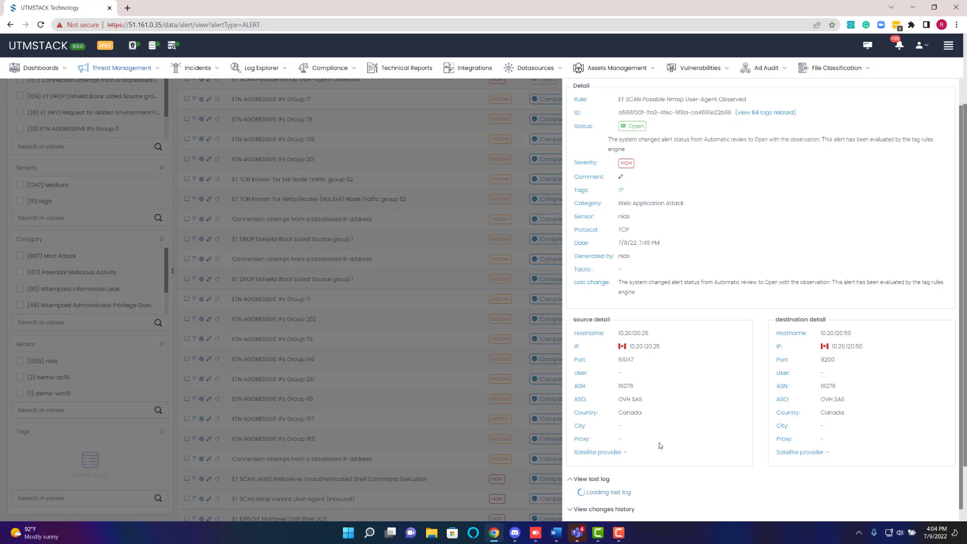
{"action": "scroll", "scroll_direction": "down", "scroll_amount": 3}
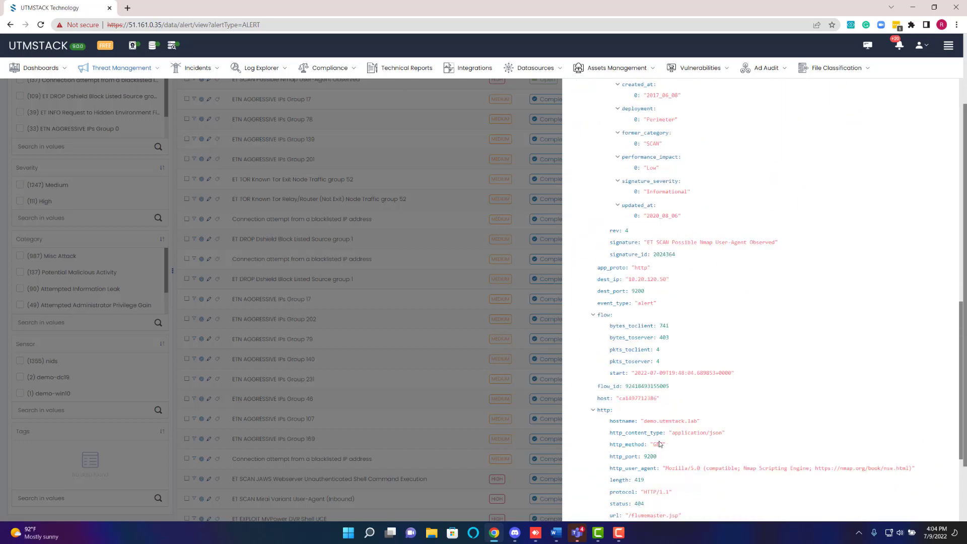
{"action": "scroll", "scroll_direction": "down", "scroll_amount": 3}
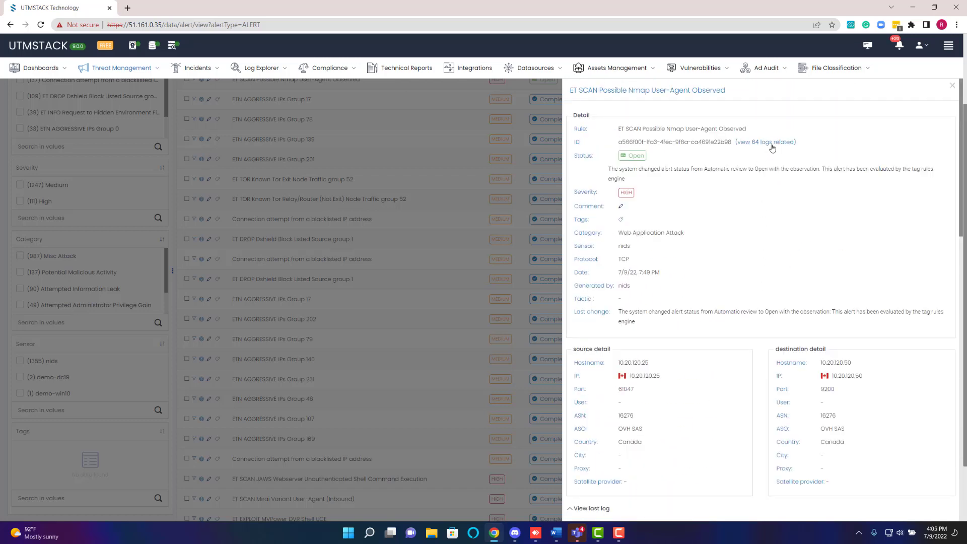
{"action": "left_click", "coordinate": [772, 145]}
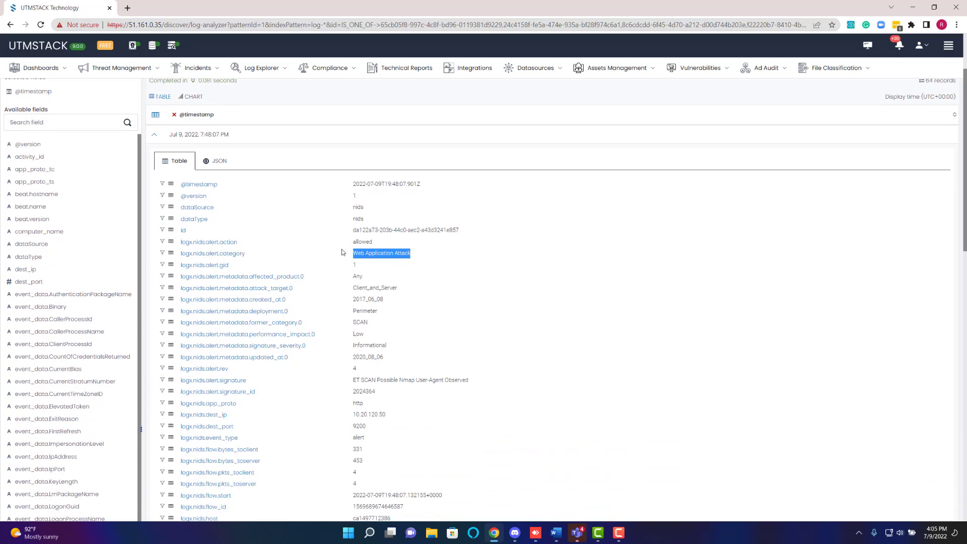
Step: Browse the related log records and expand the 7:48:07 PM record's fields
{"action": "scroll", "scroll_direction": "down", "scroll_amount": 3}
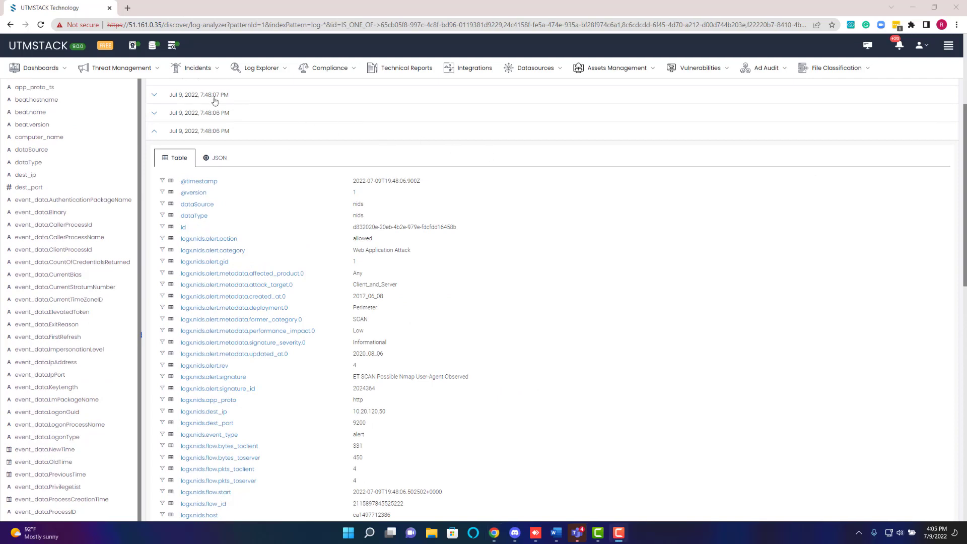
{"action": "left_click", "coordinate": [122, 68]}
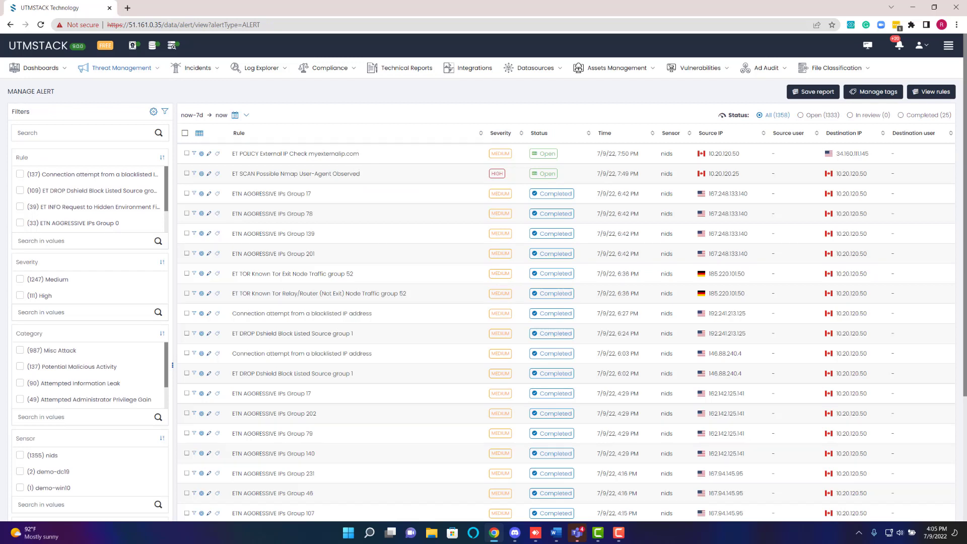
Step: Change the Nmap user-agent alert's status from Open to In review
{"action": "left_click", "coordinate": [544, 174]}
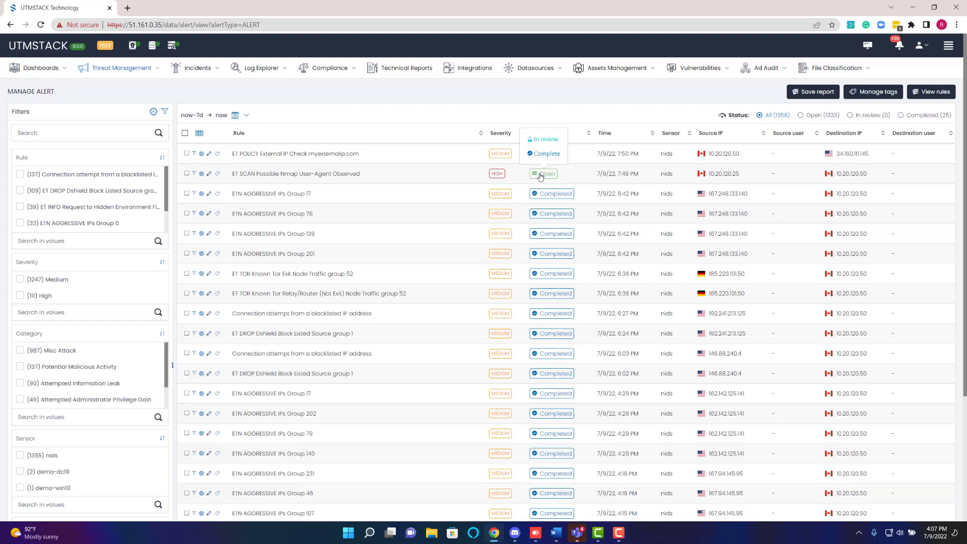
{"action": "left_click", "coordinate": [545, 139]}
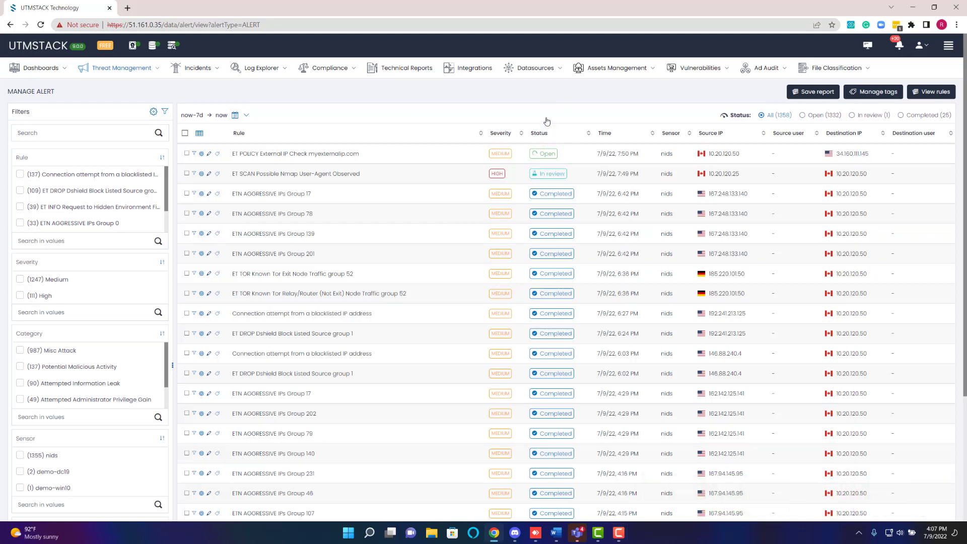
{"action": "left_click", "coordinate": [543, 153]}
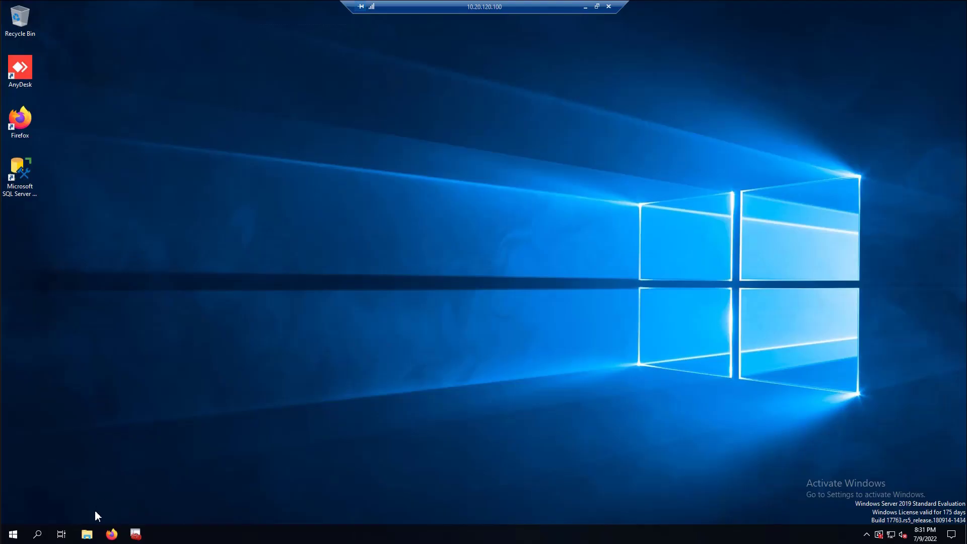
Step: Browse to C:\Windows\System32\drivers\etc and paste a copy of hosts onto the desktop
{"action": "left_click", "coordinate": [86, 534]}
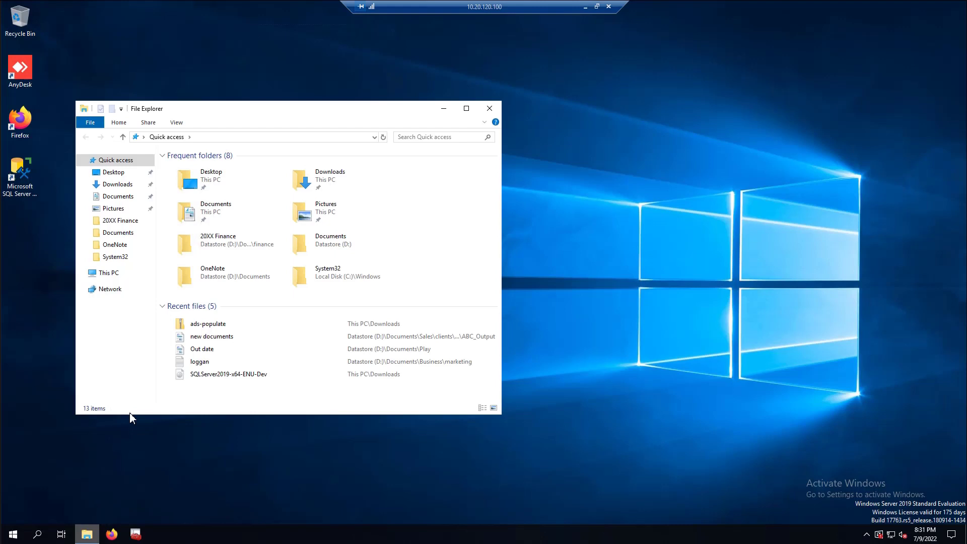
{"action": "type", "text": "c:\\Windows\\System32\\Drivers\\etc\\hosts"}
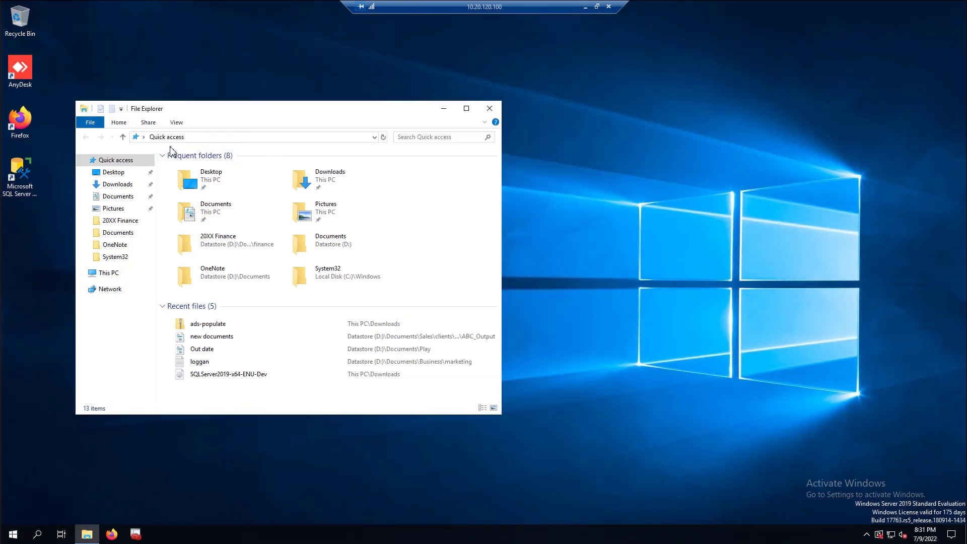
{"action": "type", "text": "C:\\Windows\\System32\\drivers\\etc\\hosts"}
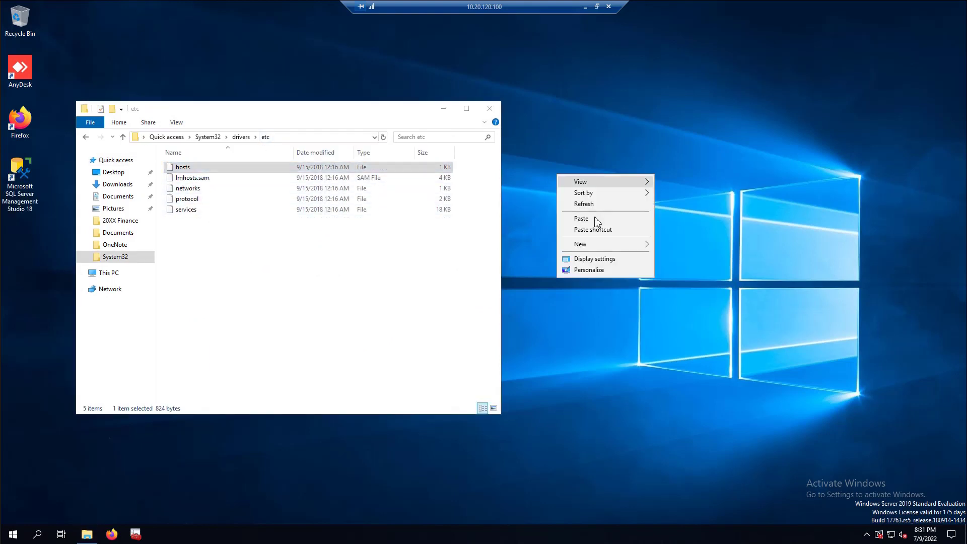
{"action": "left_click", "coordinate": [581, 218]}
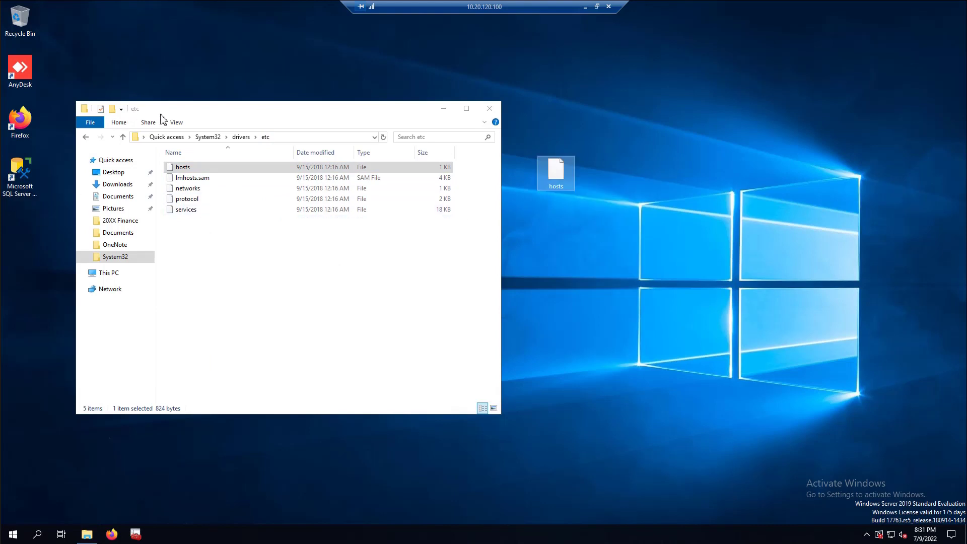
Step: Edit the hosts copy in Notepad with 'okta.com is 192.241.213.125' and paste it back into etc
{"action": "right_click", "coordinate": [554, 167]}
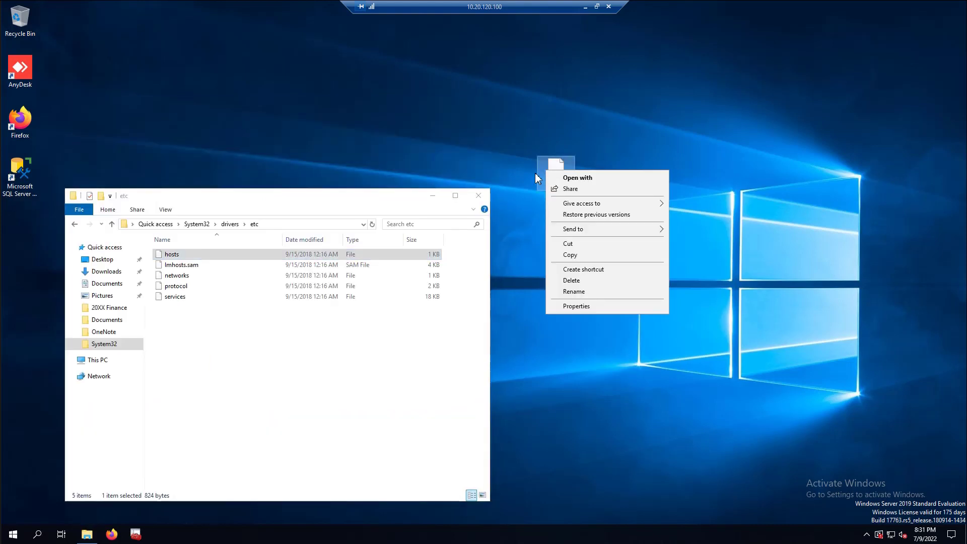
{"action": "left_click", "coordinate": [577, 177]}
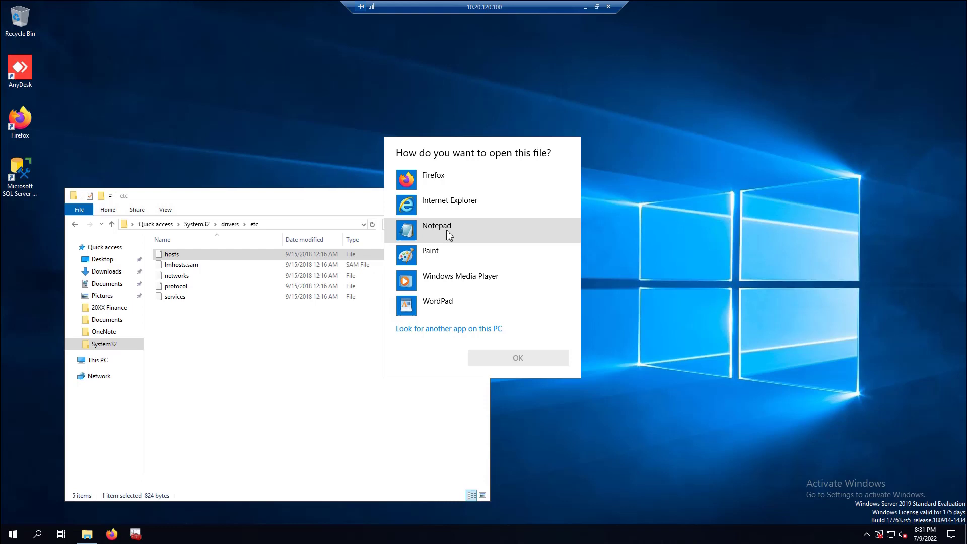
{"action": "left_click", "coordinate": [517, 358]}
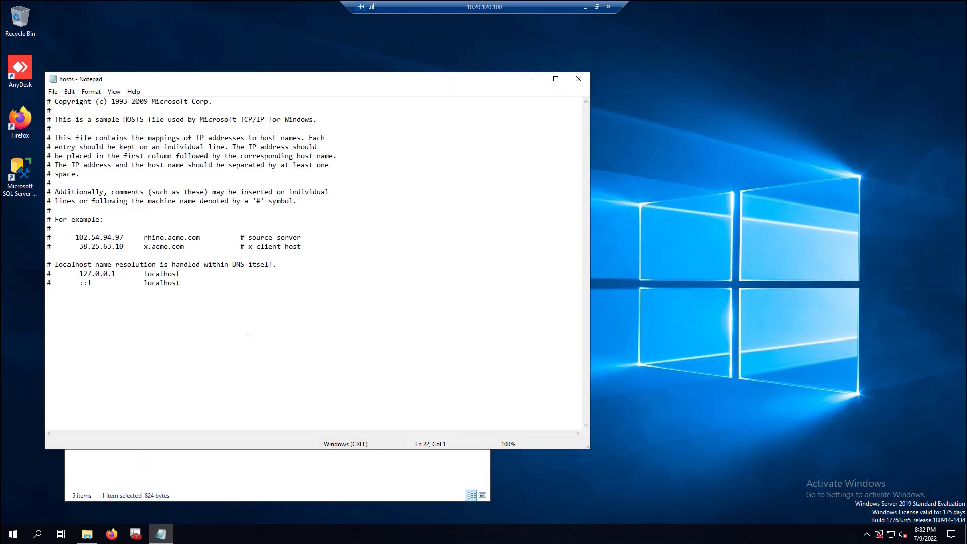
{"action": "type", "text": "okta.com is 192.241.213.125"}
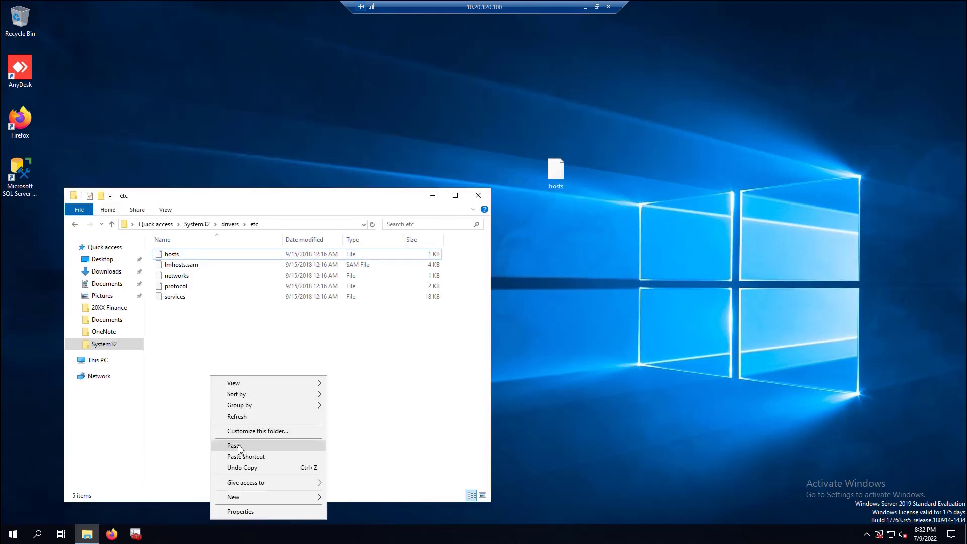
{"action": "left_click", "coordinate": [234, 445]}
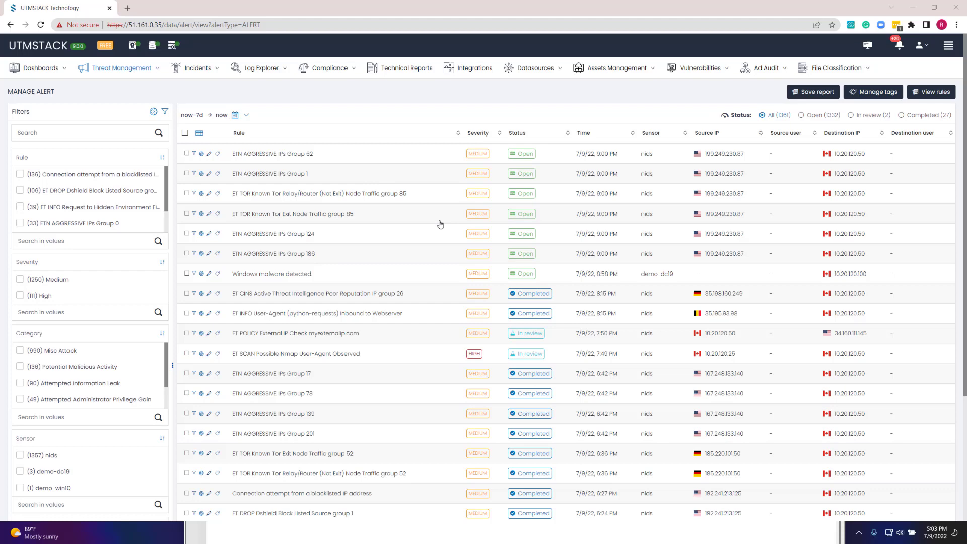
{"action": "mouse_move", "coordinate": [311, 279]}
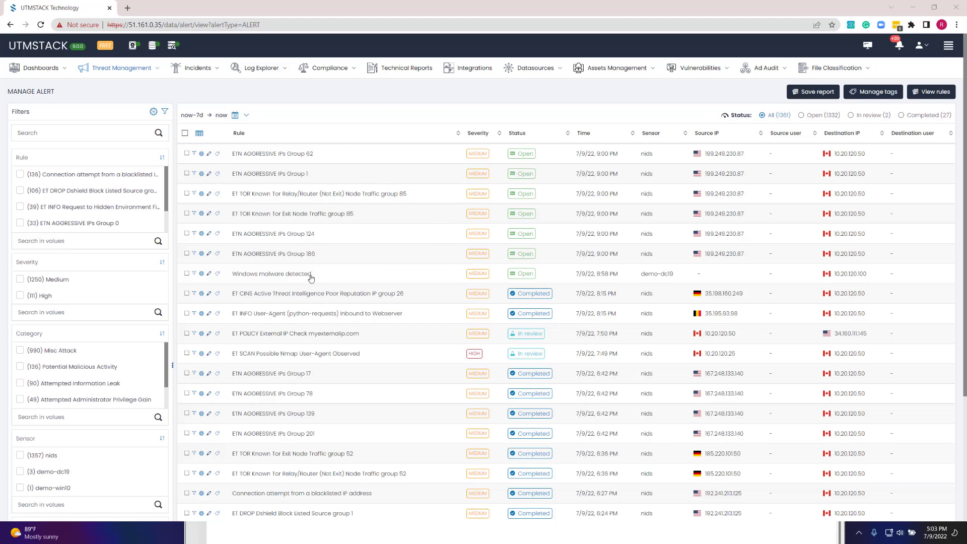
Step: Review the Windows malware detected alert and its last log flagging the hosts file
{"action": "left_click", "coordinate": [270, 273]}
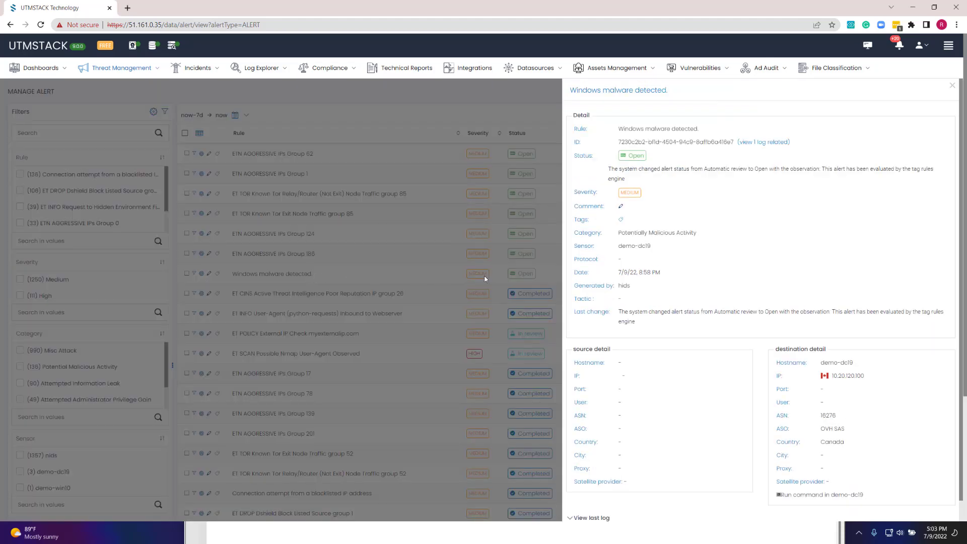
{"action": "scroll", "scroll_direction": "down", "scroll_amount": 3}
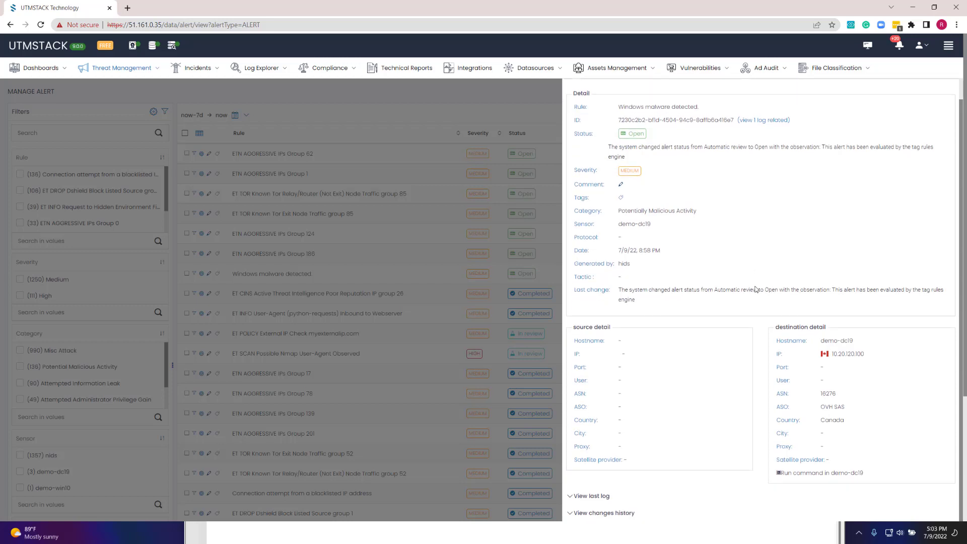
{"action": "left_click", "coordinate": [591, 496]}
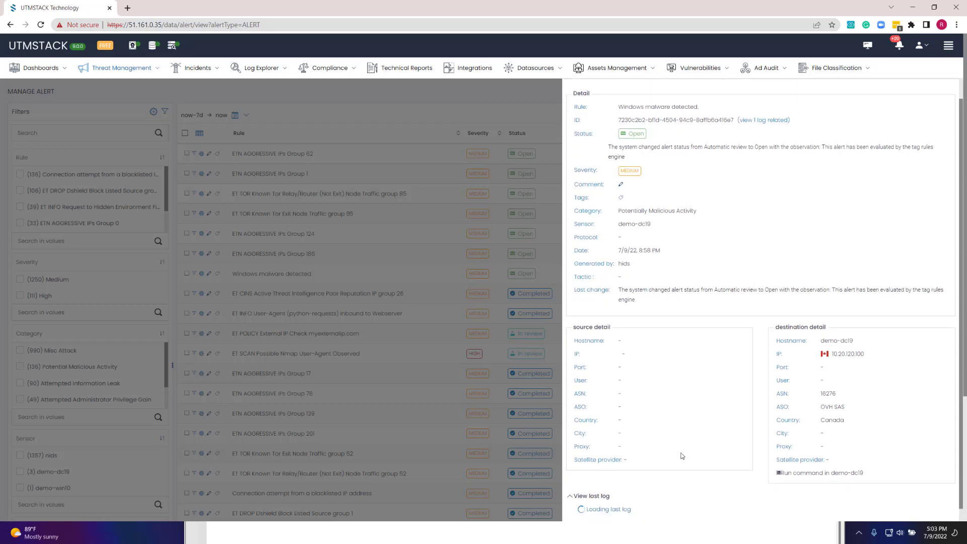
{"action": "scroll", "scroll_direction": "down", "scroll_amount": 3}
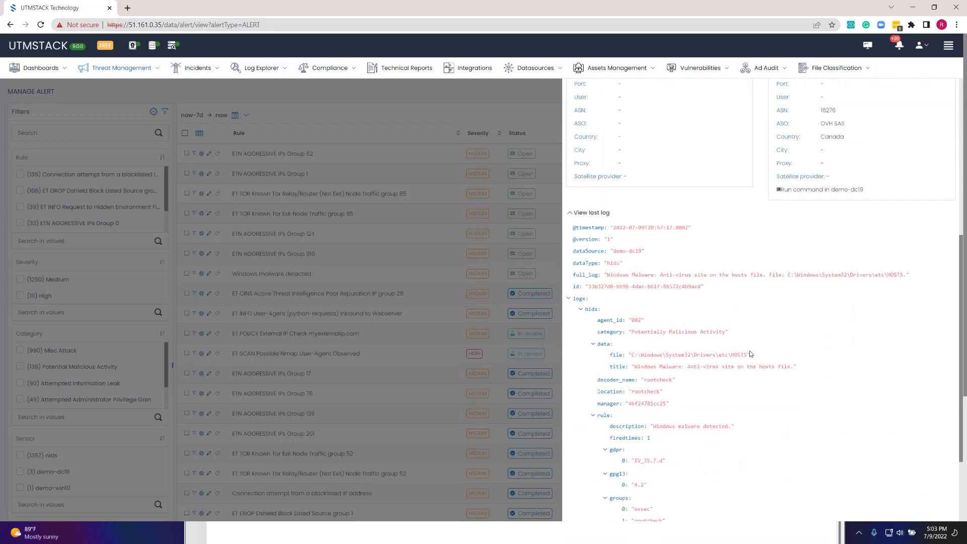
{"action": "left_click_drag", "start_coordinate": [801, 274], "coordinate": [905, 274]}
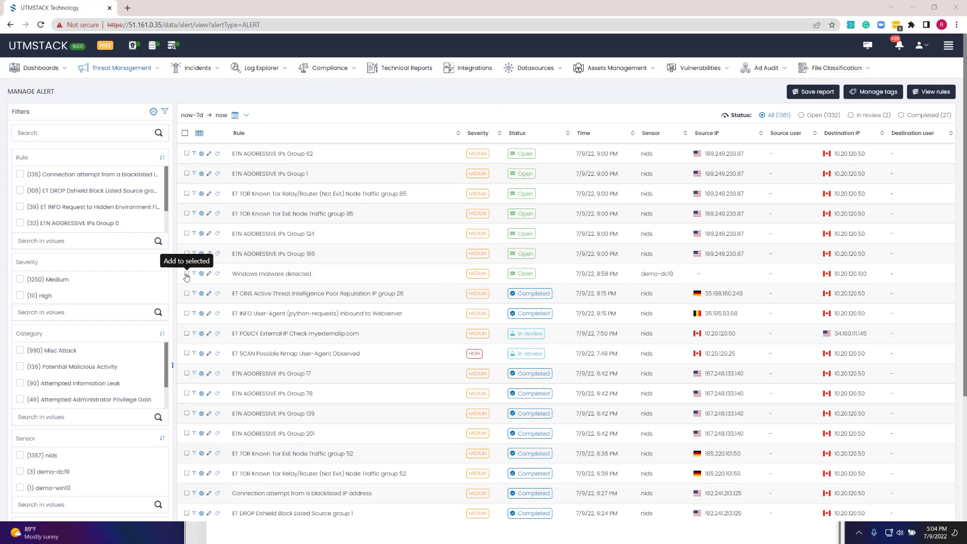
Step: Return to the remote server's desktop and bring up the Start menu
{"action": "left_click", "coordinate": [521, 233]}
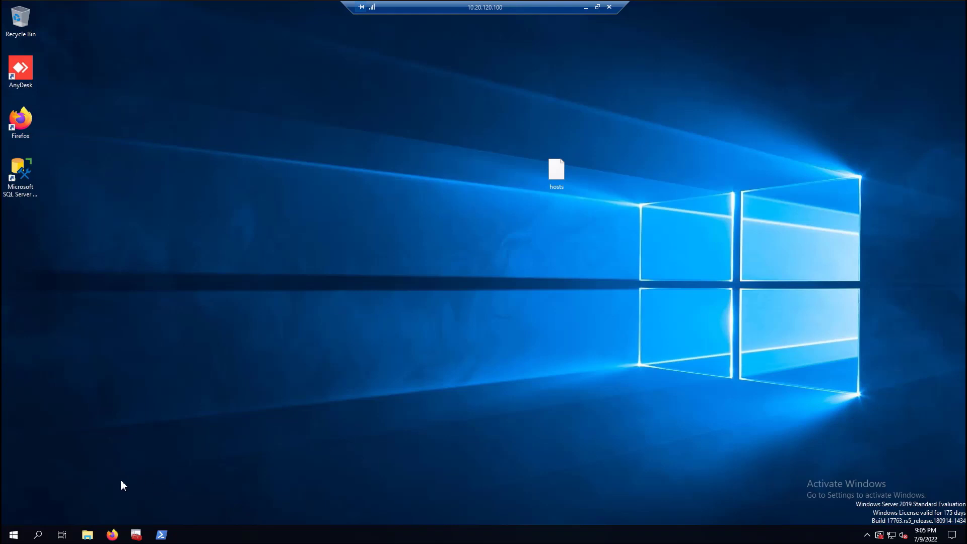
{"action": "left_click", "coordinate": [13, 534]}
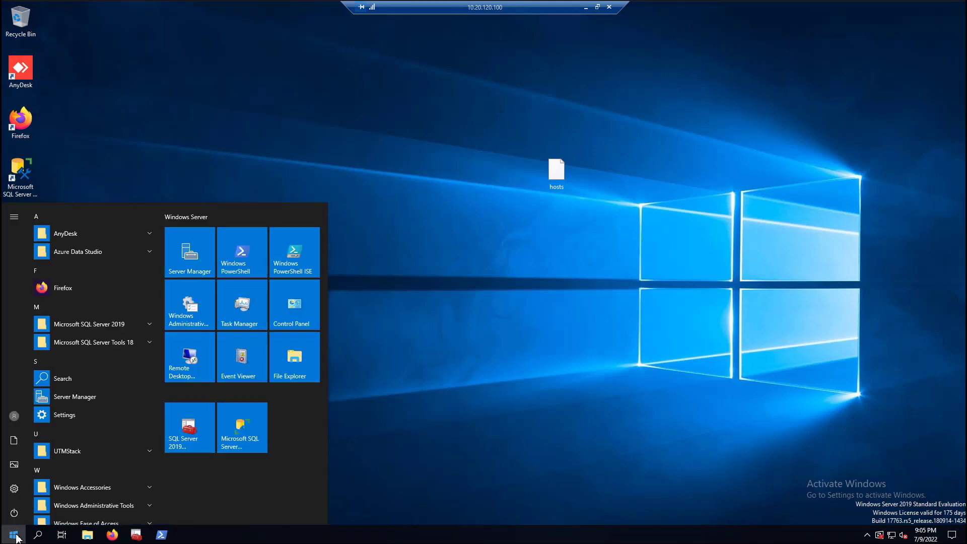
Step: Launch Active Directory Users and Computers via search 'active' and bring up actions on the IT unit's user list
{"action": "type", "text": "active"}
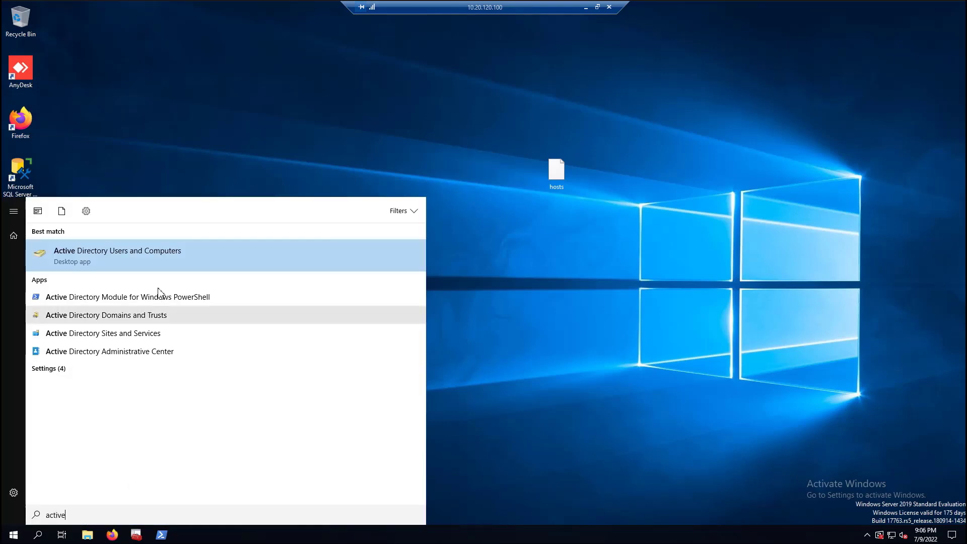
{"action": "left_click", "coordinate": [116, 255]}
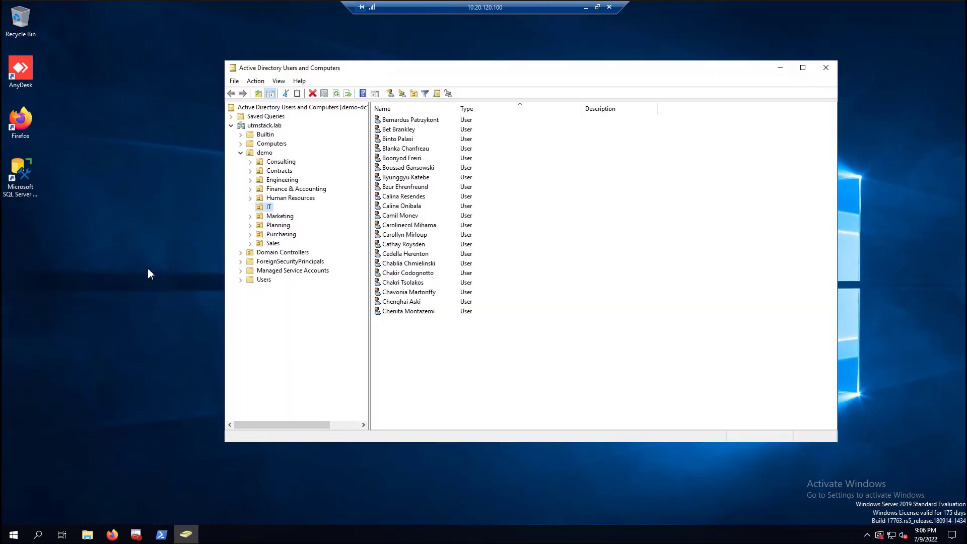
{"action": "right_click", "coordinate": [407, 357]}
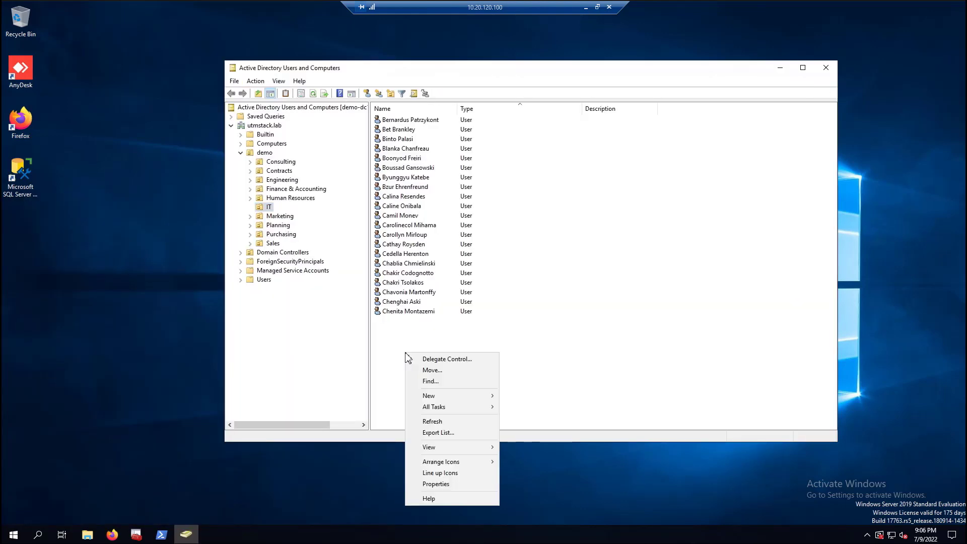
{"action": "mouse_move", "coordinate": [428, 395]}
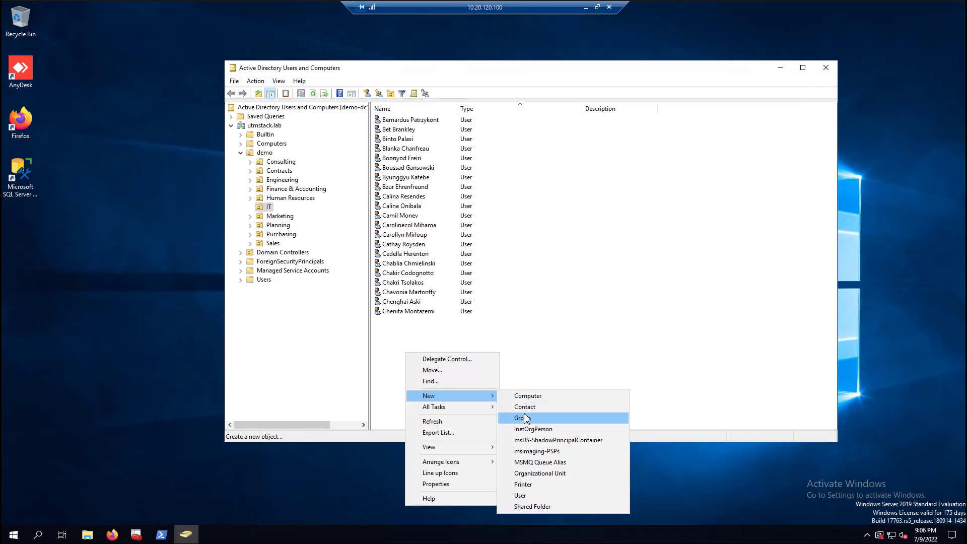
Step: Start a new IT user named 'Update Service' with logon name 'uservice'
{"action": "left_click", "coordinate": [520, 496]}
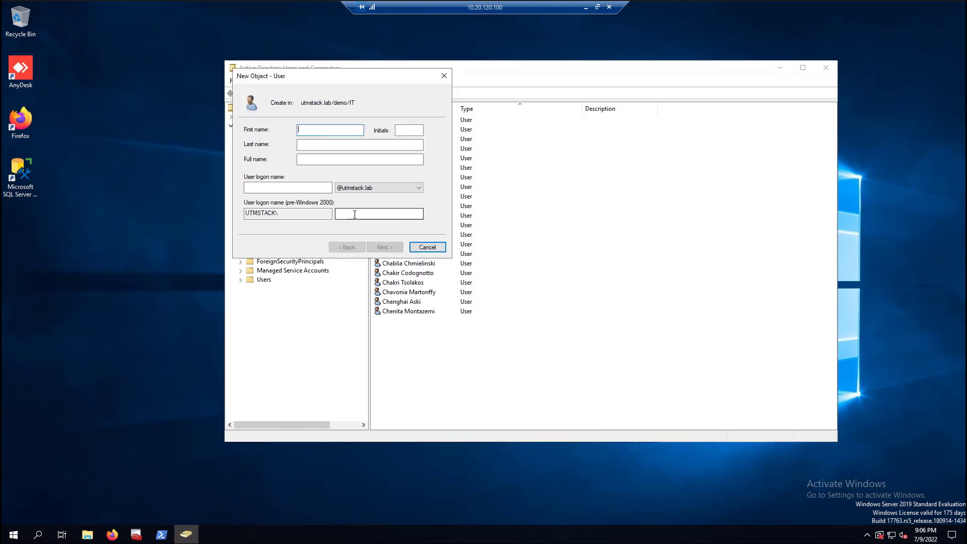
{"action": "type", "text": "Update Service"}
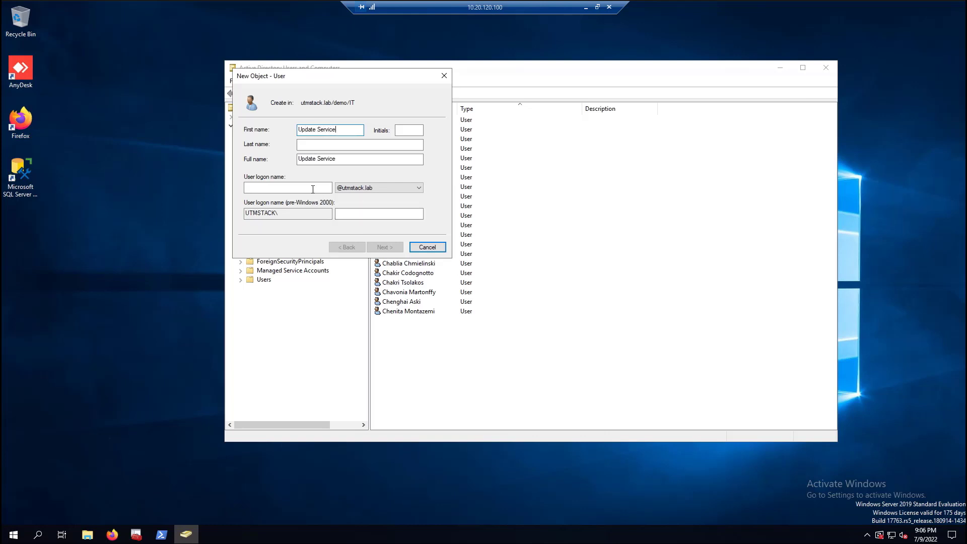
{"action": "left_click", "coordinate": [287, 187]}
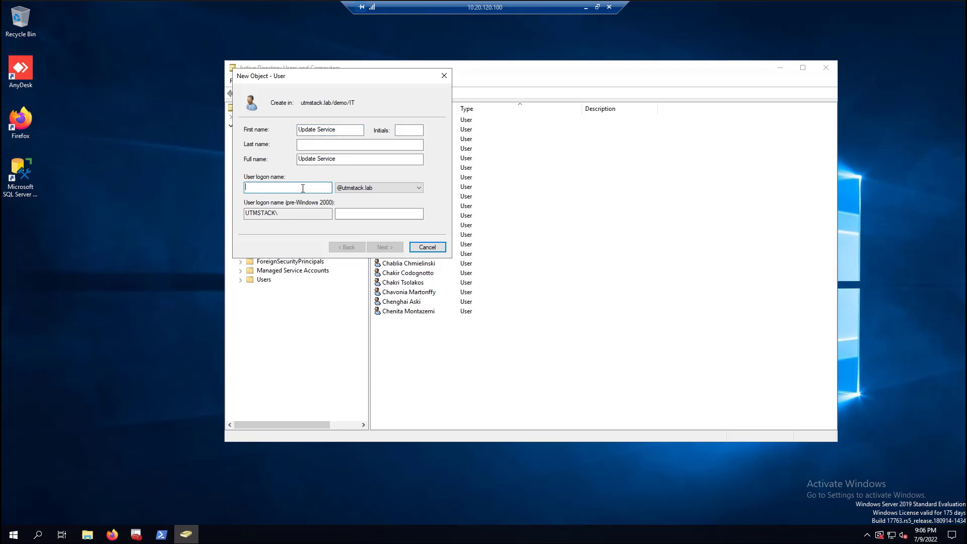
{"action": "type", "text": "uservice"}
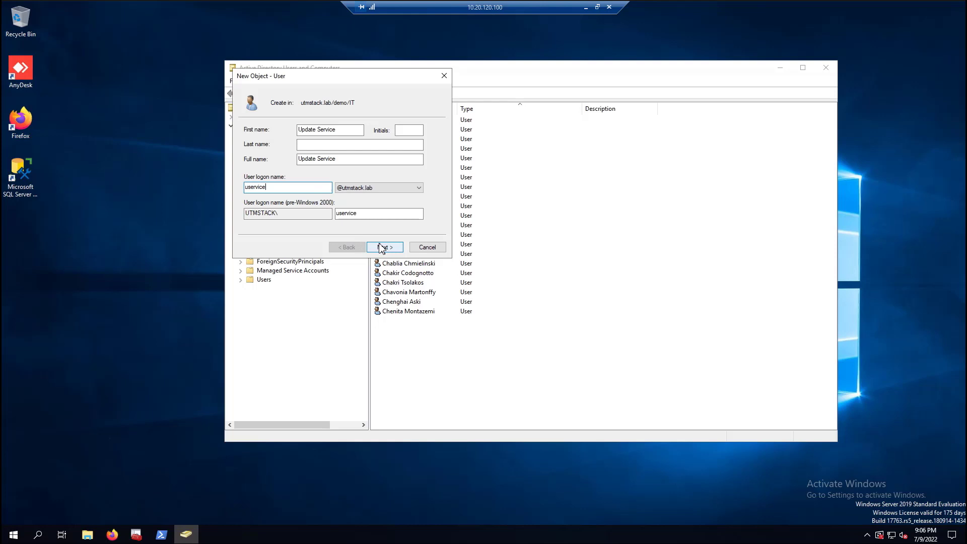
{"action": "left_click", "coordinate": [383, 247]}
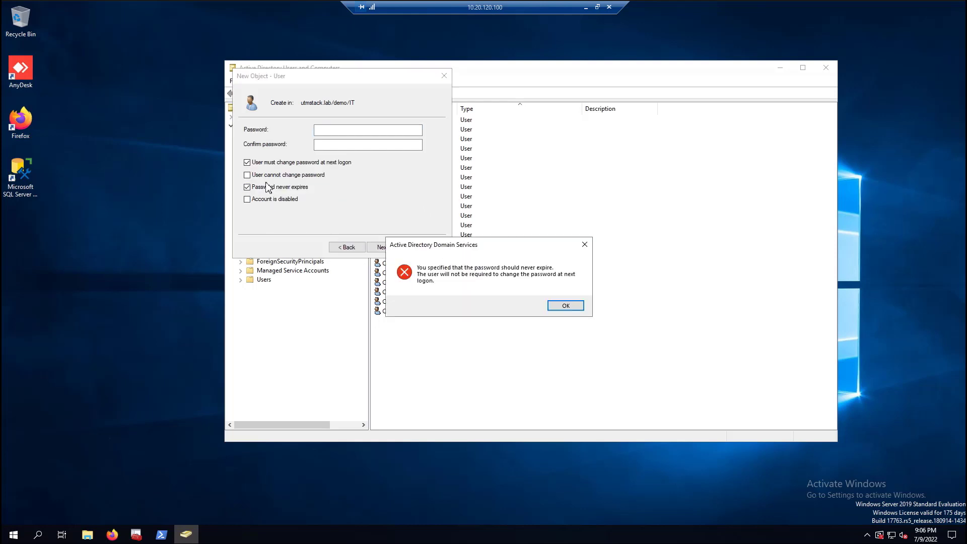
Step: Set a never-expiring password the user cannot change, and finish creating the Update Service user
{"action": "left_click", "coordinate": [564, 305]}
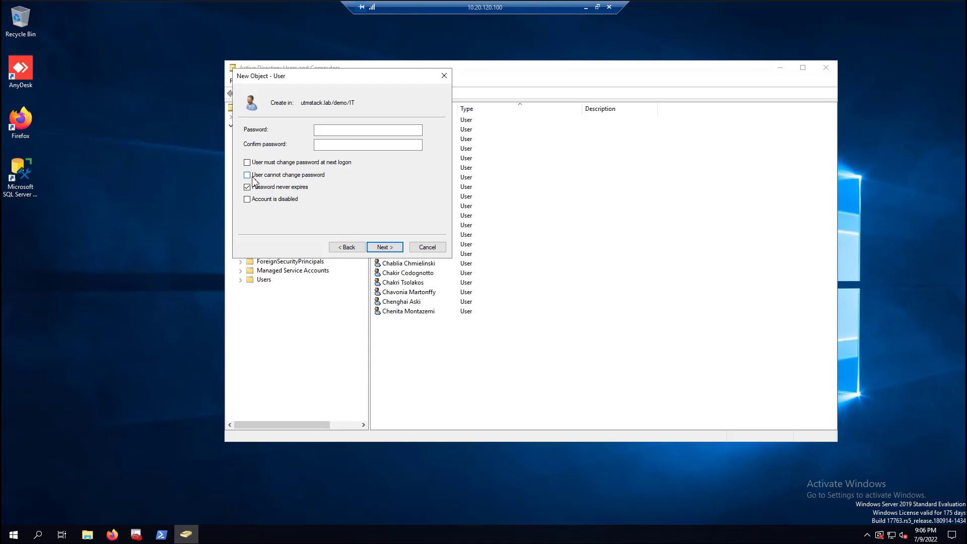
{"action": "left_click", "coordinate": [247, 175]}
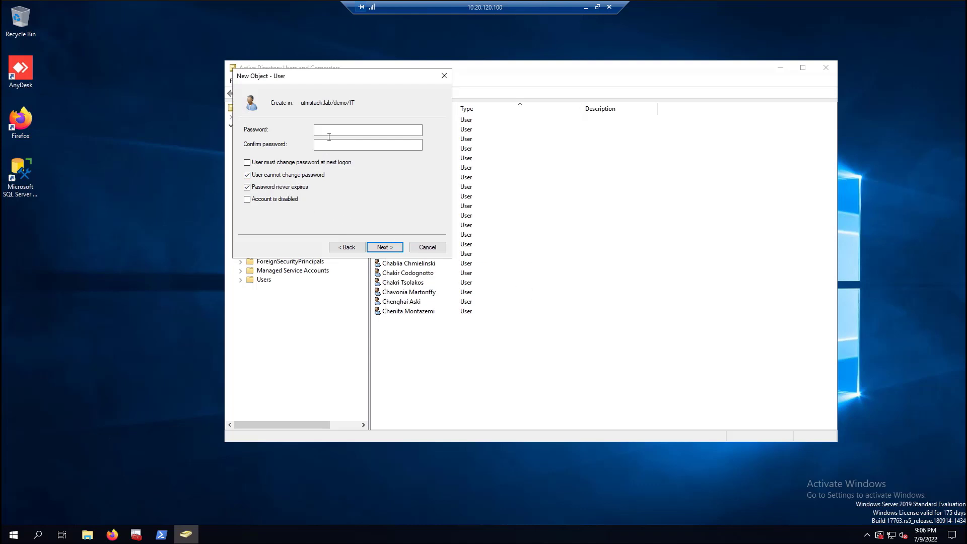
{"action": "type", "text": "••"}
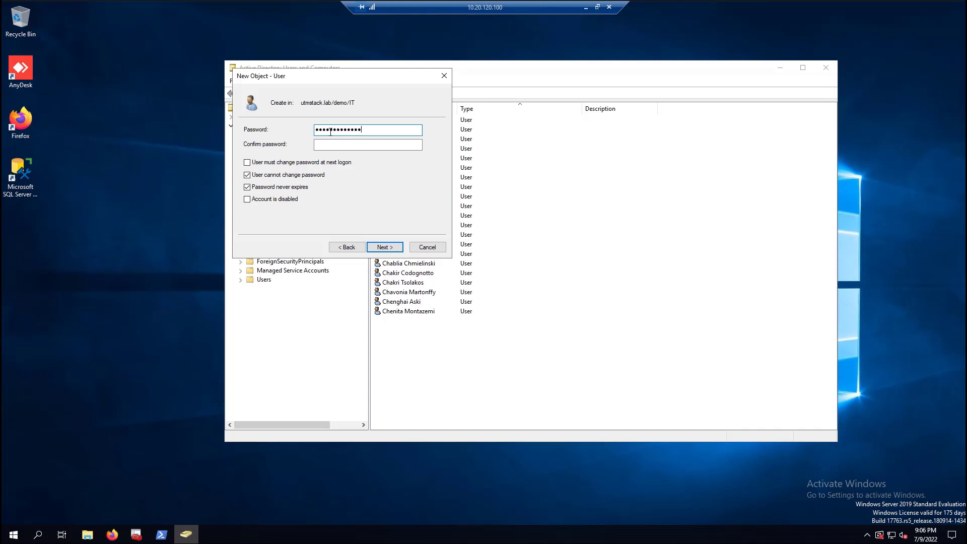
{"action": "left_click", "coordinate": [366, 144]}
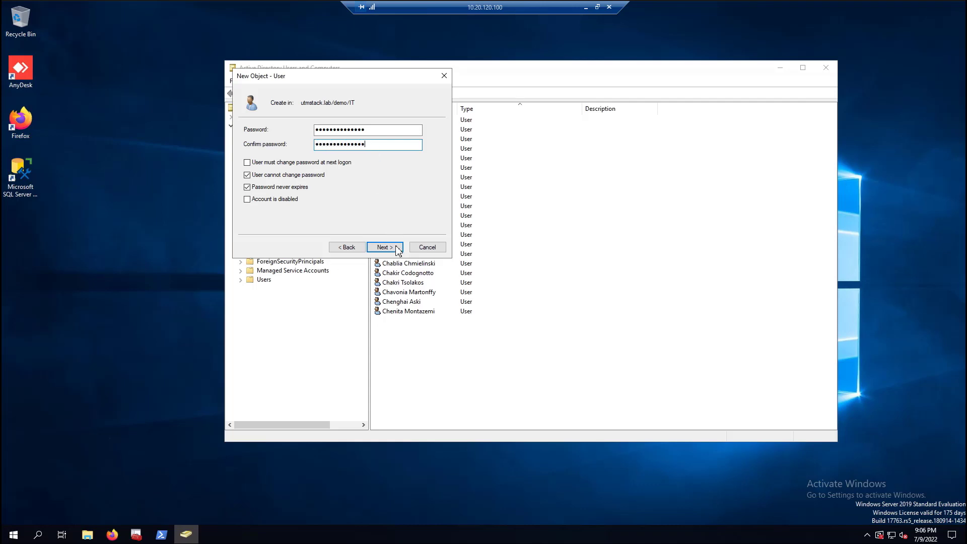
{"action": "left_click", "coordinate": [383, 247]}
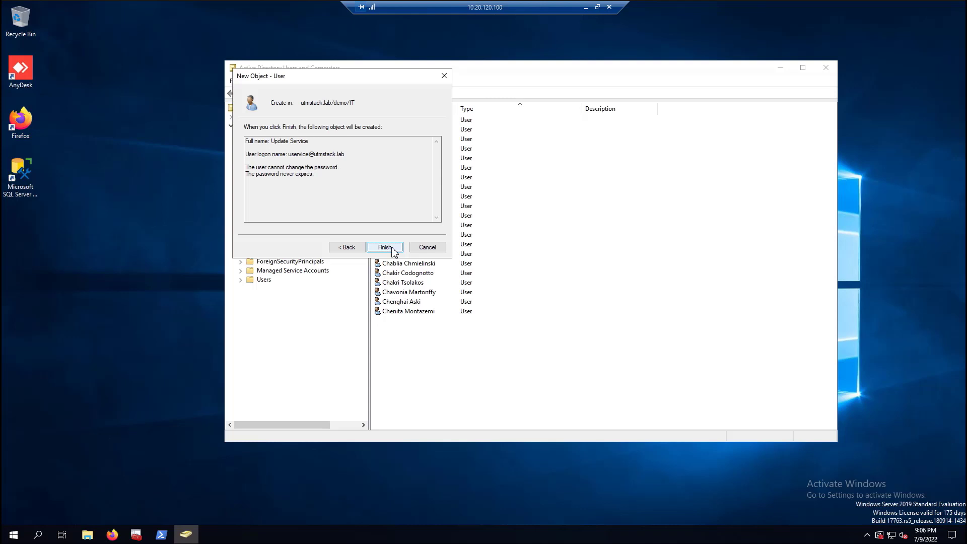
{"action": "left_click", "coordinate": [385, 247]}
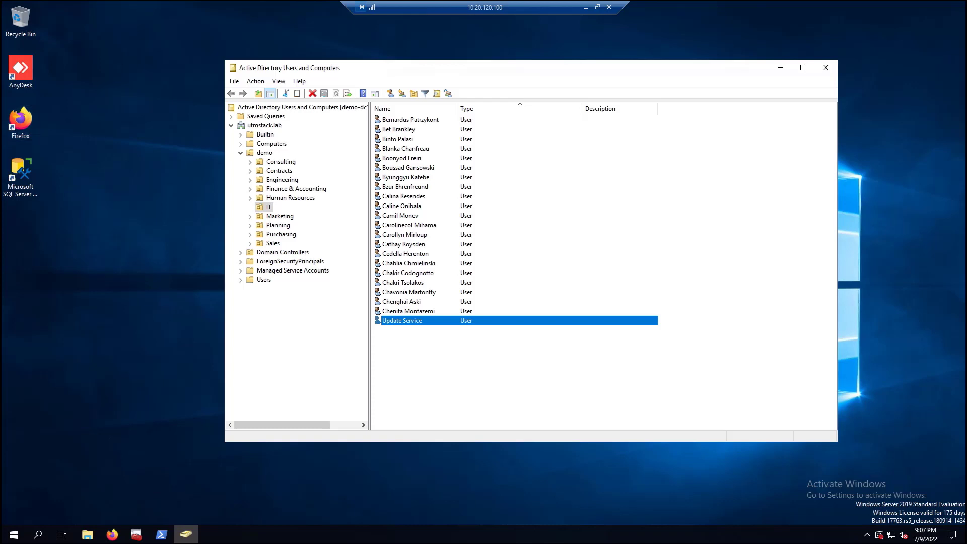
Step: Add the Update Service account to the Administrators group and confirm
{"action": "right_click", "coordinate": [402, 321]}
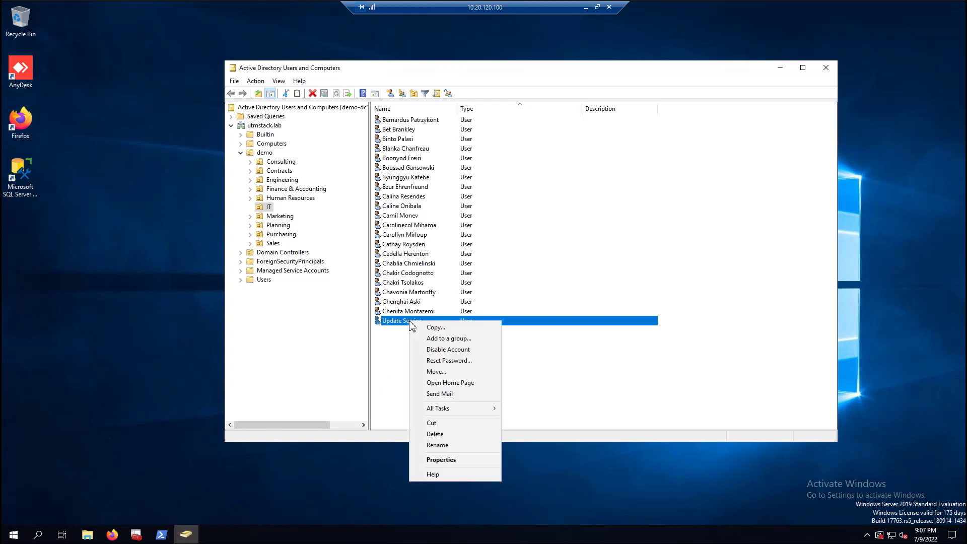
{"action": "left_click", "coordinate": [448, 339]}
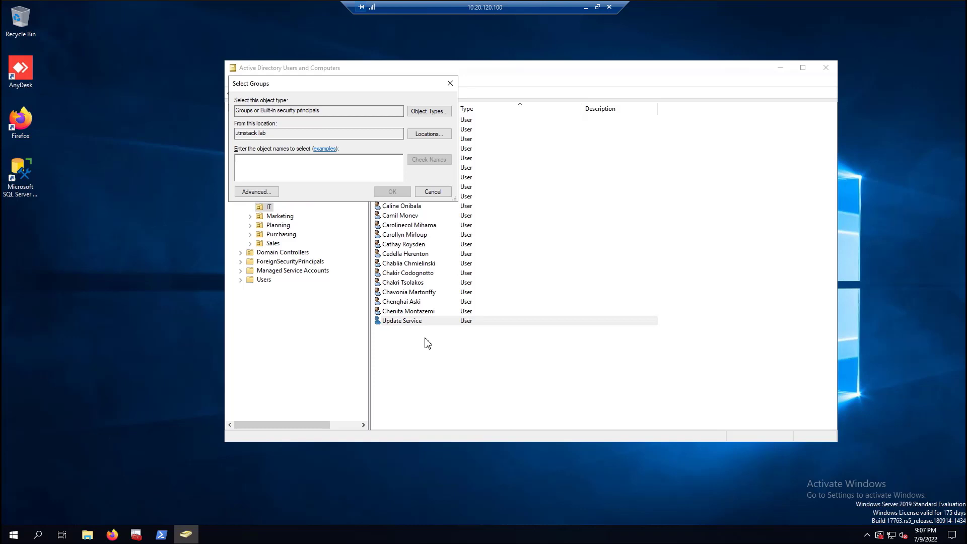
{"action": "type", "text": "Administrators"}
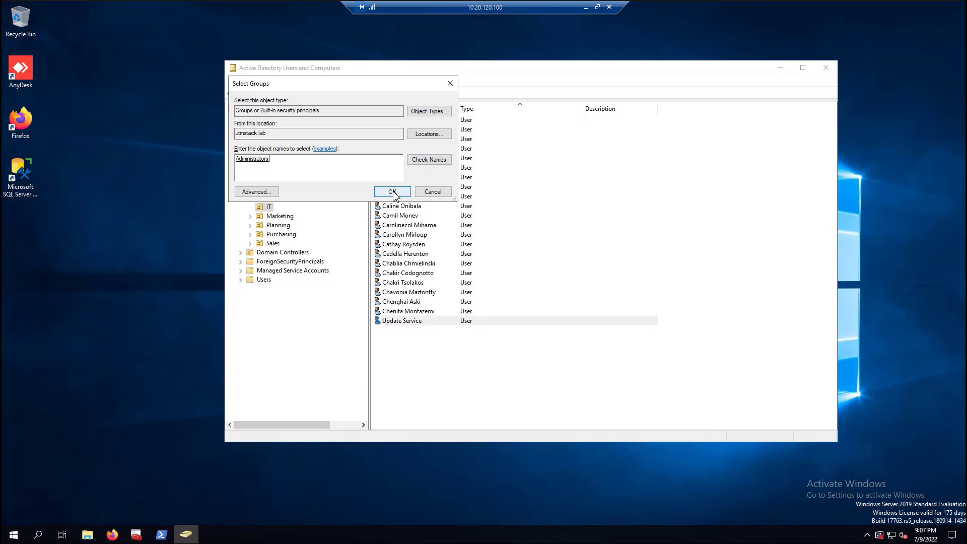
{"action": "left_click", "coordinate": [392, 191]}
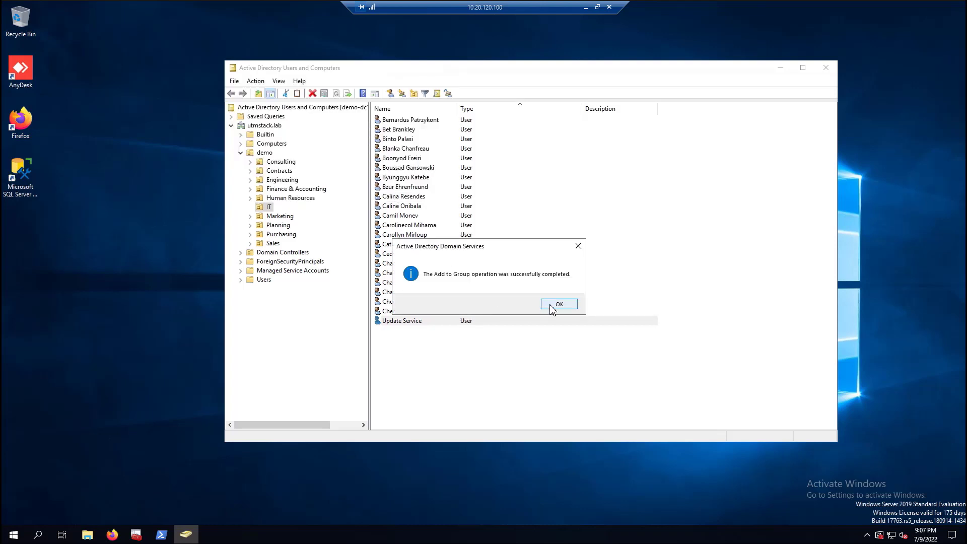
{"action": "left_click", "coordinate": [558, 303]}
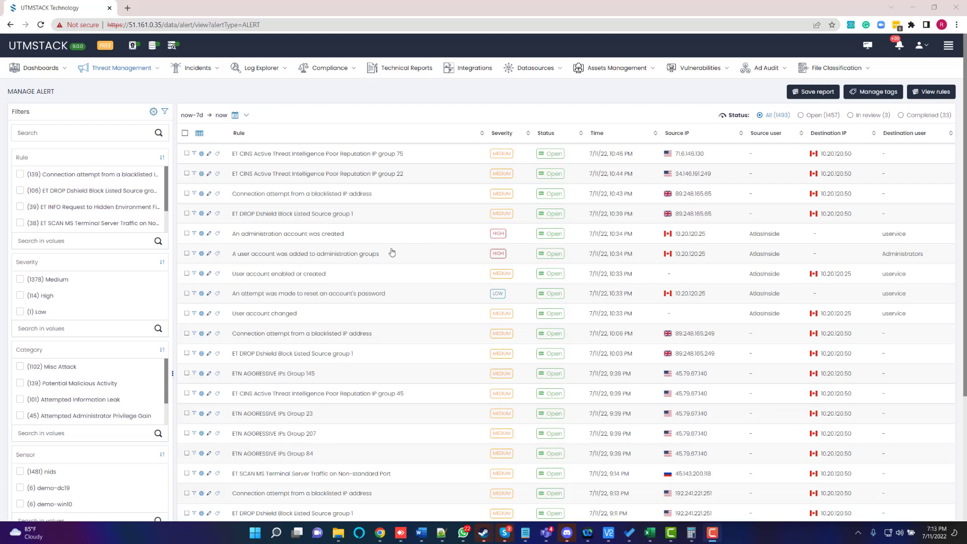
{"action": "mouse_move", "coordinate": [307, 326]}
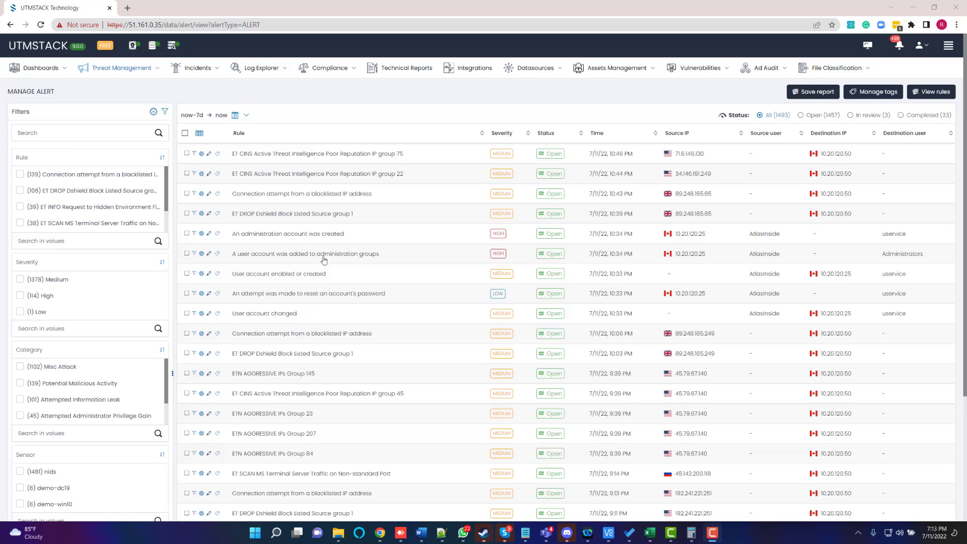
{"action": "mouse_move", "coordinate": [331, 238]}
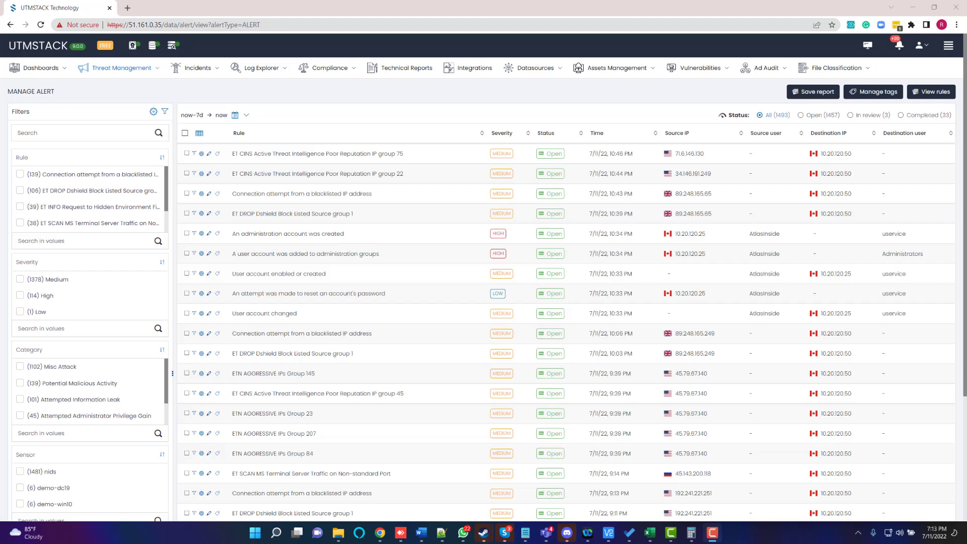
{"action": "left_click", "coordinate": [287, 233]}
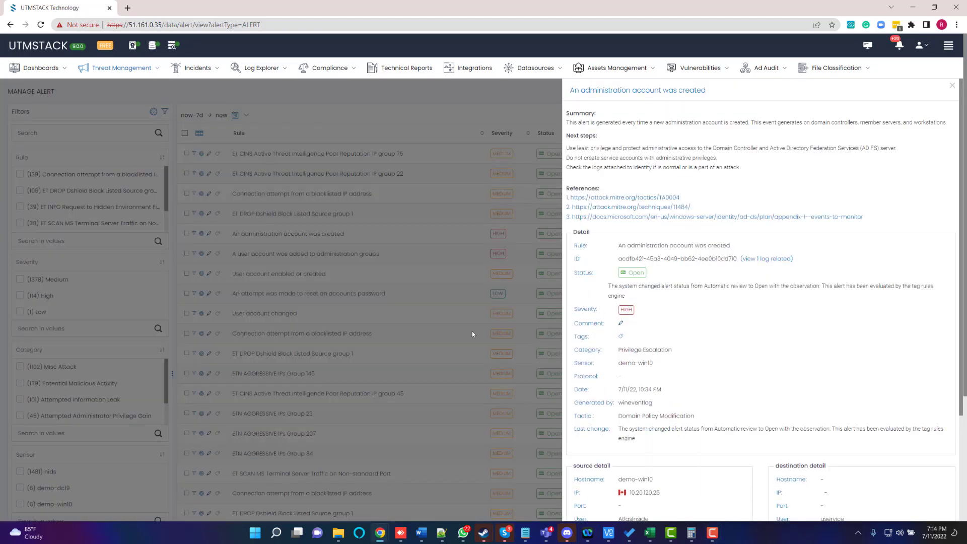
Step: Show the 'An administration account was created' alert's details with summary and references
{"action": "left_click", "coordinate": [953, 84]}
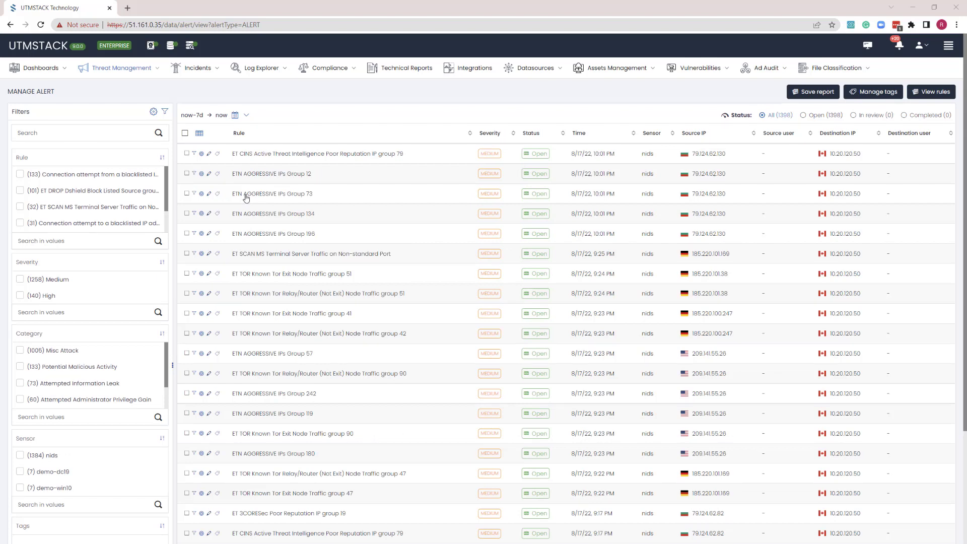
{"action": "mouse_move", "coordinate": [197, 122]}
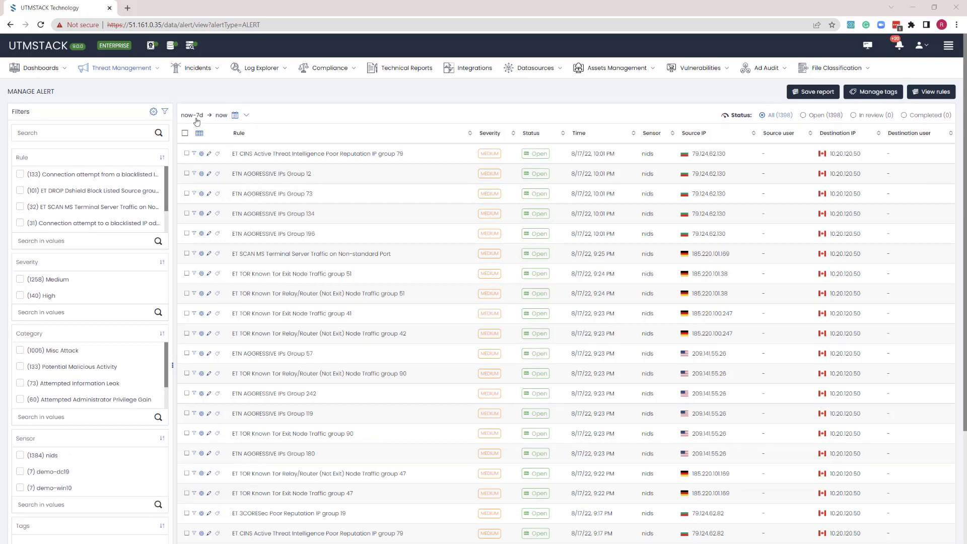
Step: Go to Incidents > Incident Response, listing the executed shutdown command on demo-dc19
{"action": "left_click", "coordinate": [198, 68]}
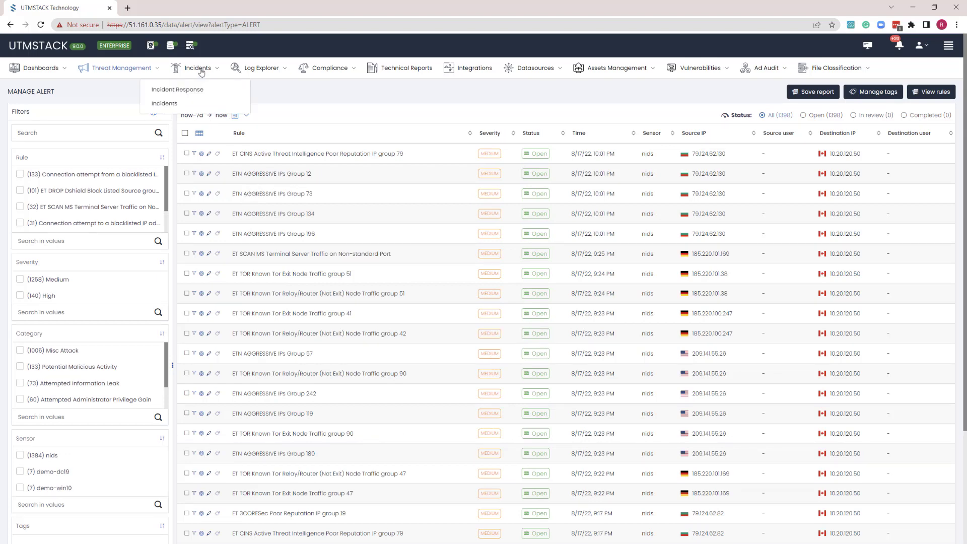
{"action": "left_click", "coordinate": [177, 90]}
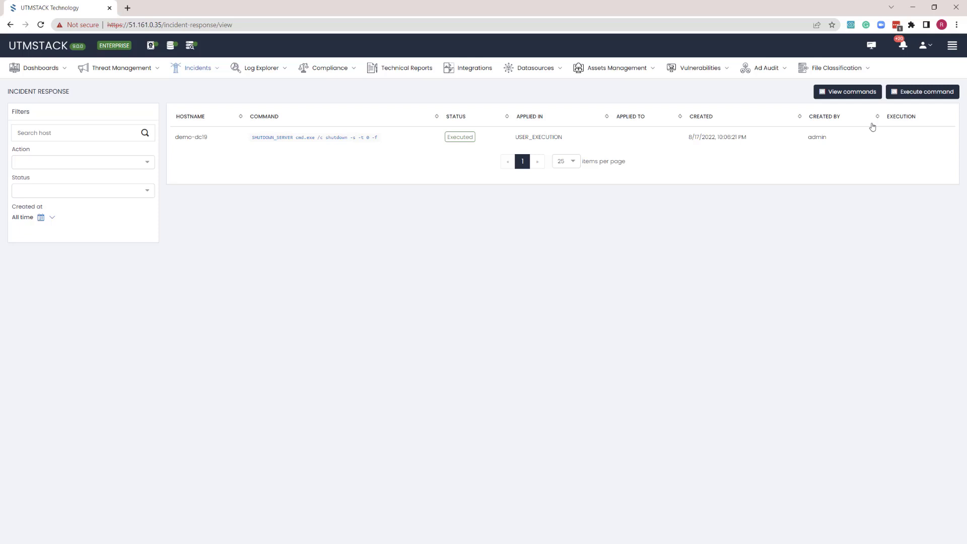
Step: Explore the execute-command form, trying RUN_CMD then SHUTDOWN_SERVER with the Agents dropdown open
{"action": "left_click", "coordinate": [847, 92]}
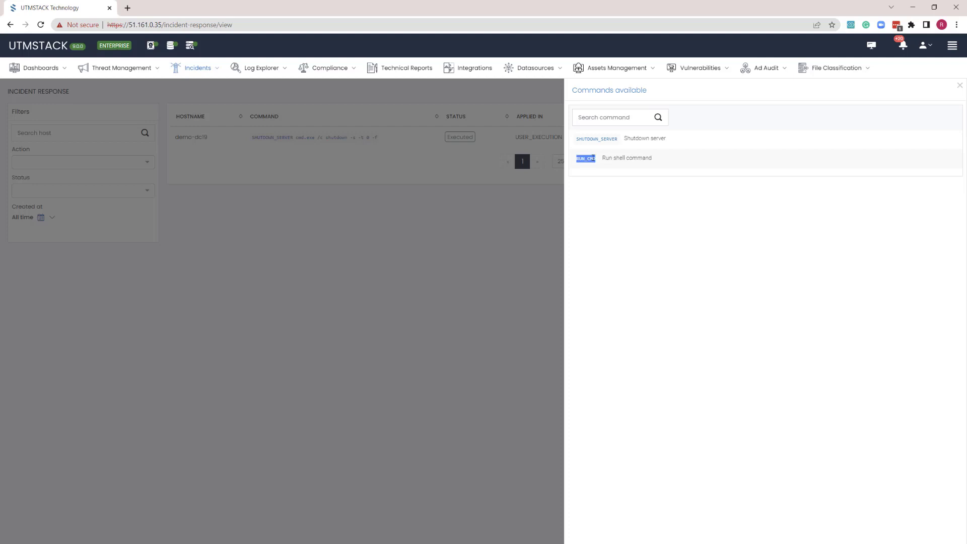
{"action": "left_click", "coordinate": [627, 157]}
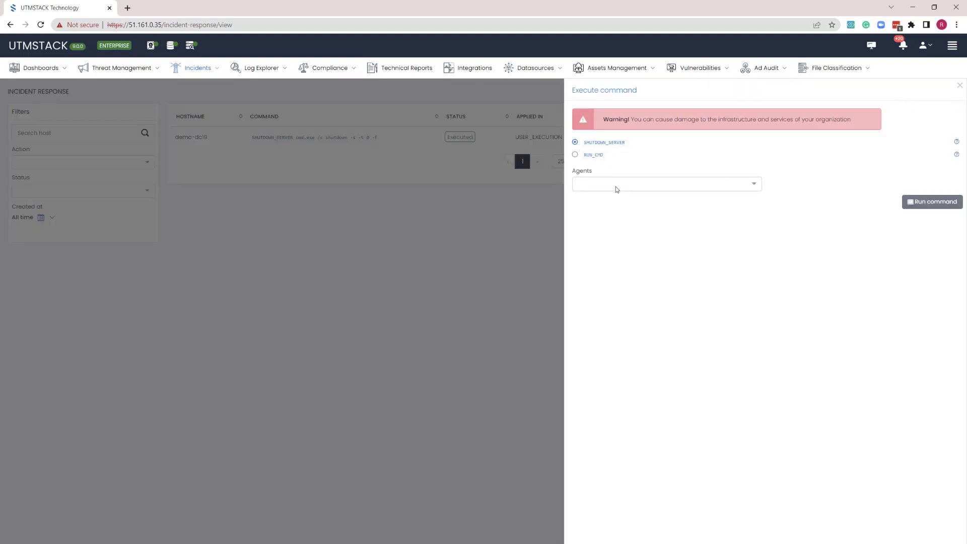
{"action": "left_click", "coordinate": [666, 184]}
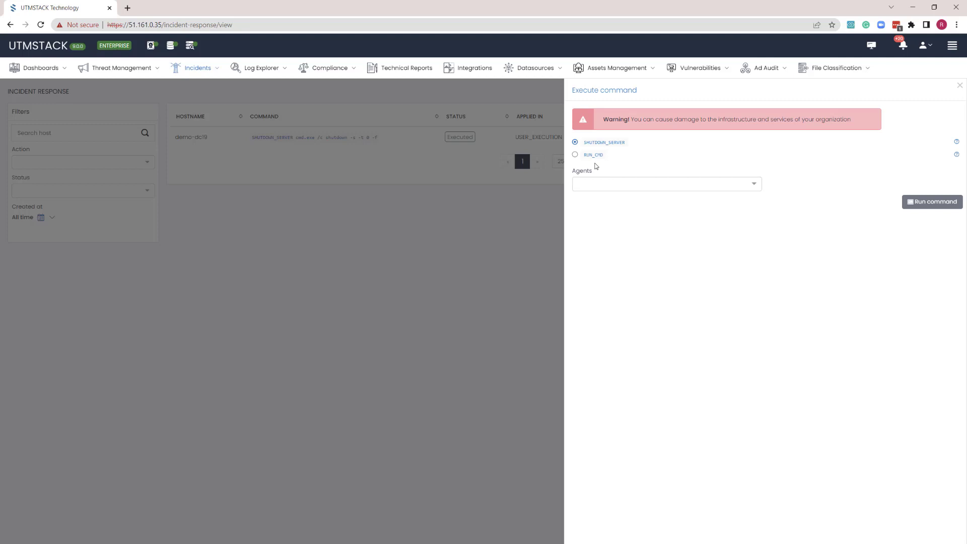
{"action": "left_click", "coordinate": [575, 155]}
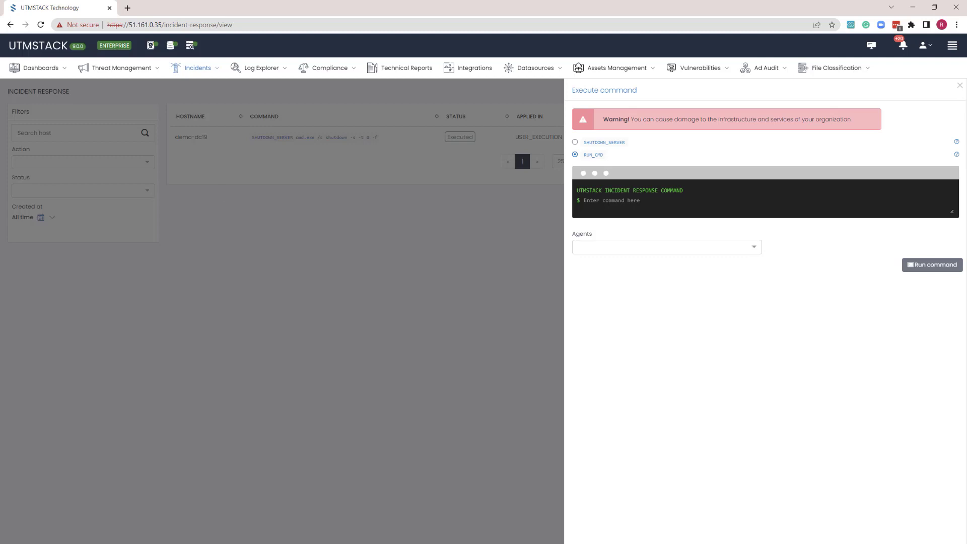
{"action": "left_click", "coordinate": [576, 142]}
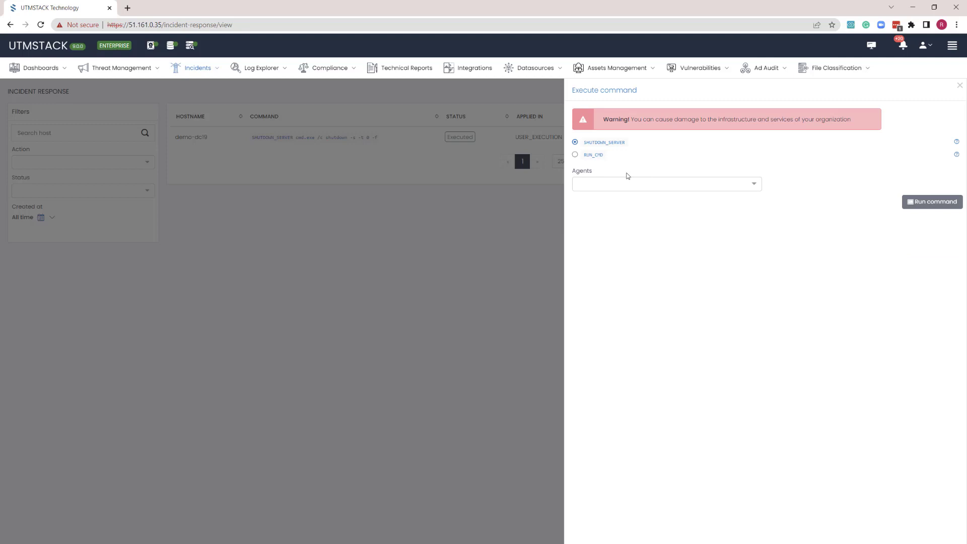
{"action": "left_click", "coordinate": [667, 184]}
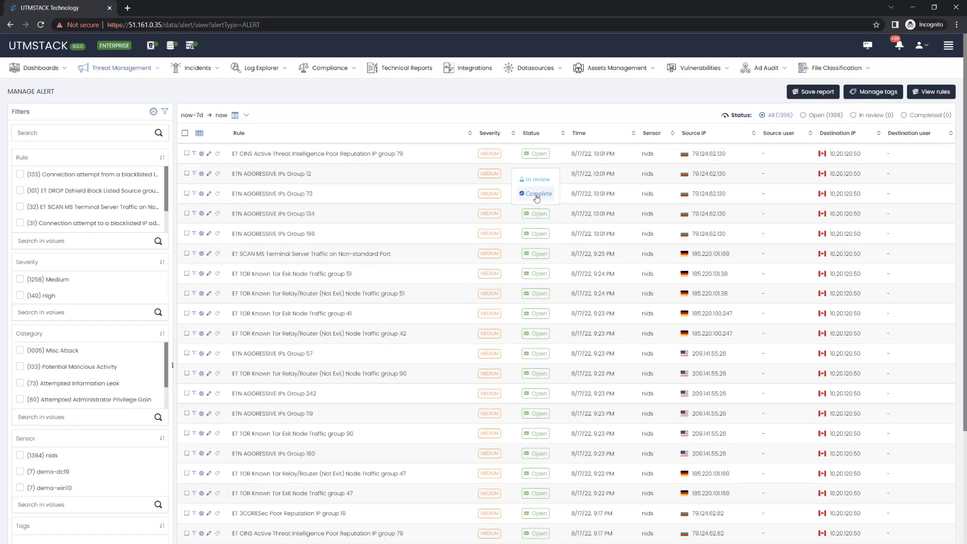
Step: Create the 'False positive' tag rule with an unneeded condition removed, and tag the alert
{"action": "left_click", "coordinate": [539, 194]}
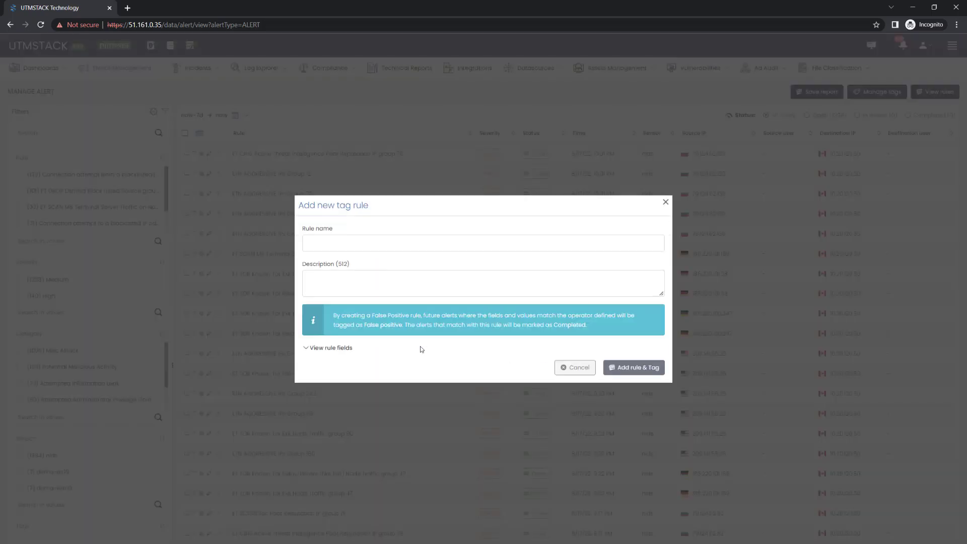
{"action": "left_click", "coordinate": [483, 242]}
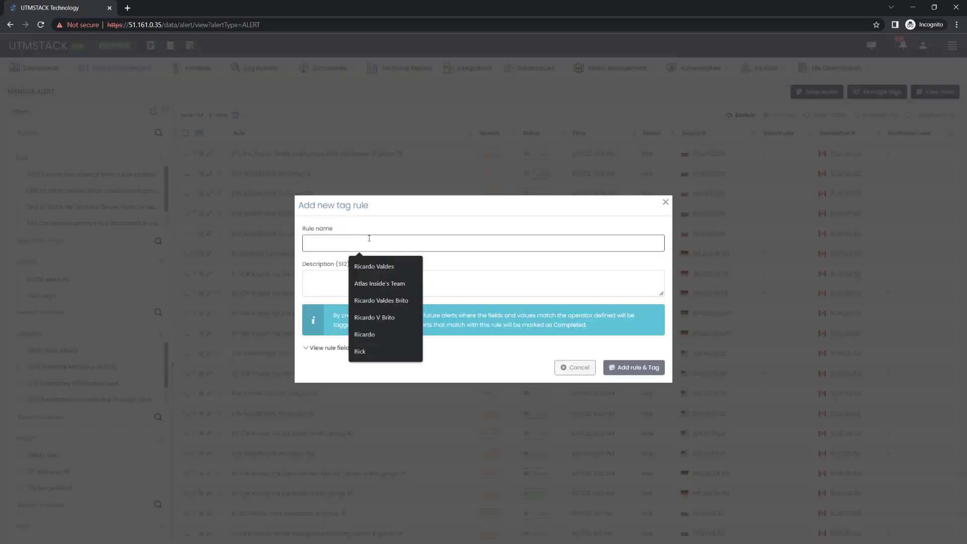
{"action": "type", "text": "False positive NIDS rule"}
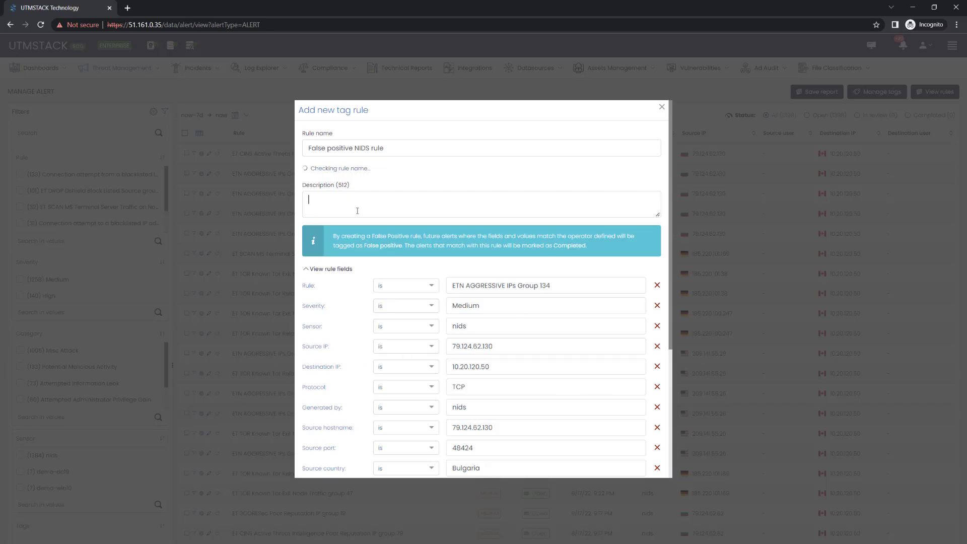
{"action": "scroll", "scroll_direction": "down", "scroll_amount": 3}
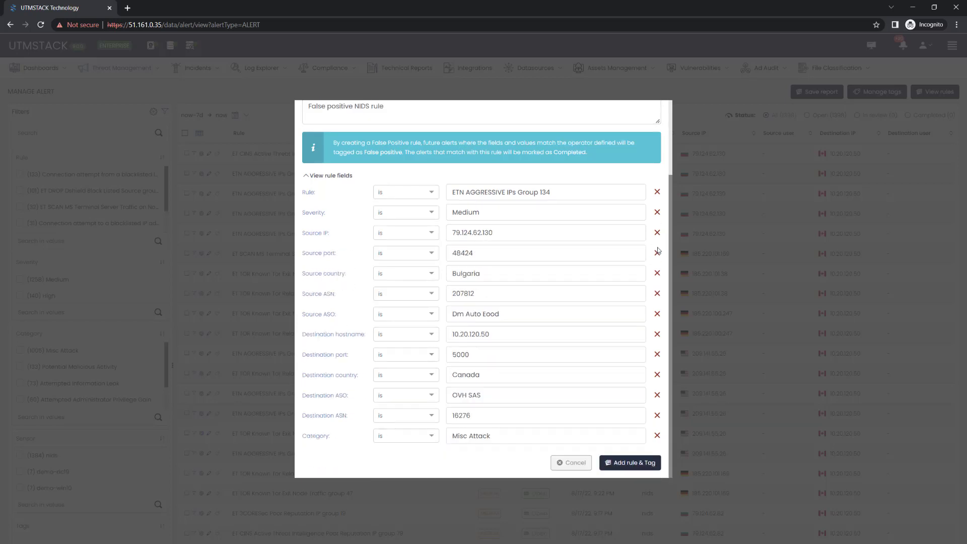
{"action": "left_click", "coordinate": [656, 253]}
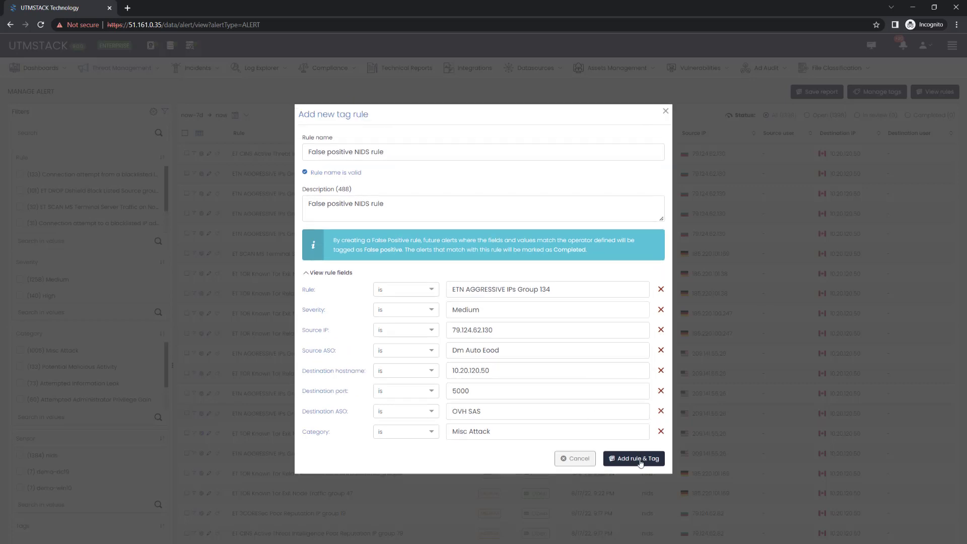
{"action": "left_click", "coordinate": [634, 458]}
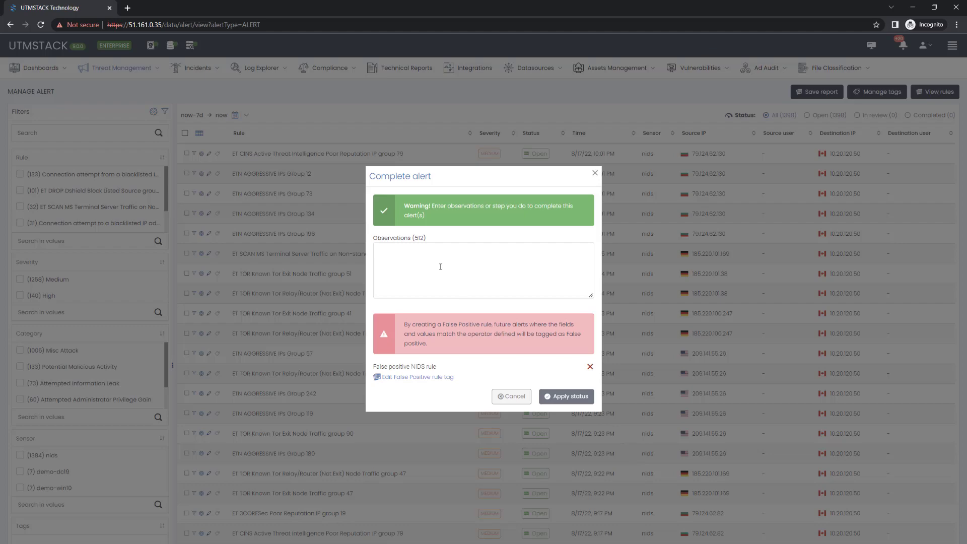
Step: Record 'False positive NIDS rule' as observations and mark the ETN AGGRESSIVE IPs alert Completed
{"action": "type", "text": "False positive NIDS rule"}
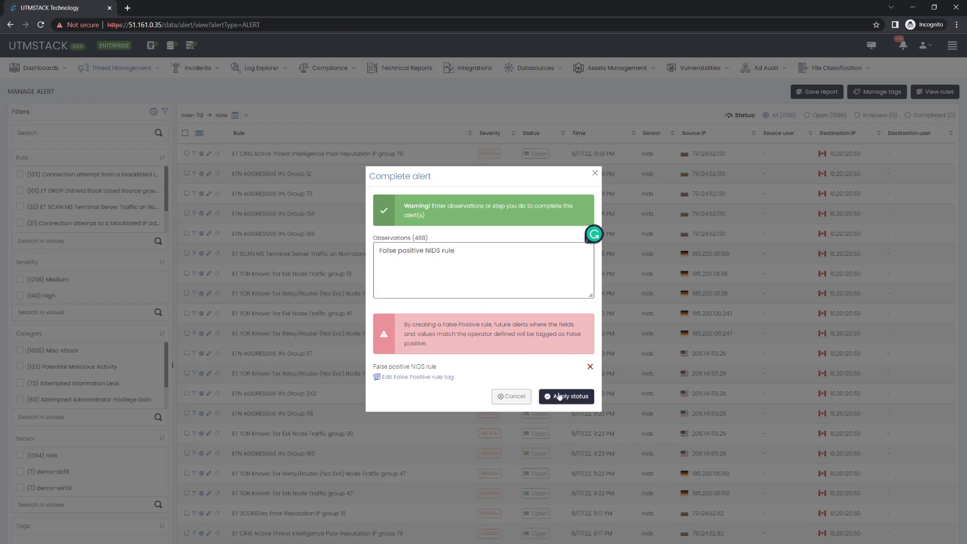
{"action": "left_click", "coordinate": [565, 396]}
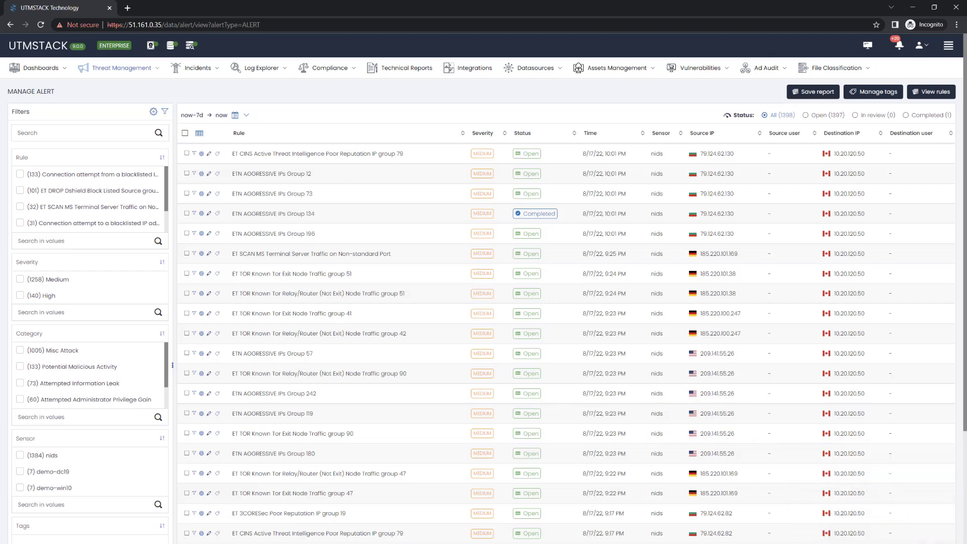
{"action": "left_click", "coordinate": [260, 67]}
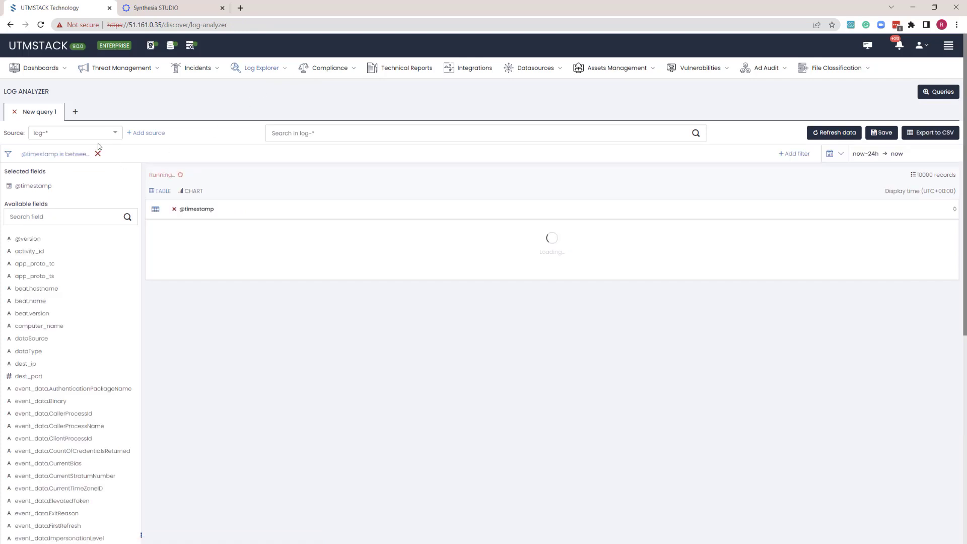
Step: Set the log source to log-o365-* and filter on the logsx.o365.Operation.keyword field
{"action": "left_click", "coordinate": [73, 133]}
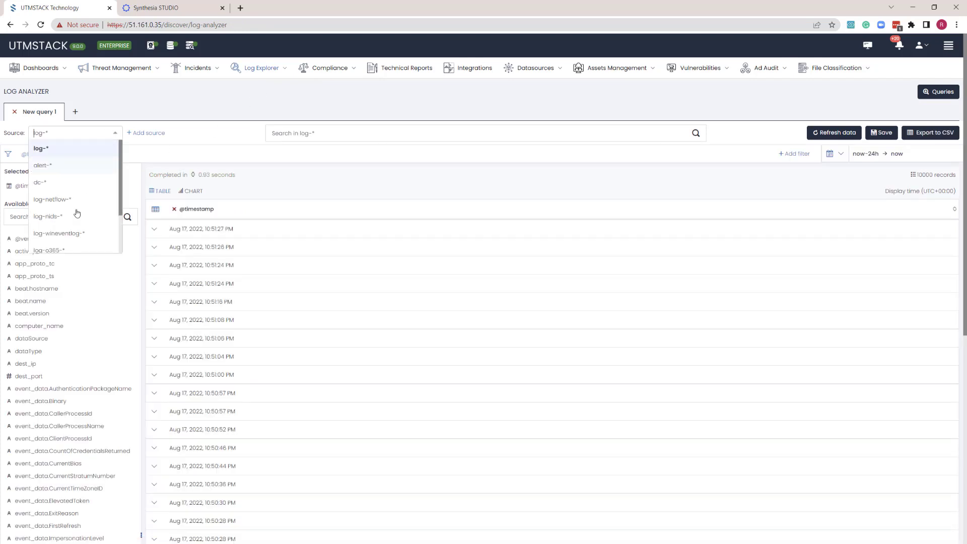
{"action": "left_click", "coordinate": [48, 250]}
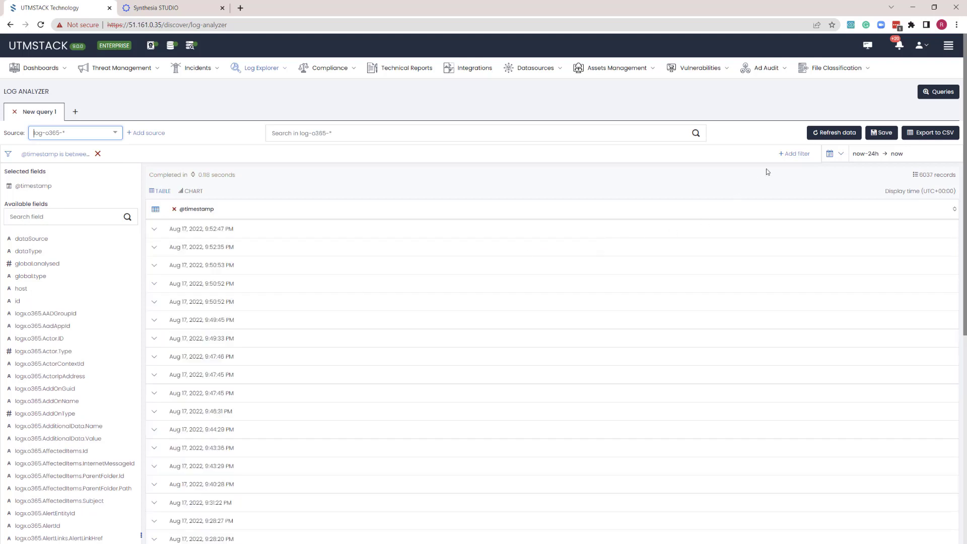
{"action": "left_click", "coordinate": [795, 153]}
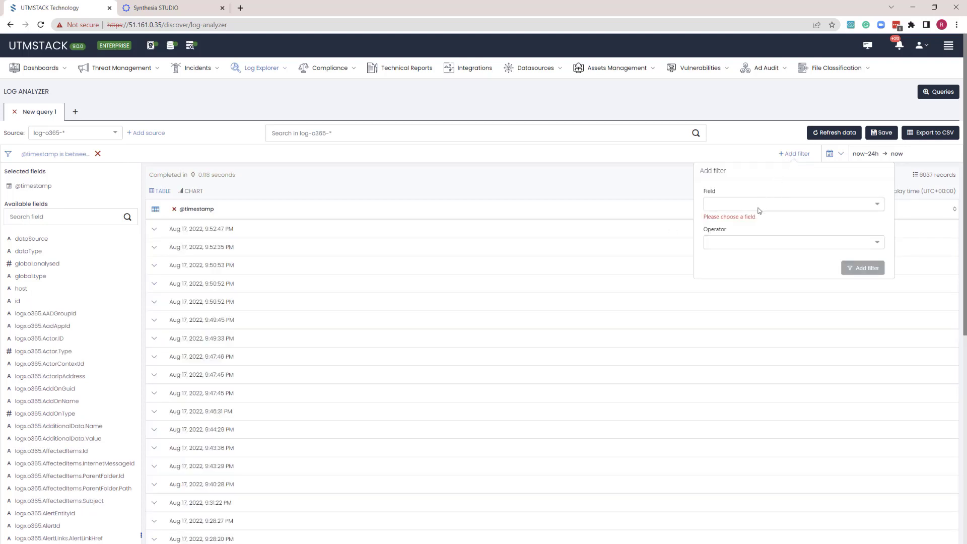
{"action": "left_click", "coordinate": [793, 203]}
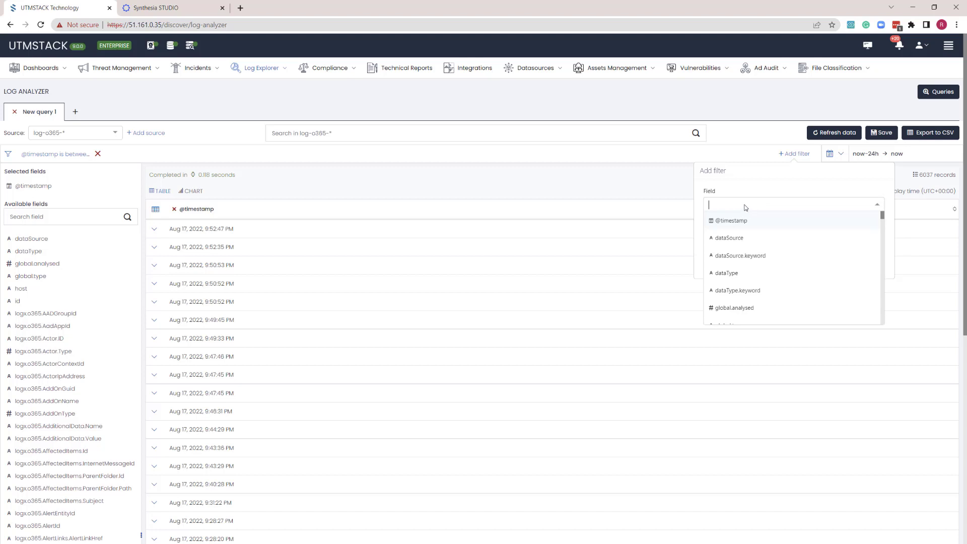
{"action": "type", "text": "operat"}
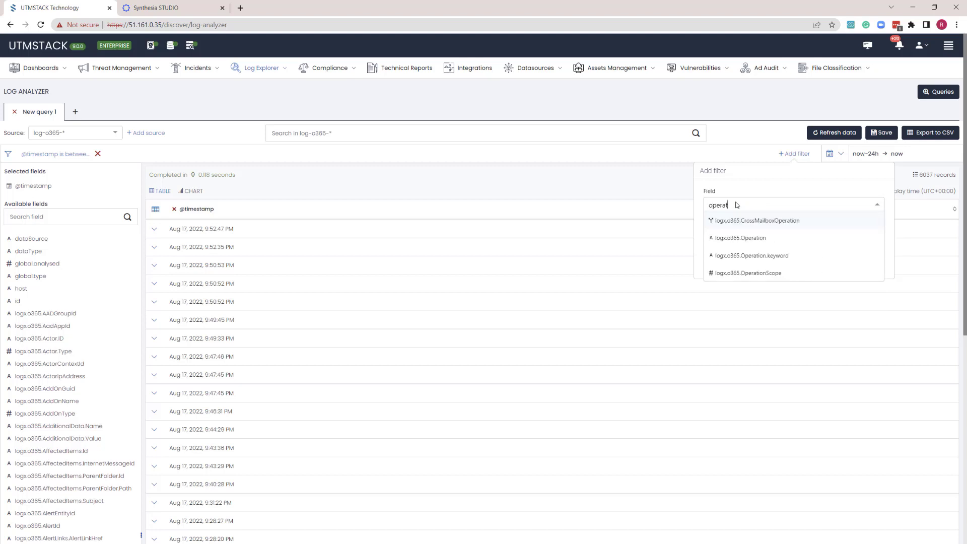
{"action": "left_click", "coordinate": [752, 255]}
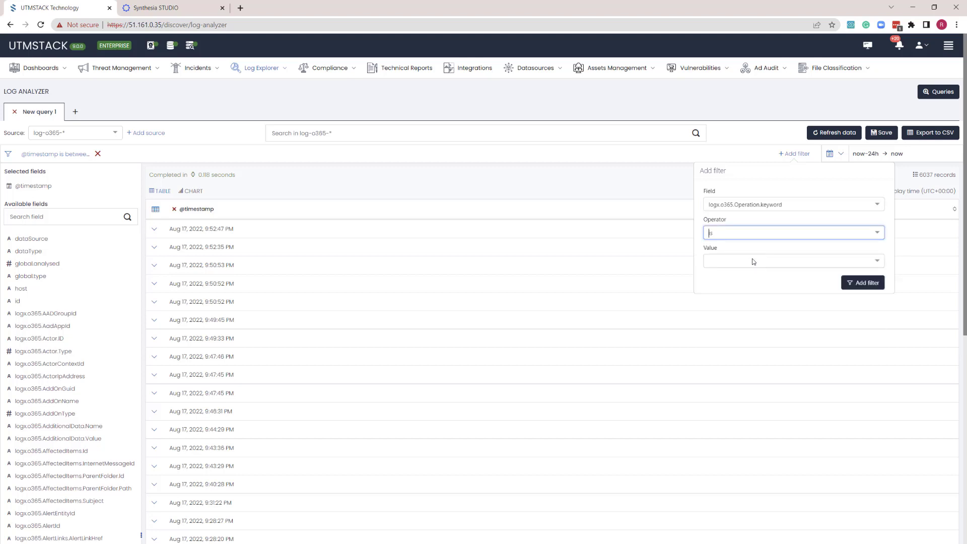
Step: Apply the filter value New-InboxRule to the Office 365 logs
{"action": "left_click", "coordinate": [793, 260]}
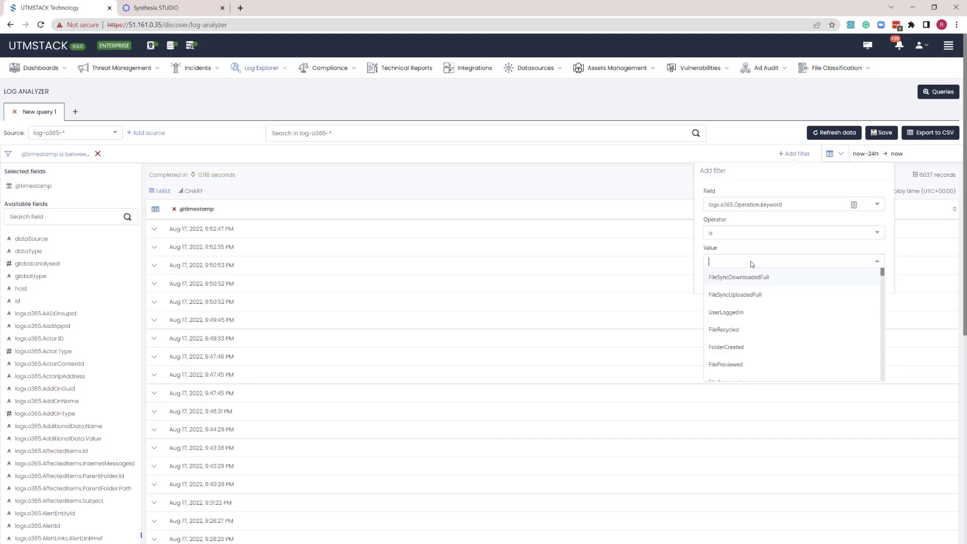
{"action": "type", "text": "New"}
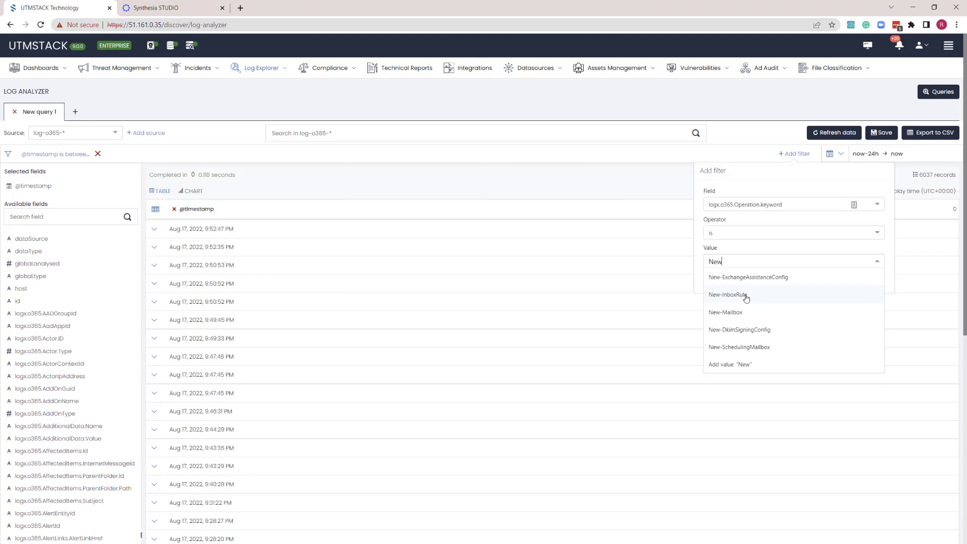
{"action": "left_click", "coordinate": [727, 294]}
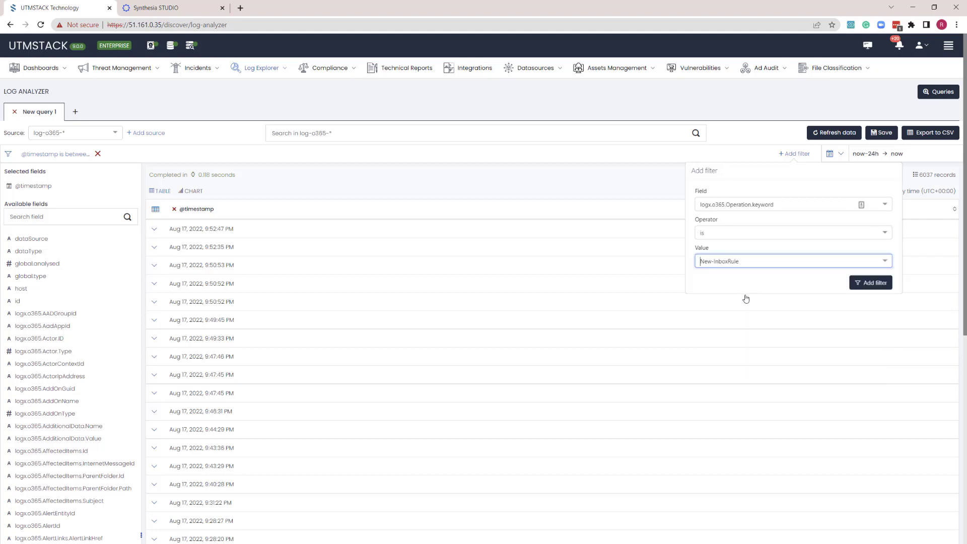
{"action": "left_click", "coordinate": [871, 282]}
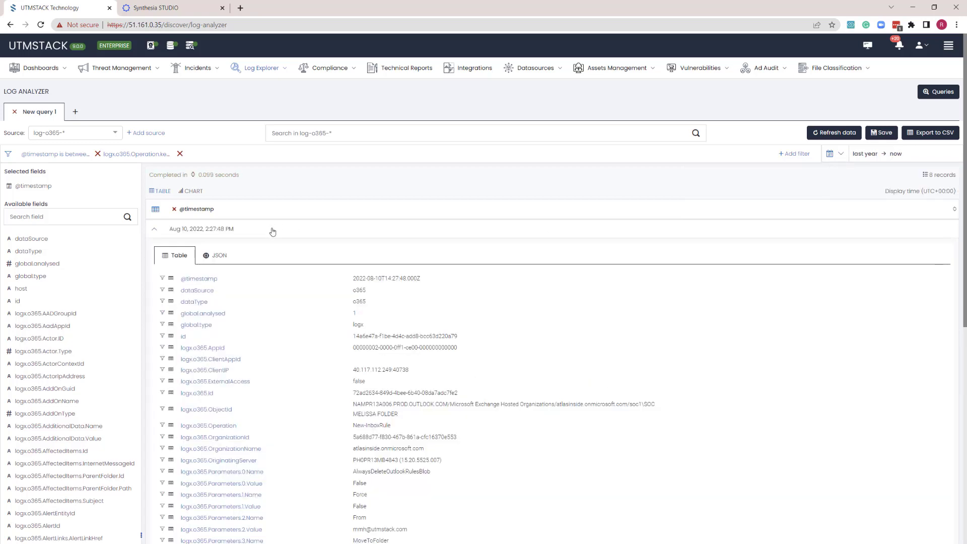
Step: Review the expanded New-InboxRule record's details
{"action": "scroll", "scroll_direction": "down", "scroll_amount": 3}
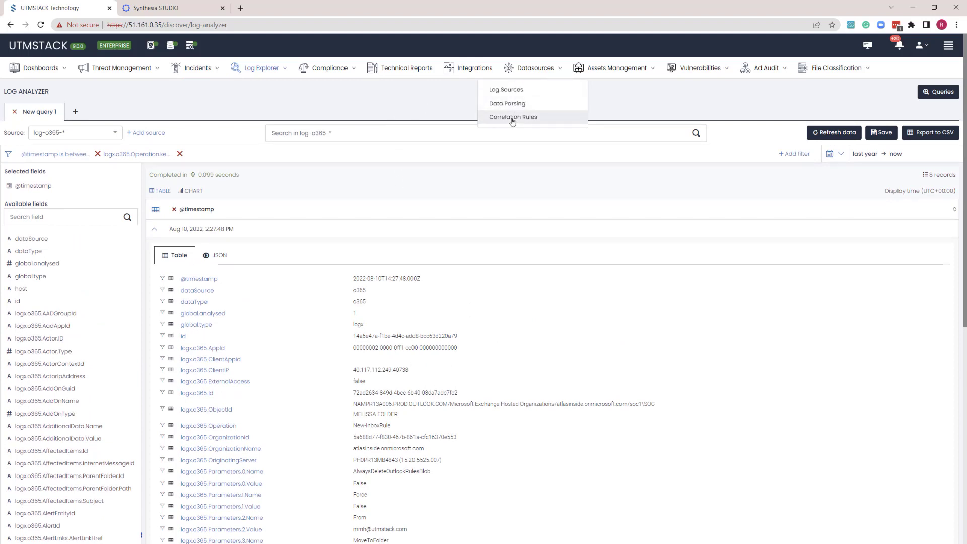
Step: Create a correlation rule file named New-Inbox_rule.yml from Datasources > Correlation Rules
{"action": "left_click", "coordinate": [513, 117]}
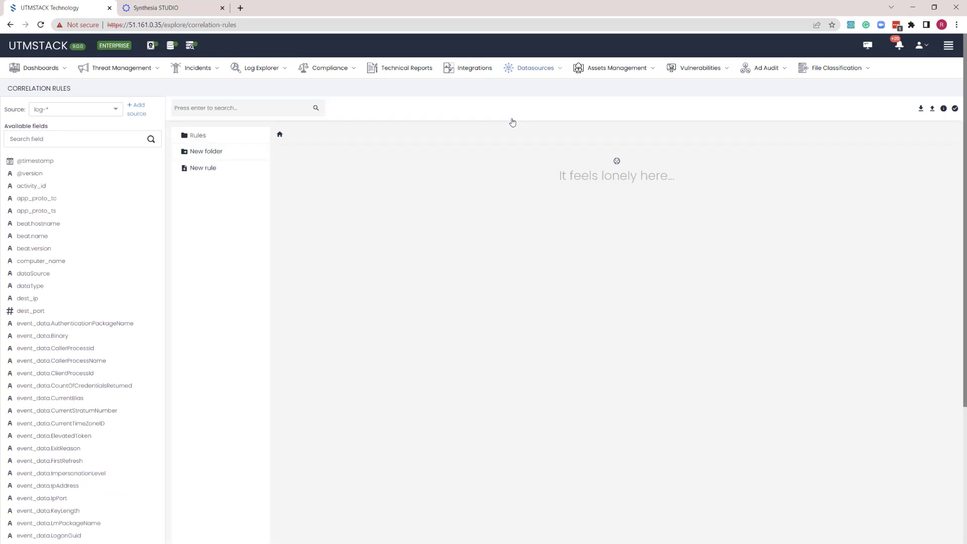
{"action": "left_click", "coordinate": [202, 168]}
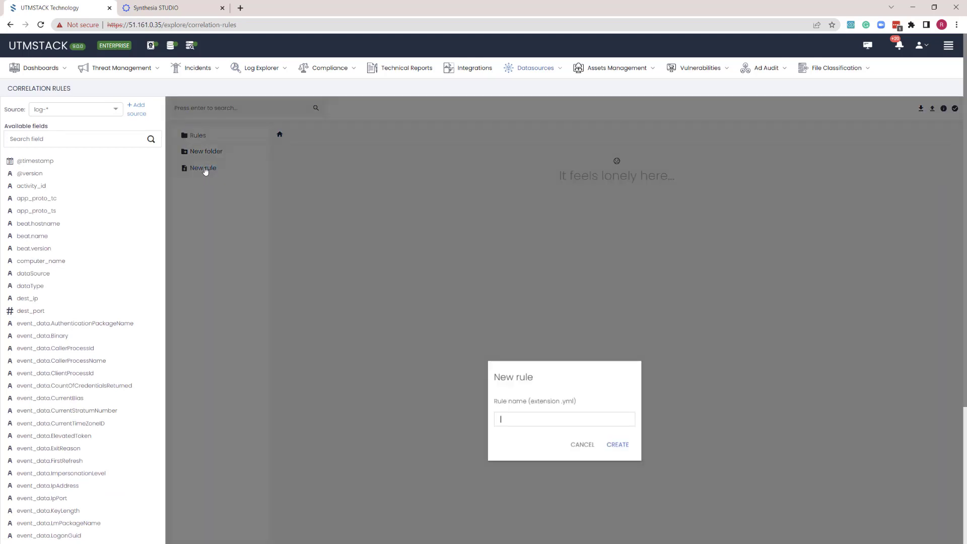
{"action": "type", "text": "New-"}
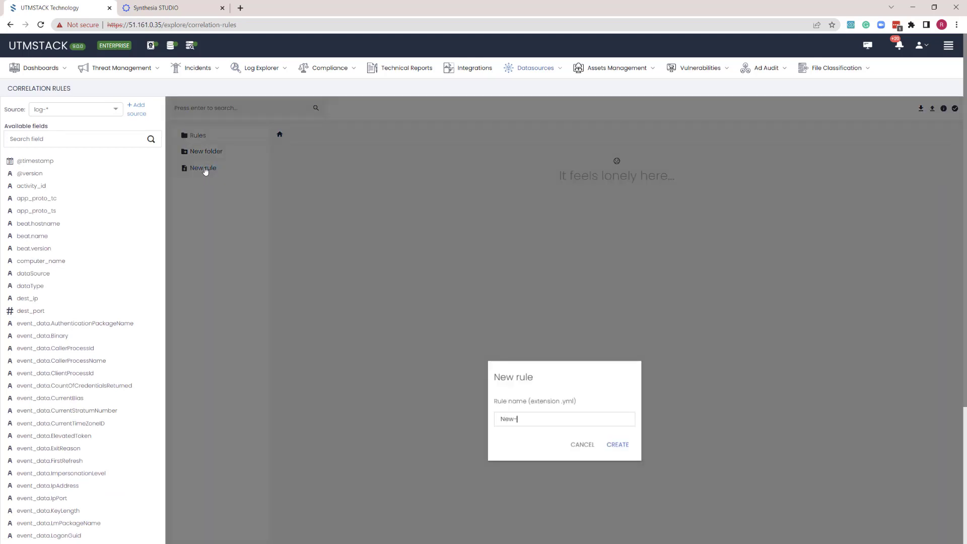
{"action": "type", "text": "Inbox_rule.yml"}
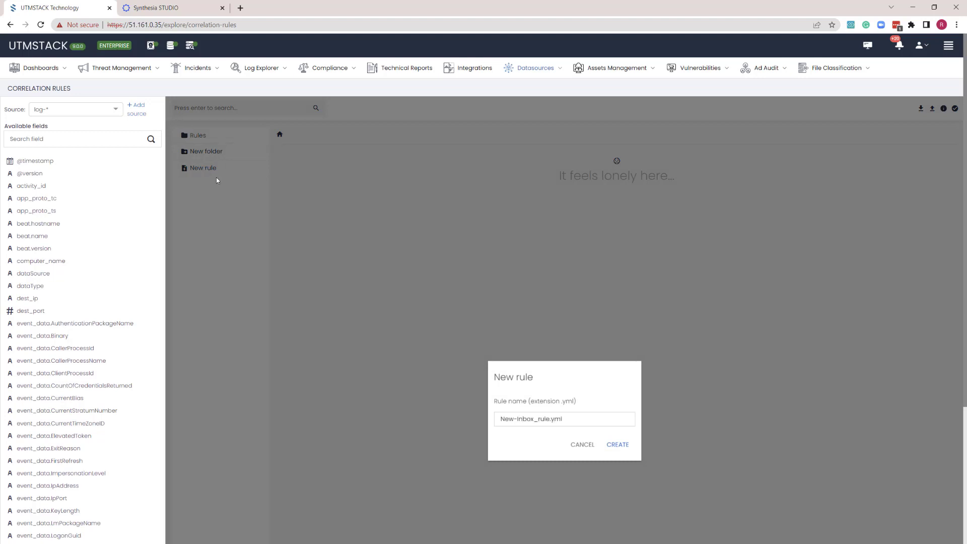
{"action": "mouse_move", "coordinate": [617, 444]}
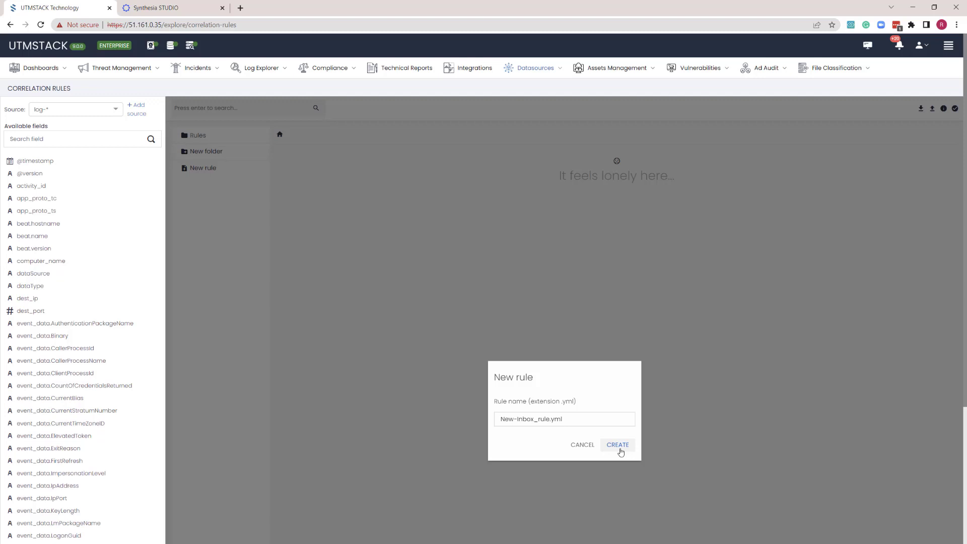
{"action": "left_click", "coordinate": [616, 445]}
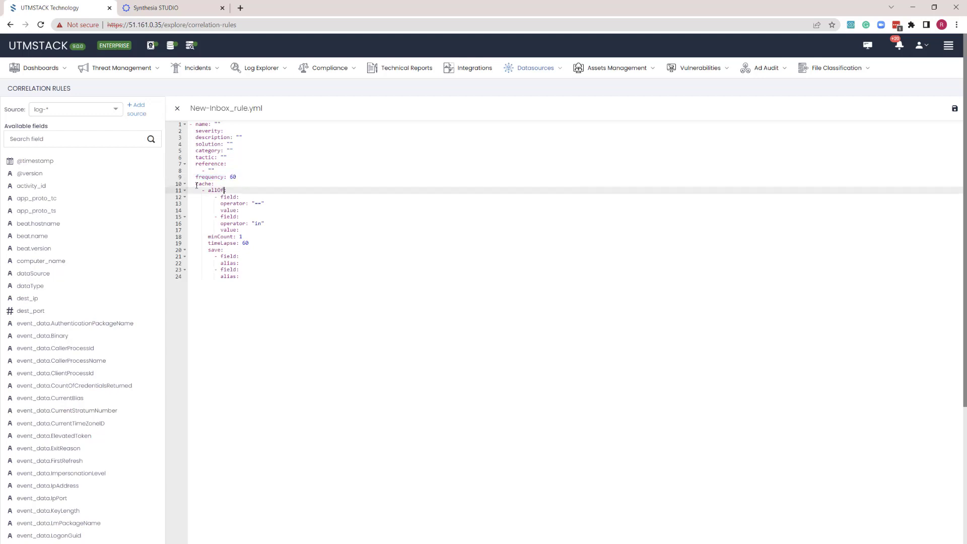
Step: Fill the rule's name key with "Microsoft 365 New Inbox Rule Created" in New-Inbox_rule.yml
{"action": "left_click_drag", "start_coordinate": [195, 184], "coordinate": [265, 224]}
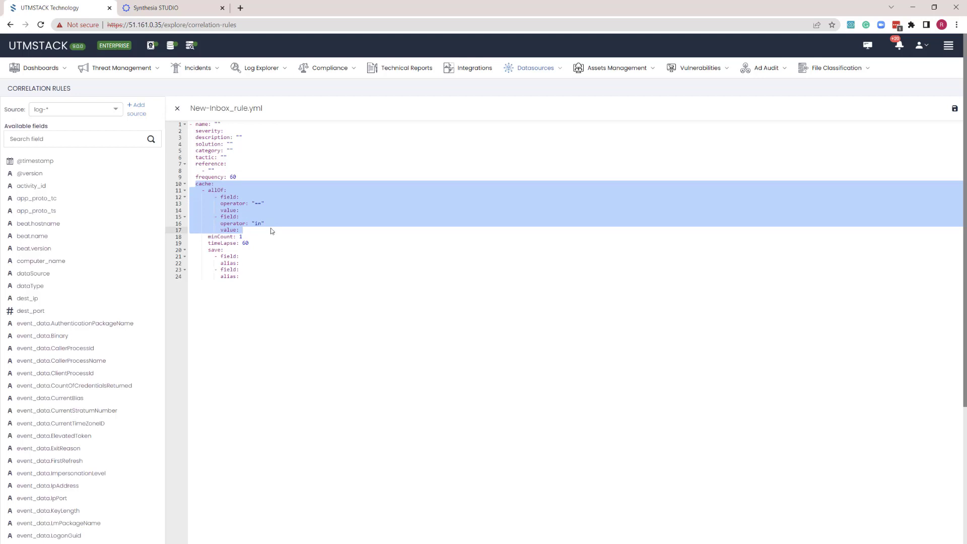
{"action": "left_click", "coordinate": [242, 230]}
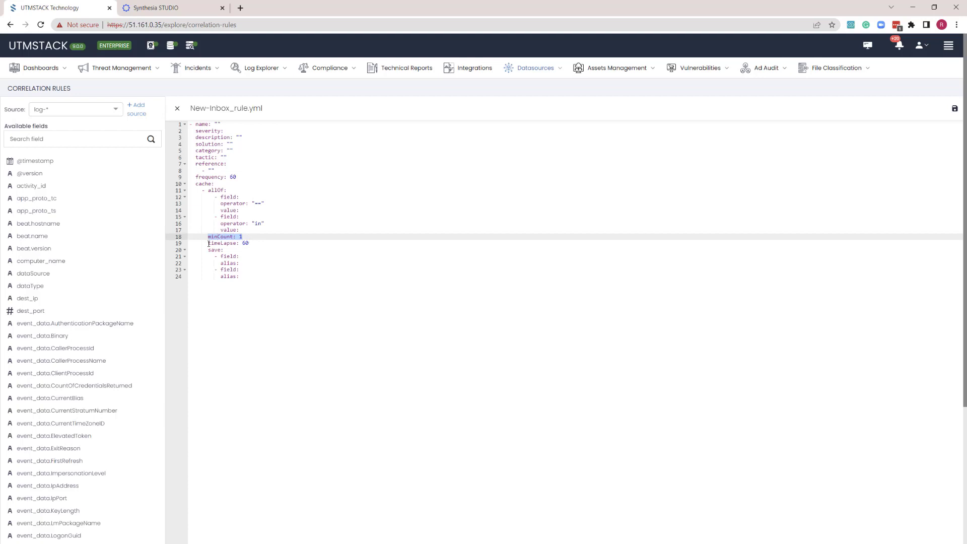
{"action": "left_click", "coordinate": [245, 243]}
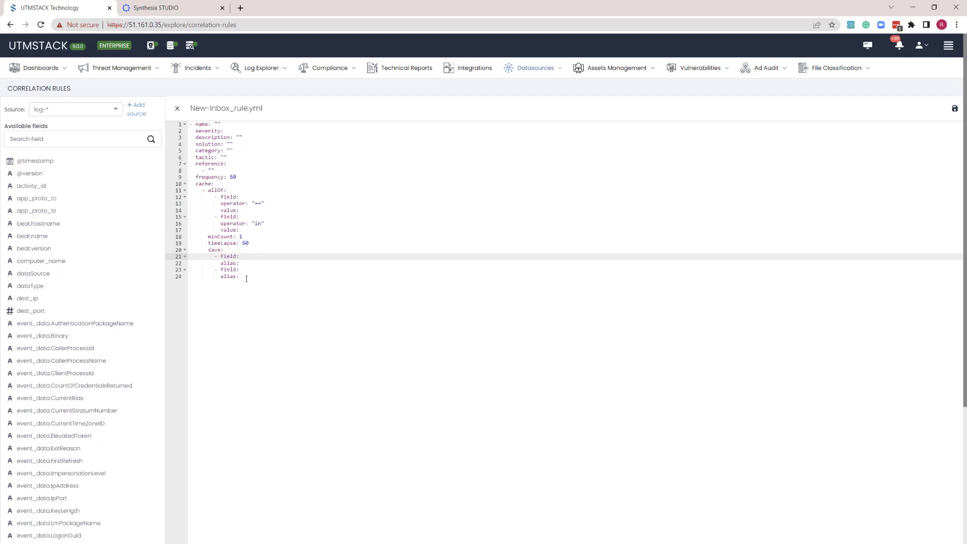
{"action": "left_click_drag", "start_coordinate": [216, 250], "coordinate": [240, 277]}
{"action": "type", "text": "Microsoft 365 New Inbox Rule Created"}
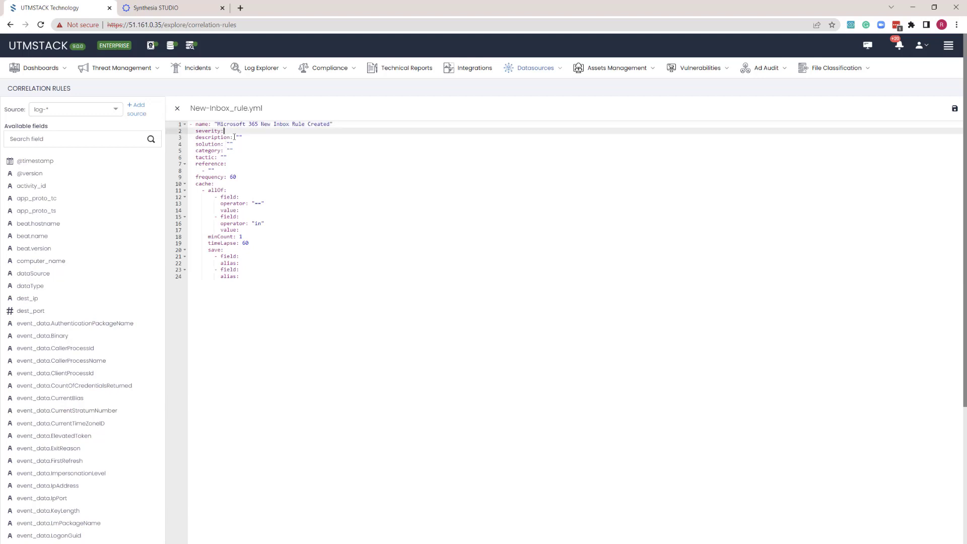
Step: Set severity Low, a testing description, Email collection category, Collection tactic and docs.utmstack.com reference
{"action": "type", "text": "Low"}
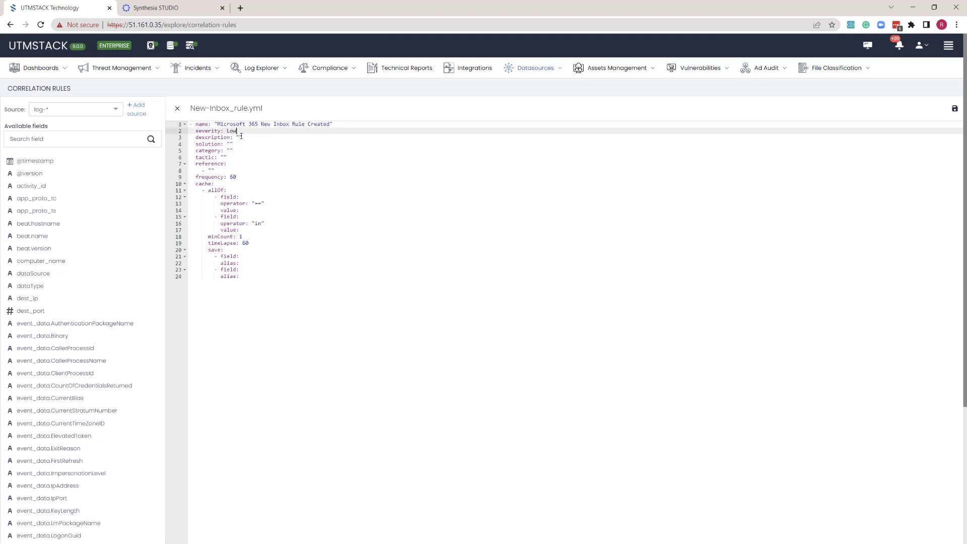
{"action": "type", "text": "Test"}
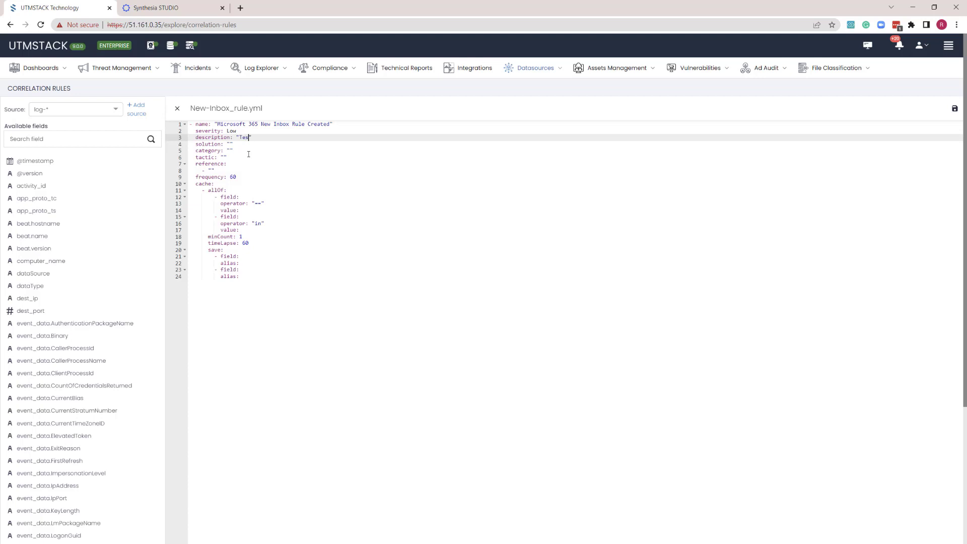
{"action": "type", "text": "ing an inbox rule"}
{"action": "left_click", "coordinate": [579, 150]}
{"action": "type", "text": "Email colle"}
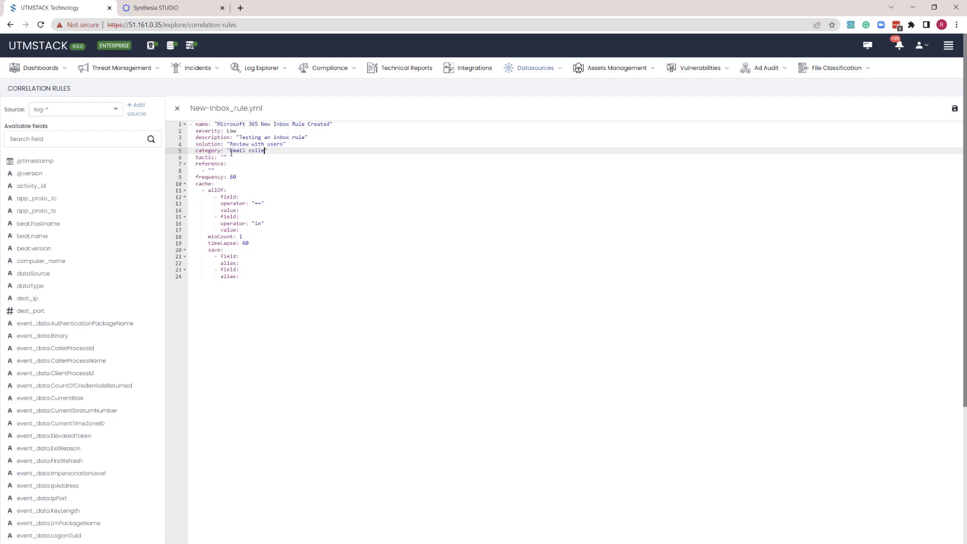
{"action": "type", "text": "ction"}
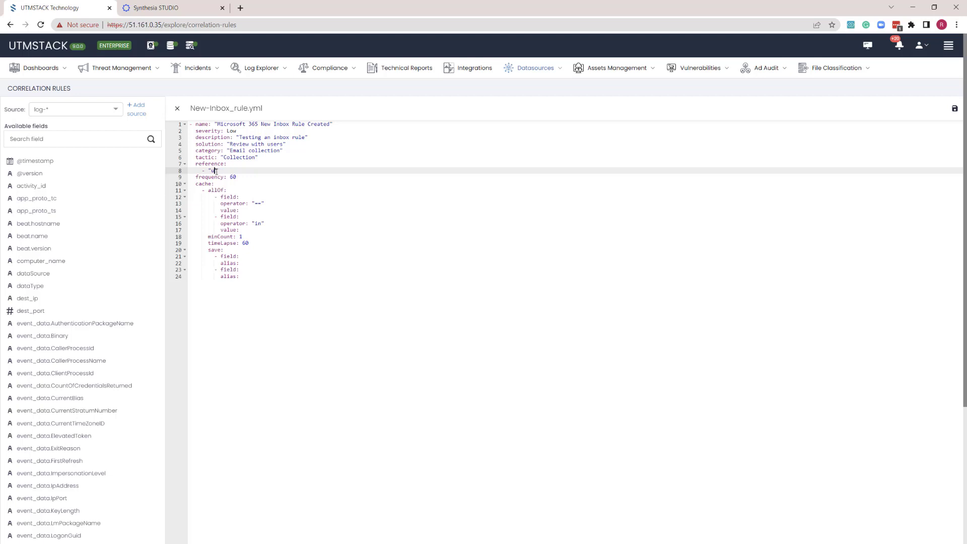
{"action": "type", "text": "docs.utmstack.com"}
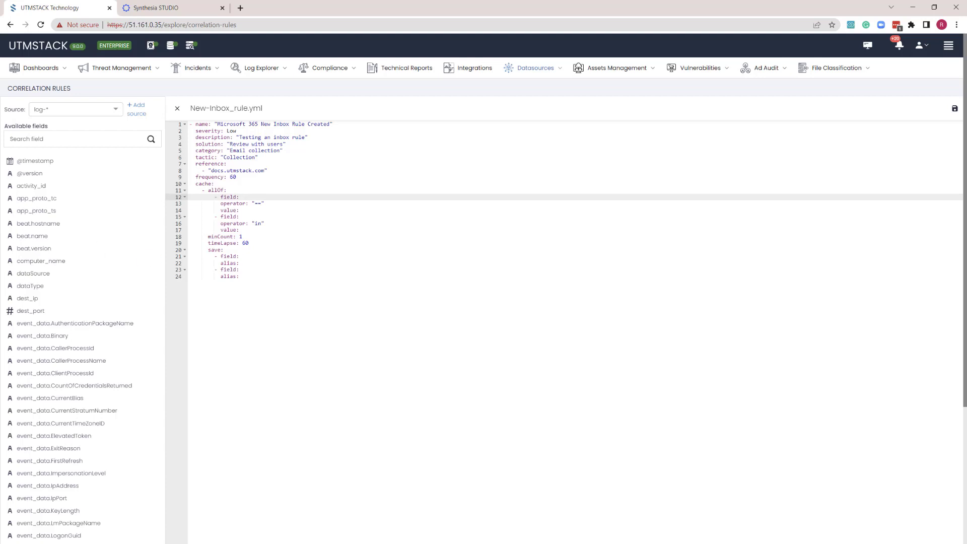
Step: Enter logx.o365.Operation as the first condition's field and list Office 365 log fields matching Operation
{"action": "left_click", "coordinate": [243, 196]}
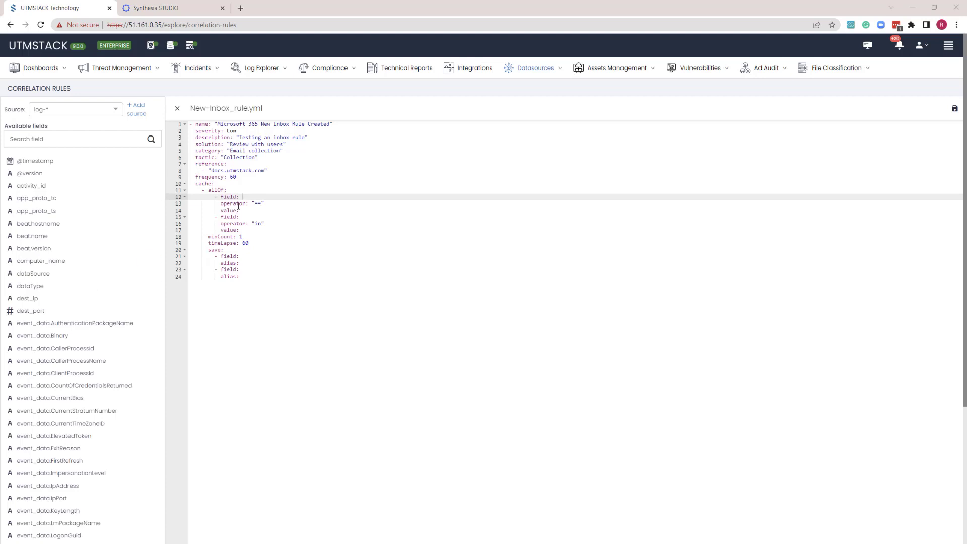
{"action": "type", "text": "logx.o365.Operation"}
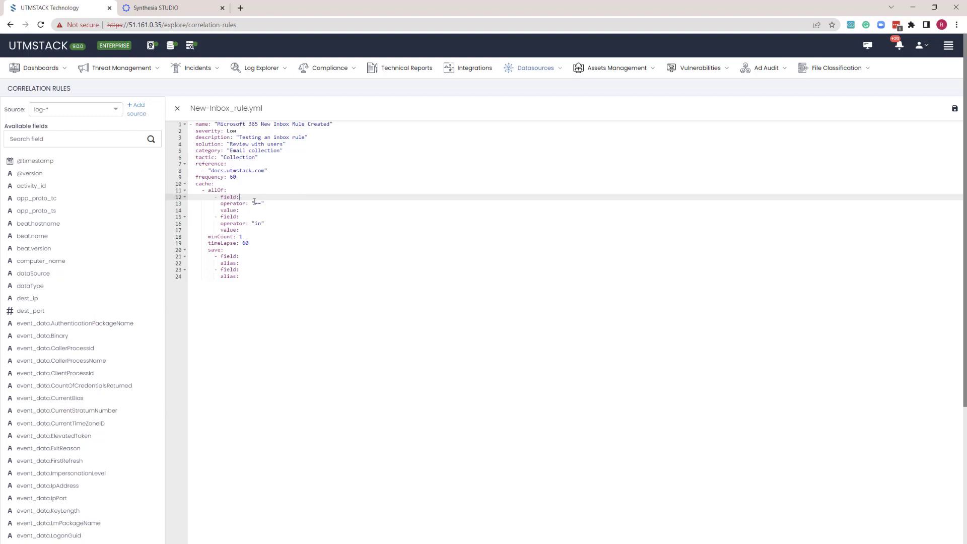
{"action": "left_click", "coordinate": [74, 109]}
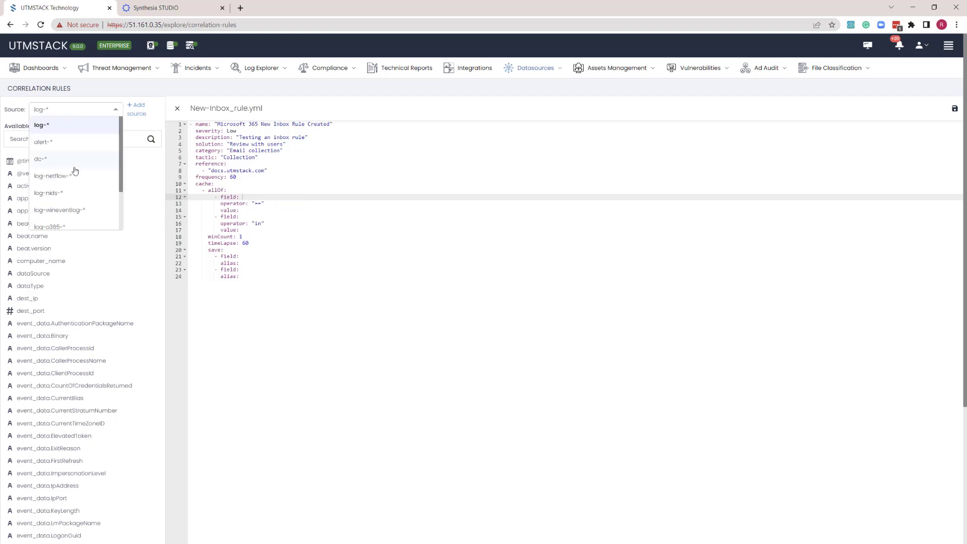
{"action": "left_click", "coordinate": [49, 226]}
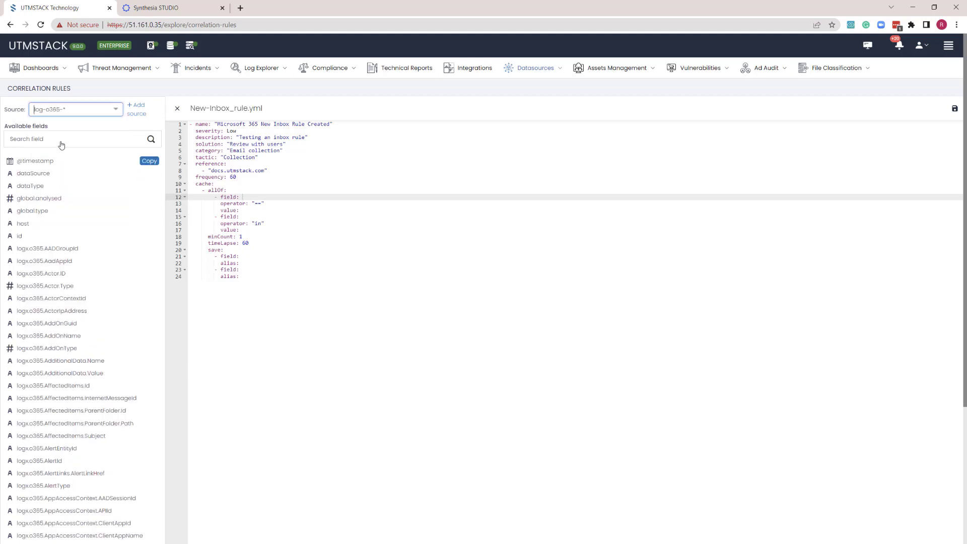
{"action": "type", "text": "0"}
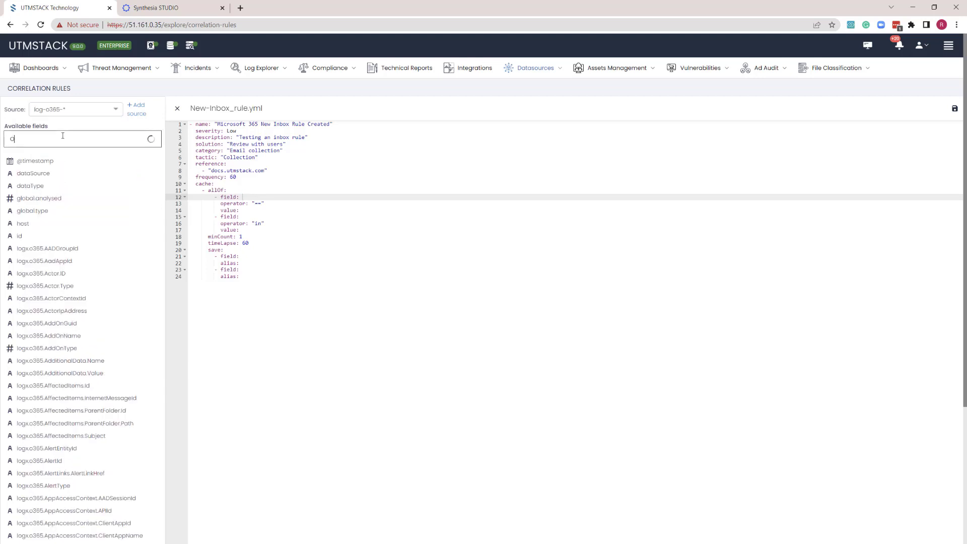
{"action": "type", "text": "Operation"}
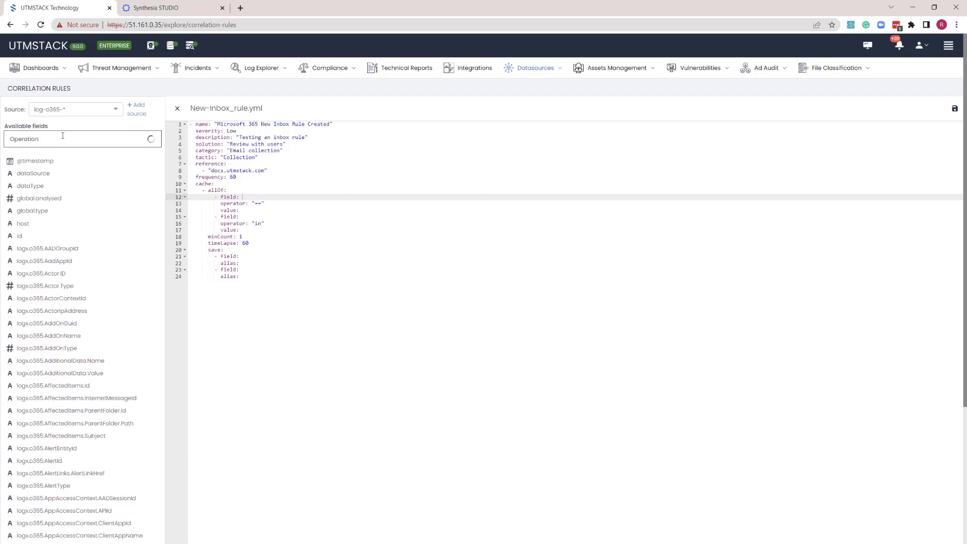
{"action": "type", "text": "Operation"}
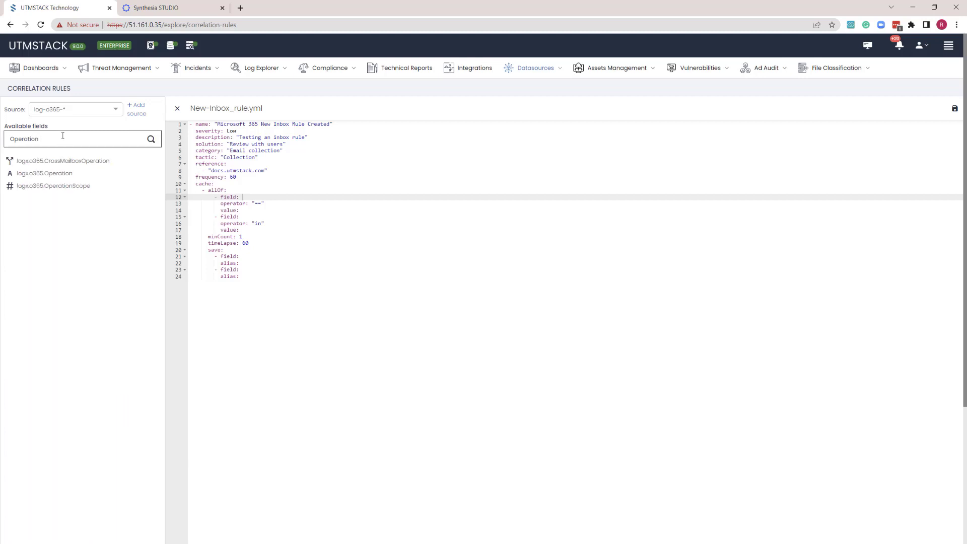
{"action": "mouse_move", "coordinate": [44, 174]}
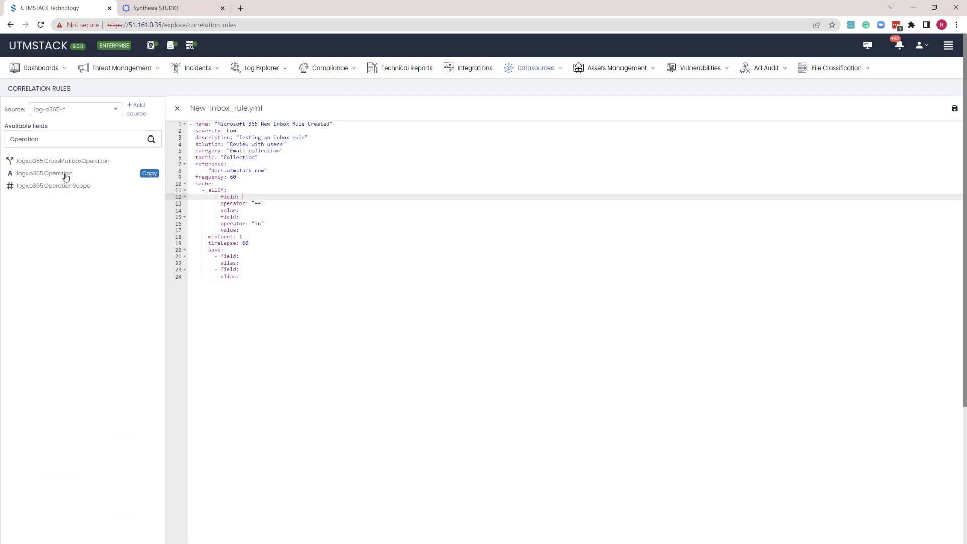
Step: Copy the logx.o365.Operation field name and give the first condition the value New-InboxRule
{"action": "left_click", "coordinate": [150, 174]}
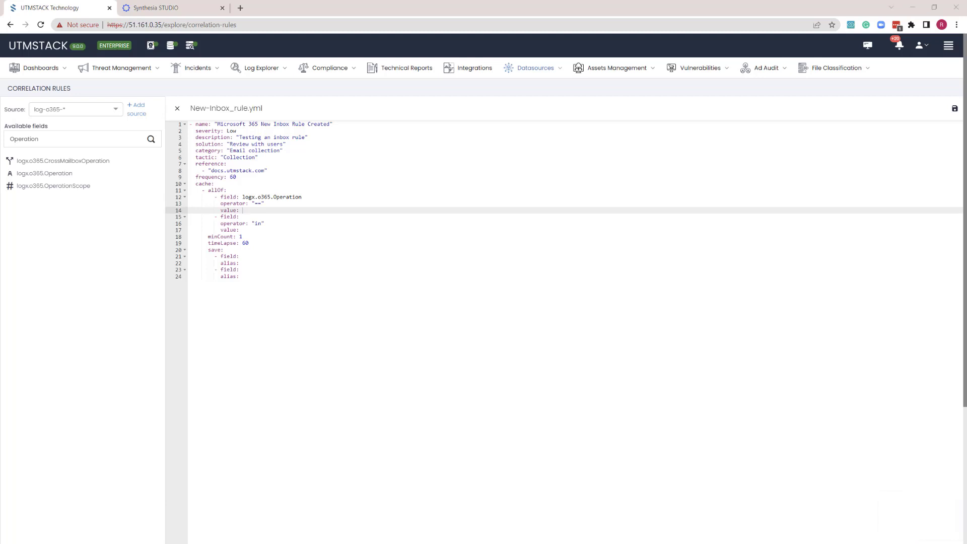
{"action": "type", "text": "New-InboxRule"}
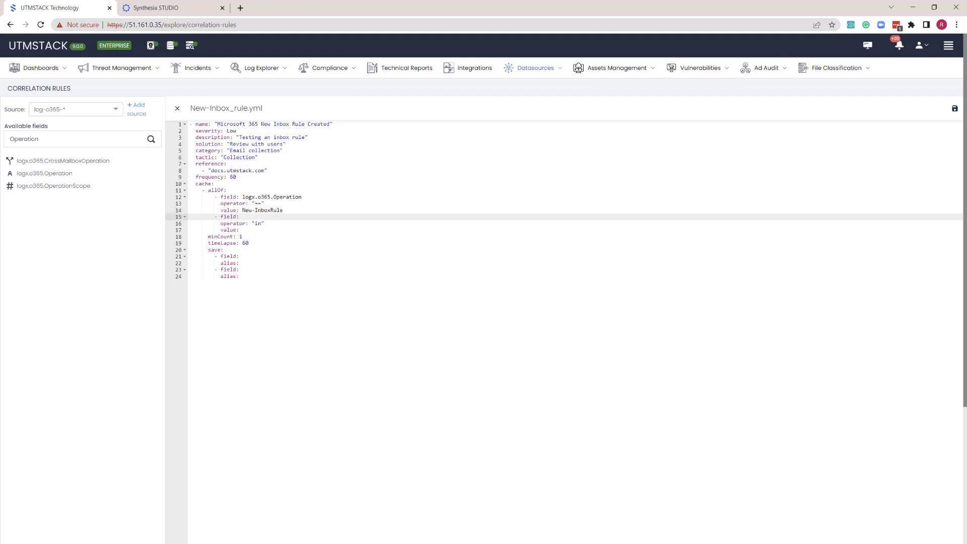
{"action": "left_click", "coordinate": [248, 216]}
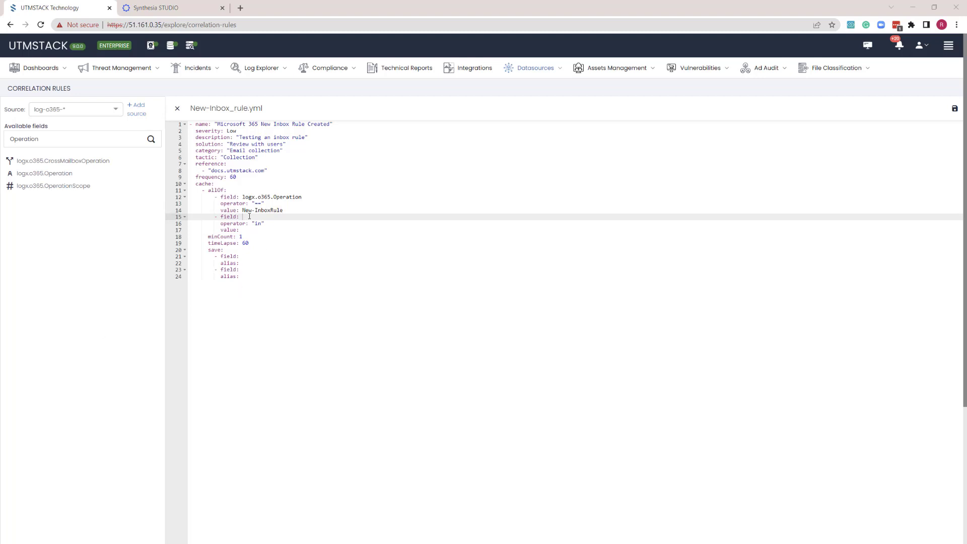
Step: Match logx.o365.ResultStatus in Success, PartiallySucceeded, True and save UserId as SourceUser, ClientIP as SourceIP
{"action": "type", "text": "logx.o365.ResultStatus"}
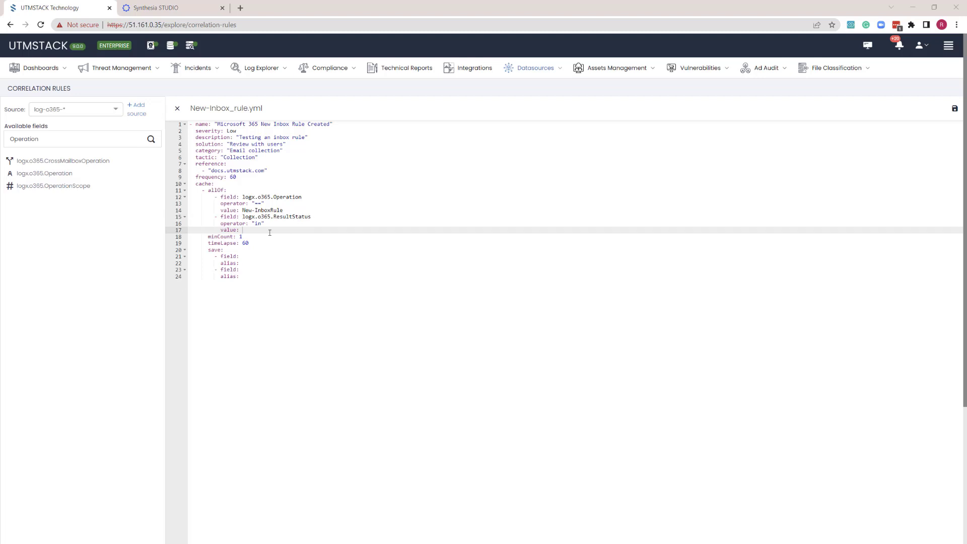
{"action": "type", "text": "Success,PartiallySucceeded,True"}
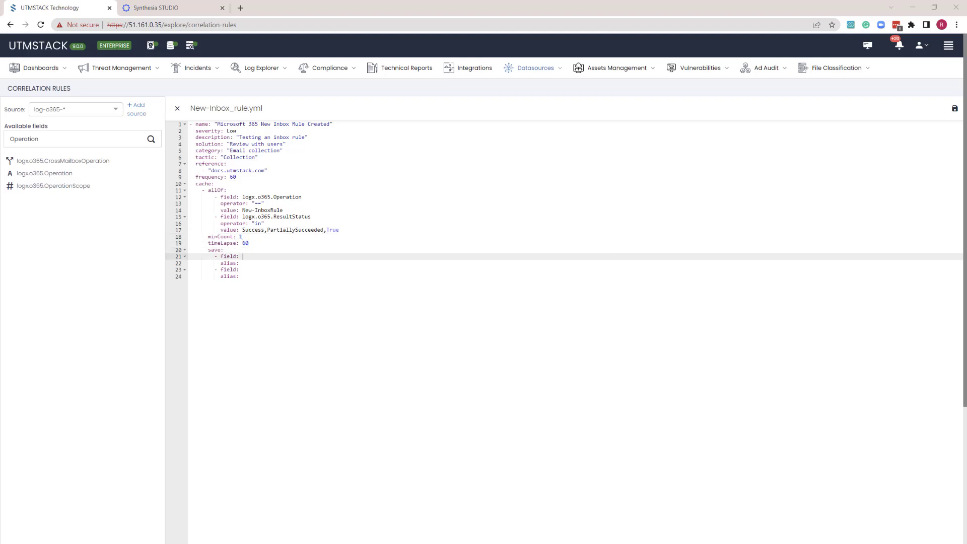
{"action": "type", "text": "\"logx.o365.UserId\""}
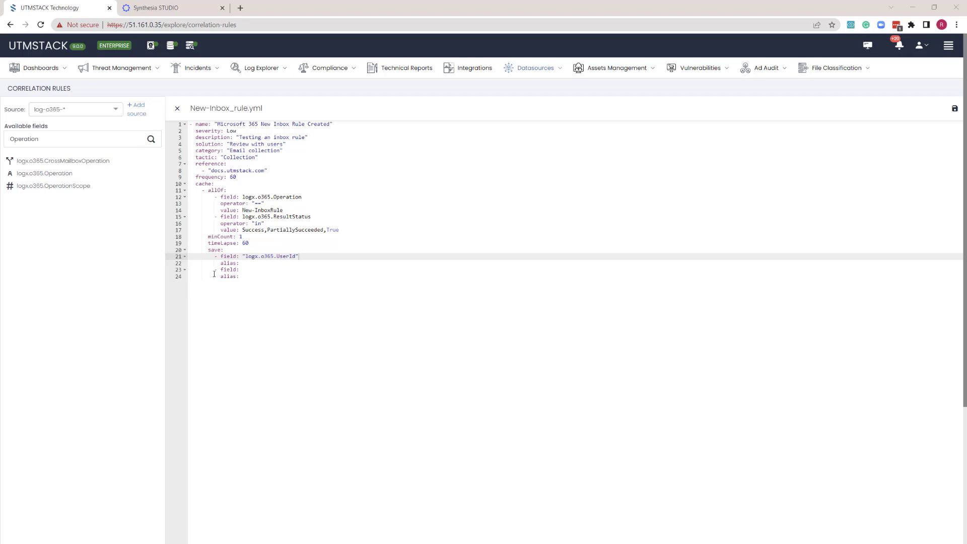
{"action": "type", "text": "\"SourceUser\""}
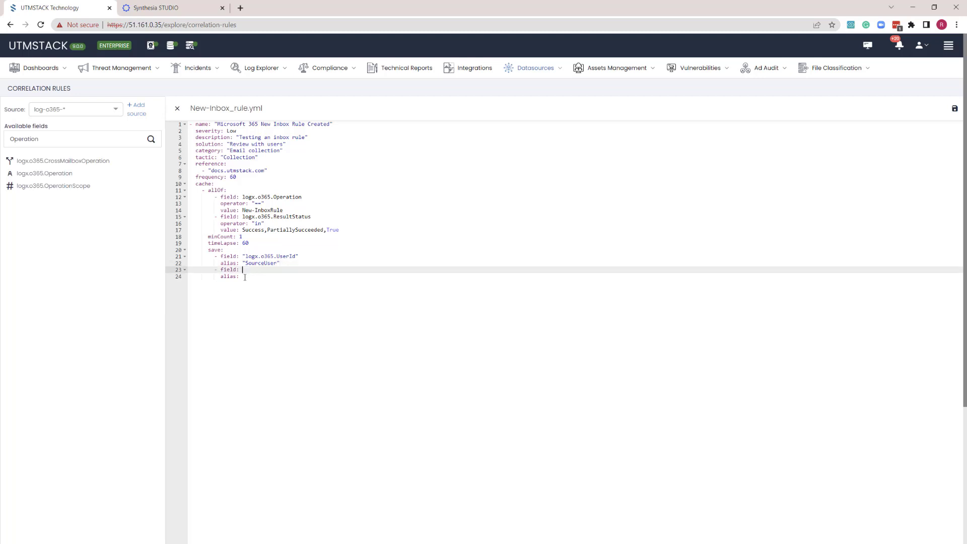
{"action": "type", "text": "\"logx.o365.ClientIP\""}
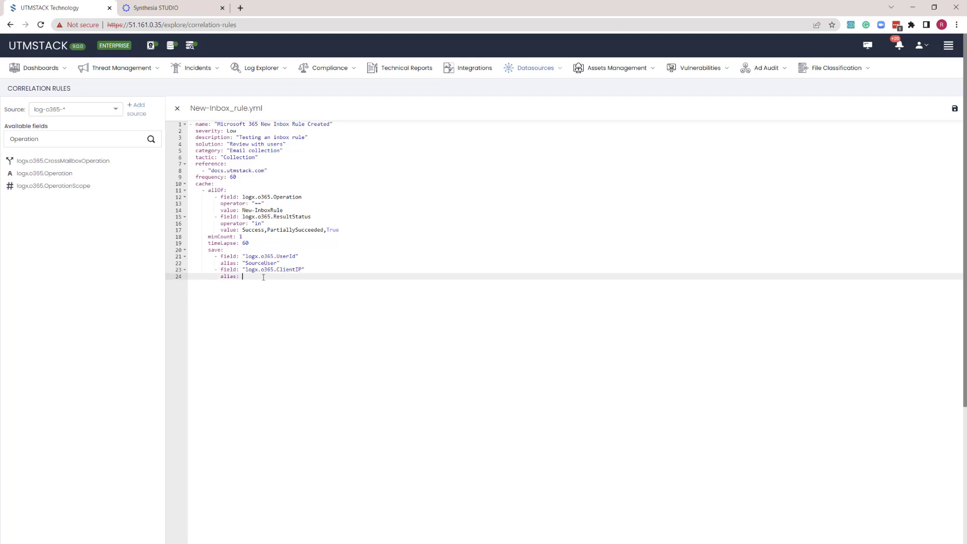
{"action": "type", "text": "\"SourceIP\""}
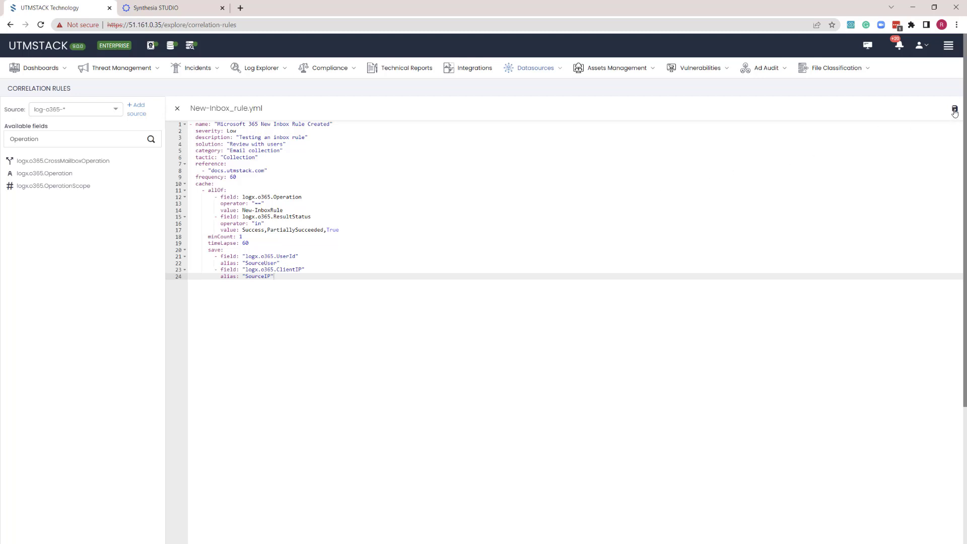
{"action": "mouse_move", "coordinate": [44, 173]}
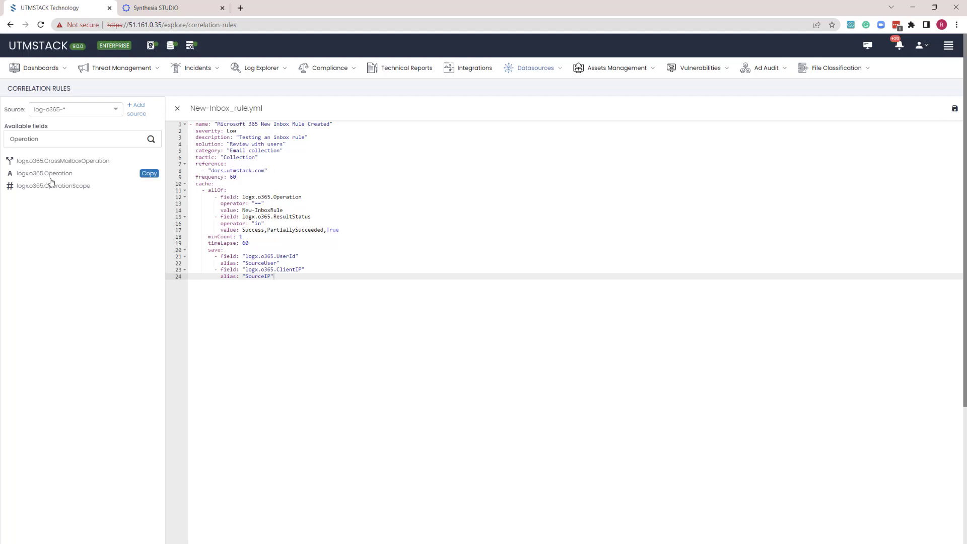